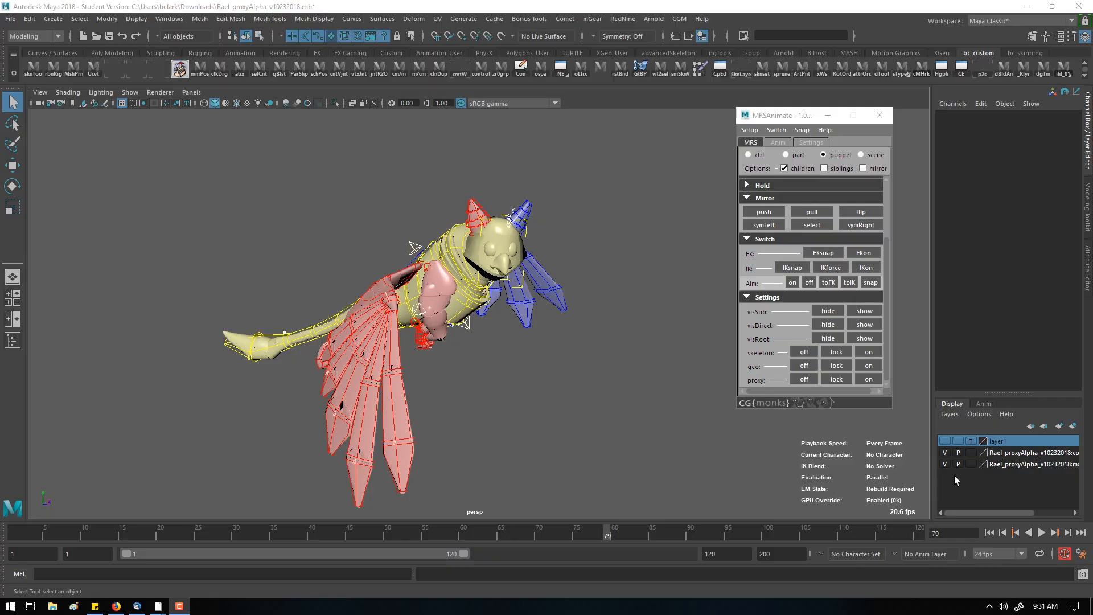
mouse_move(706, 431)
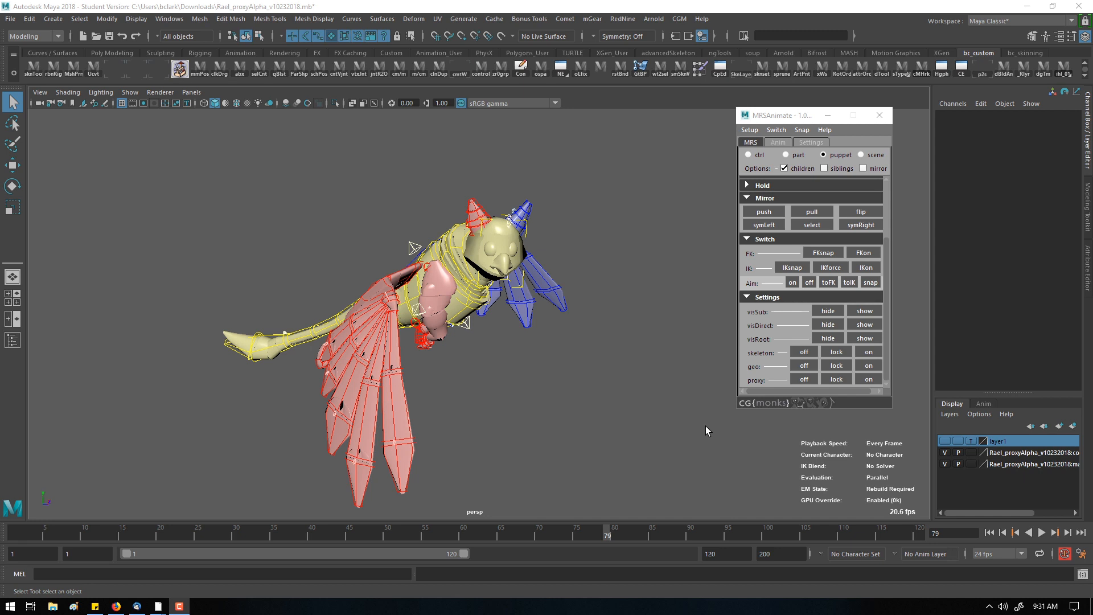
mouse_move(598, 342)
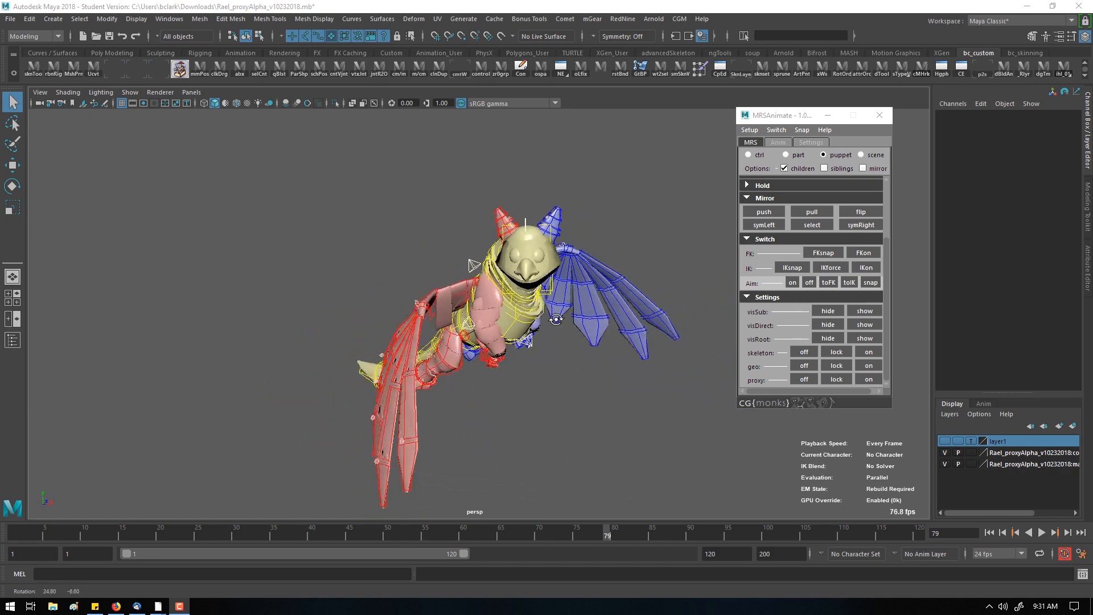
- Orbit around the rig and cycle the cgm tool context through control, part and whole puppet
drag(555, 319, 656, 299)
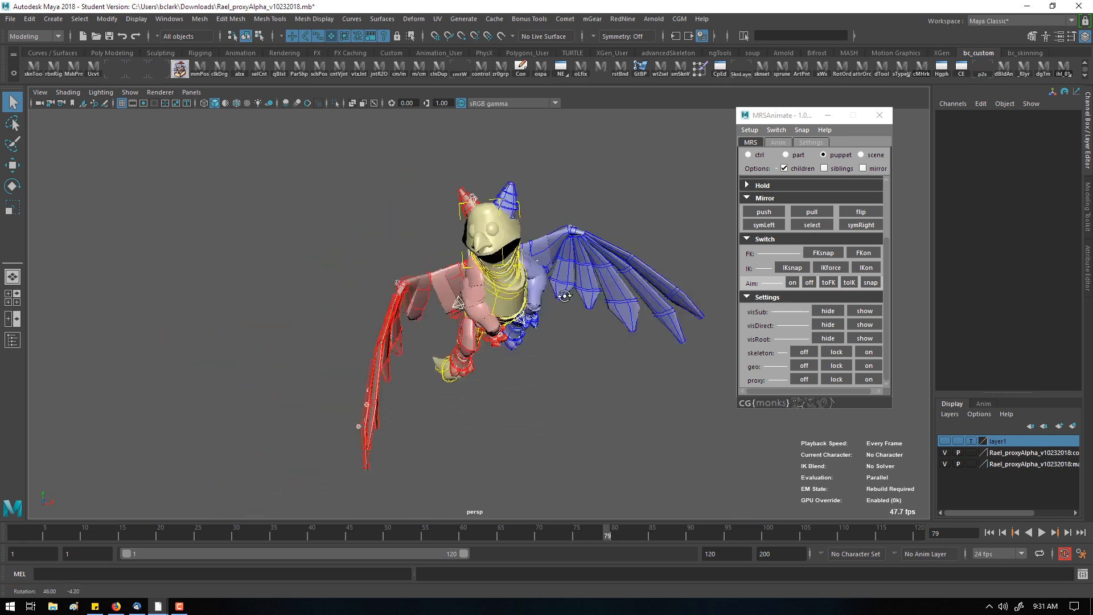
drag(565, 296, 644, 303)
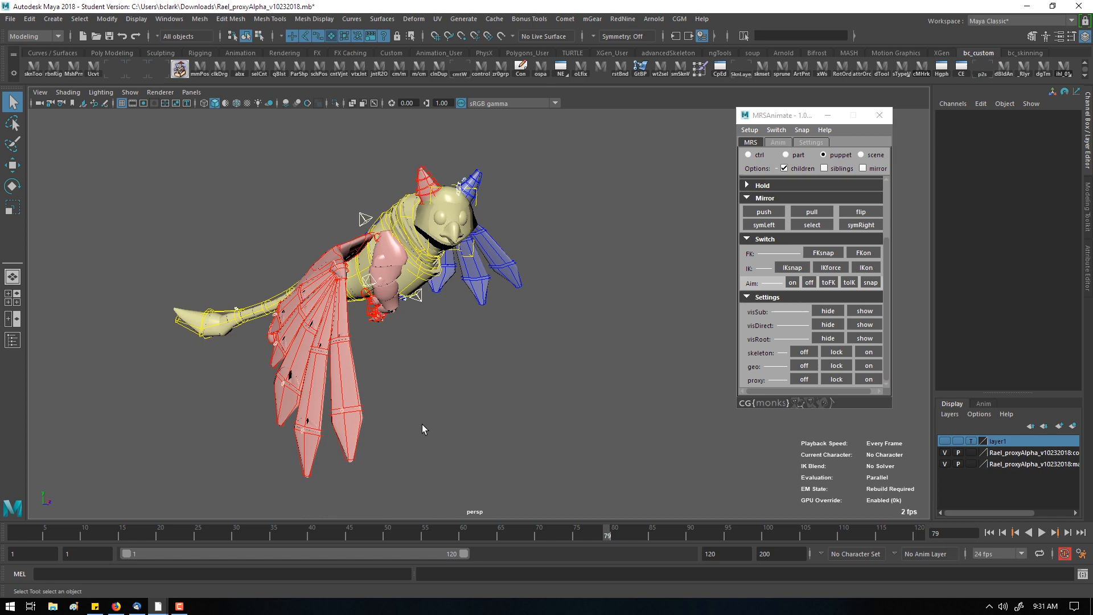
mouse_move(405, 445)
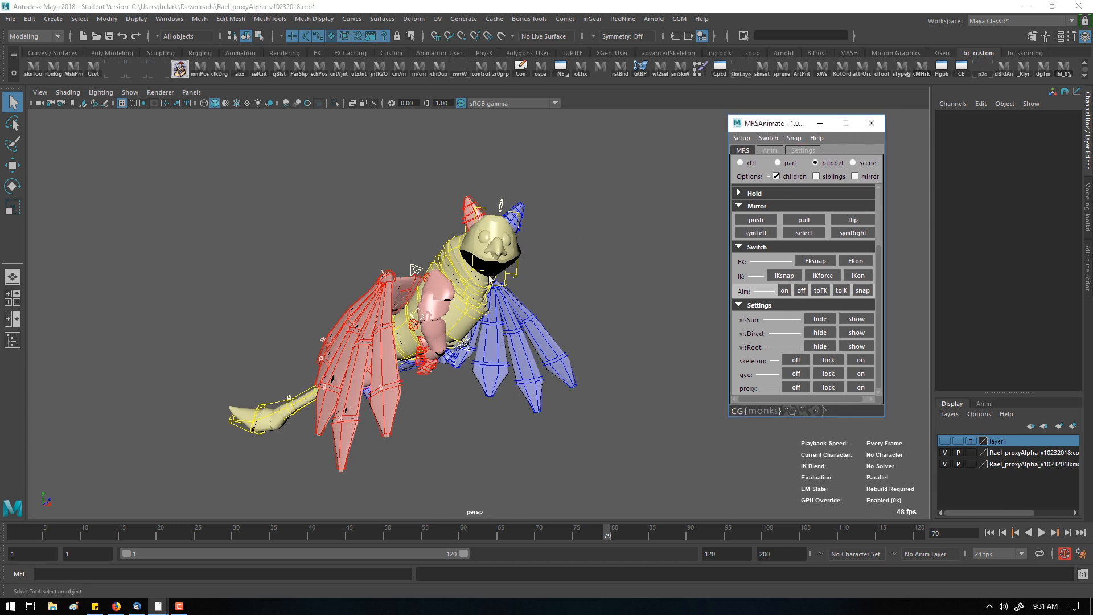
mouse_move(653, 18)
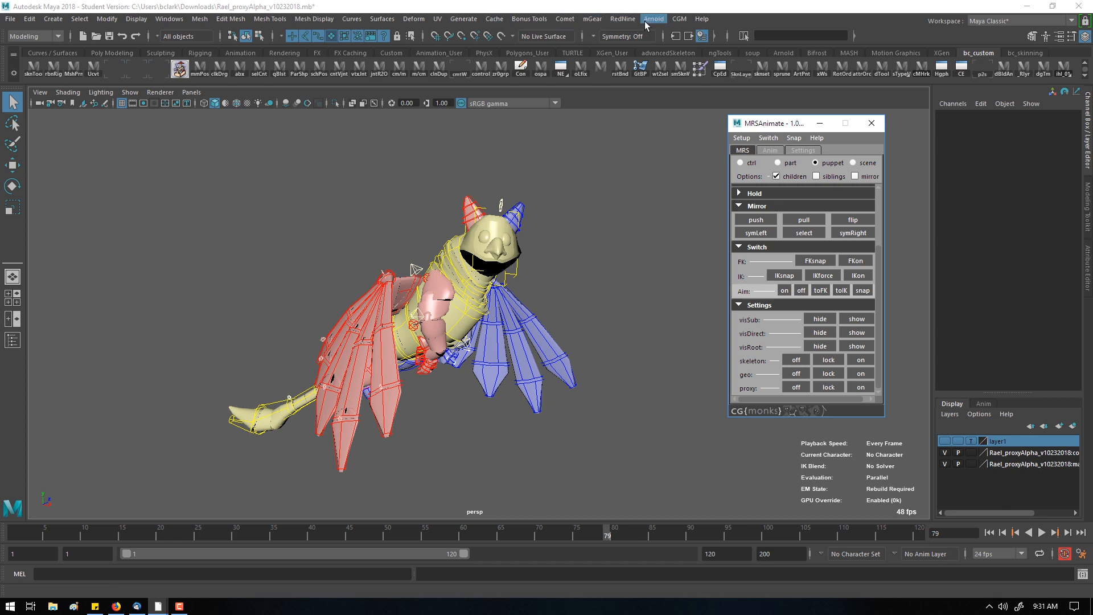
click(678, 19)
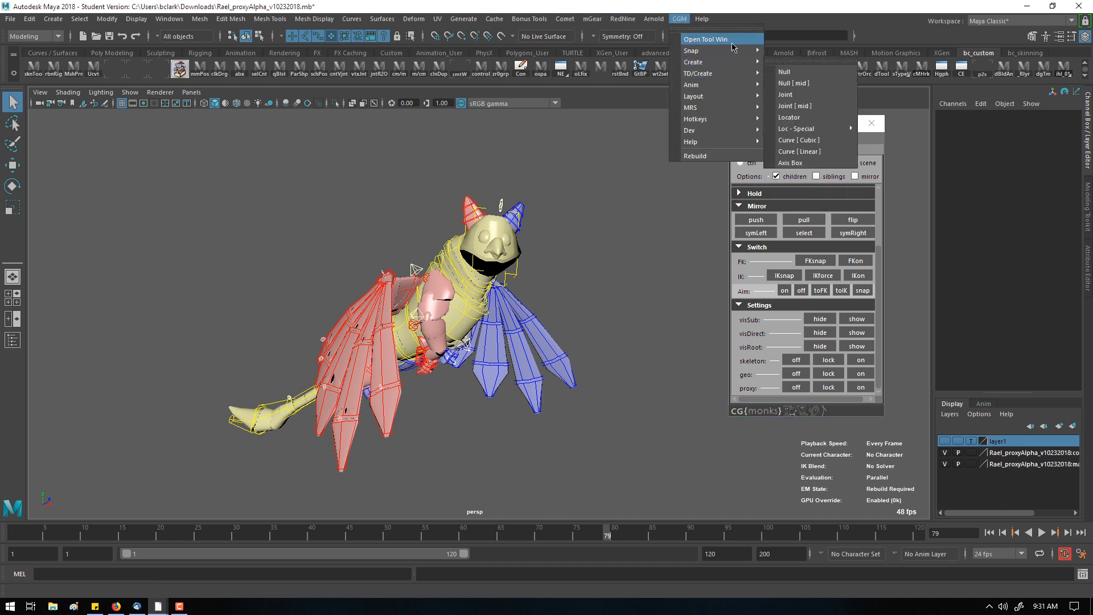
mouse_move(690, 107)
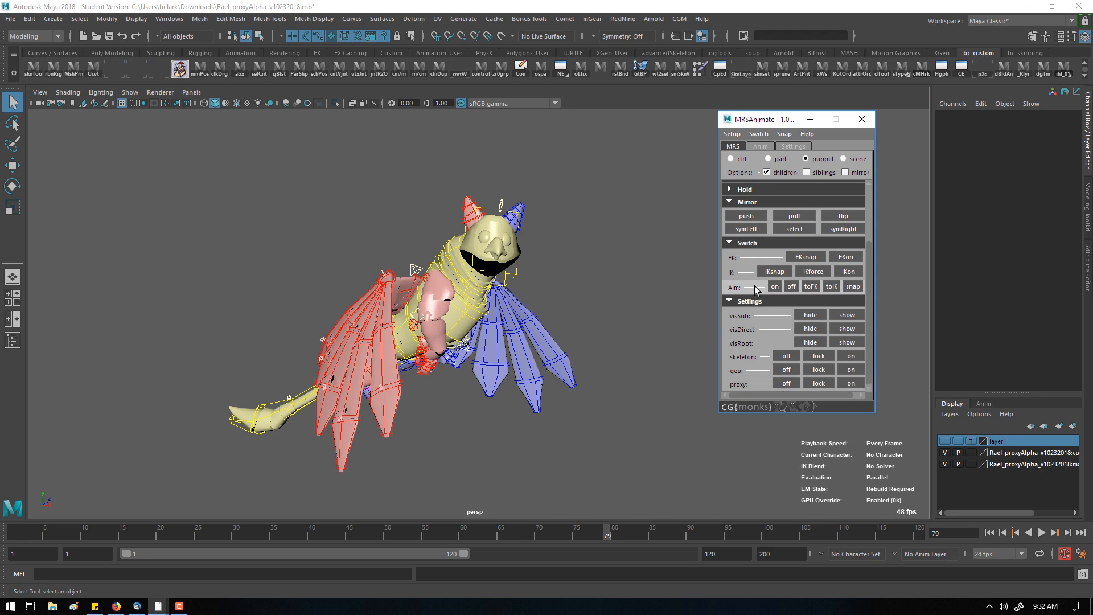
click(731, 160)
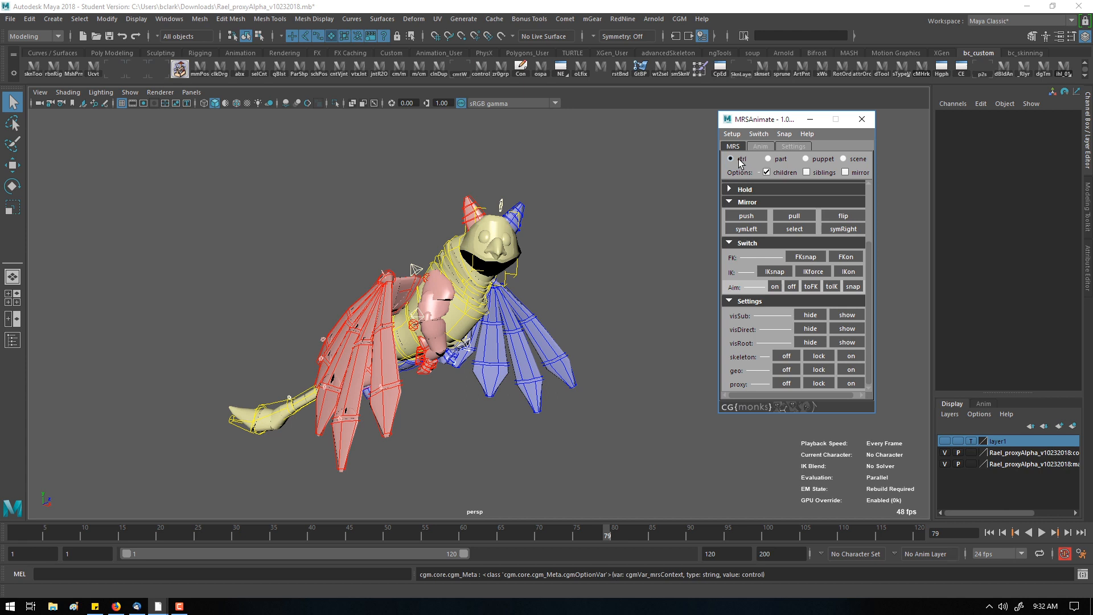
click(768, 158)
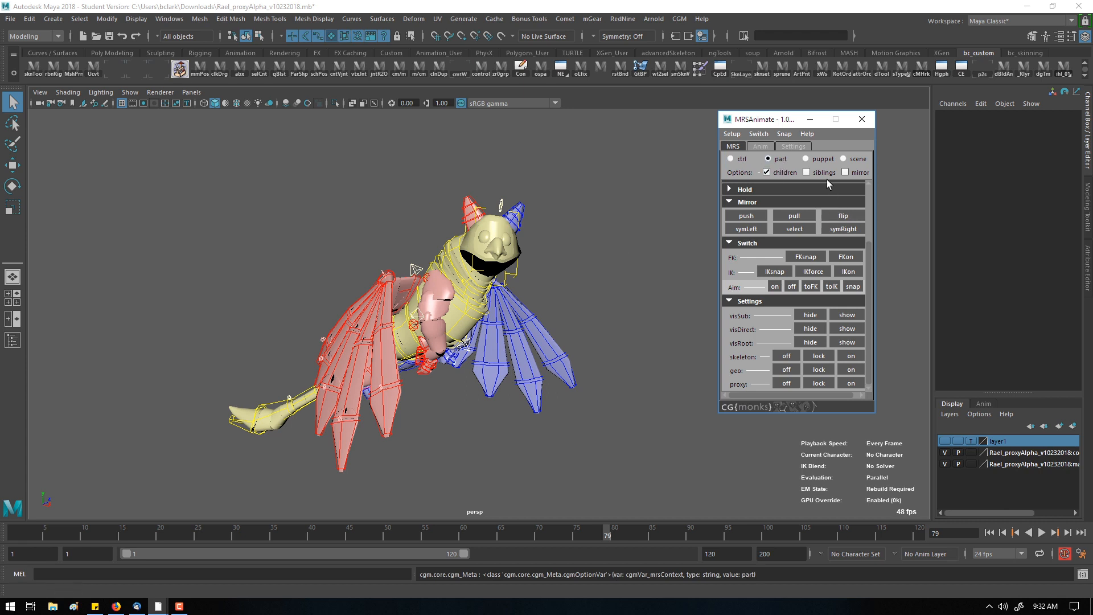
click(805, 160)
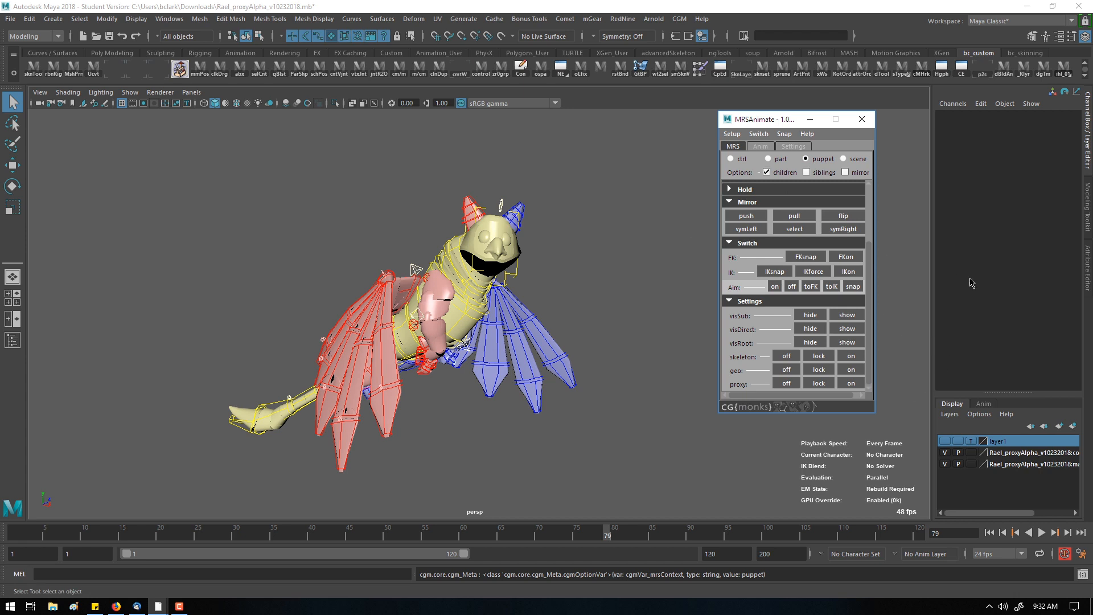
mouse_move(614, 266)
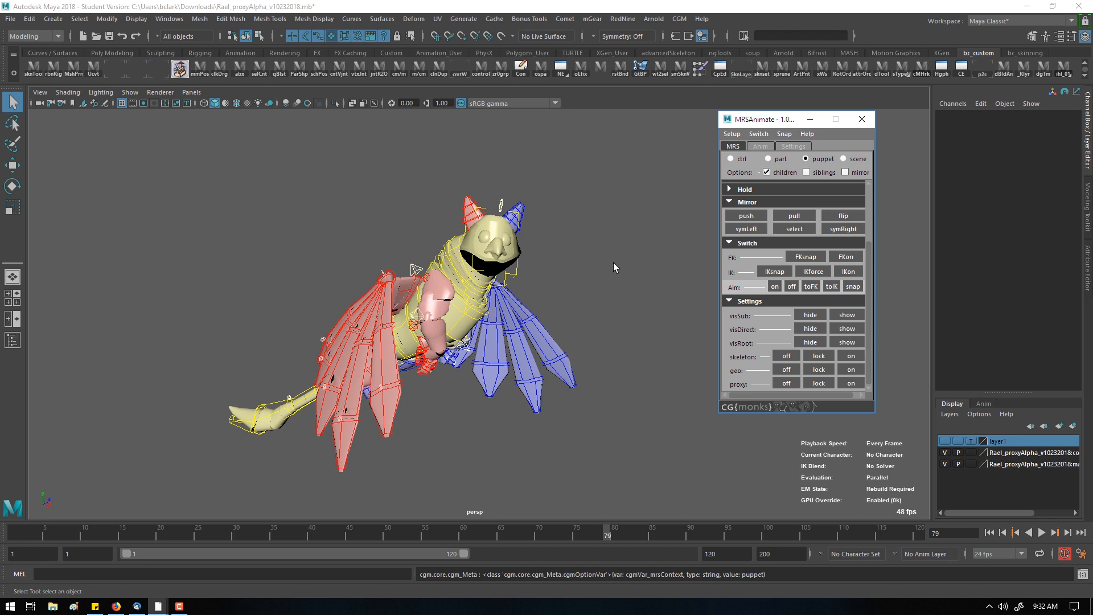
mouse_move(526, 391)
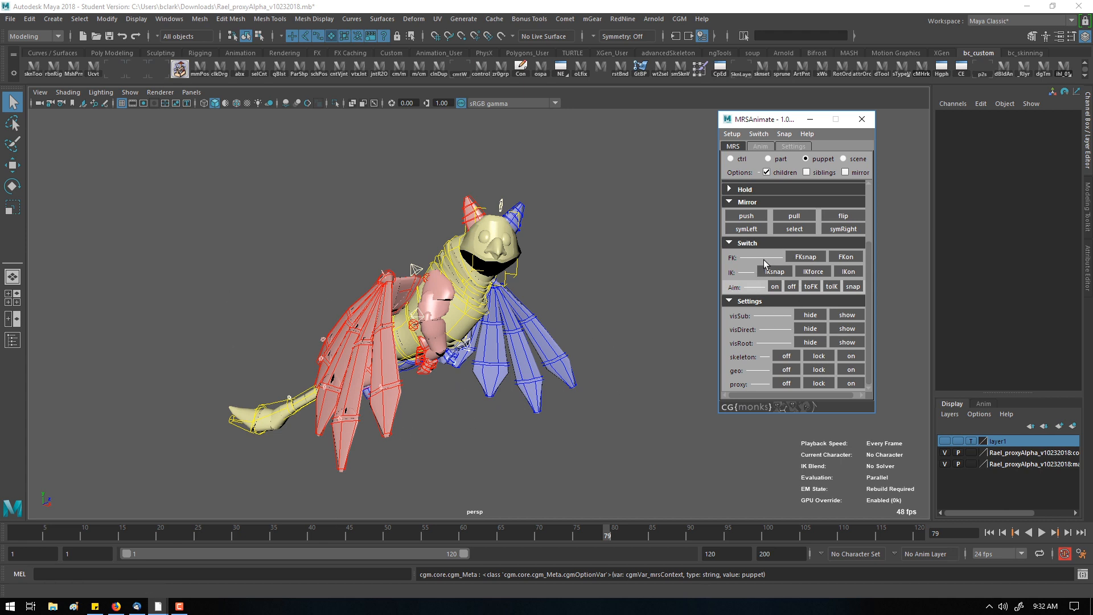
- Select the right back ankle control and scrub from the start frame to the flying pose
drag(474, 279, 431, 276)
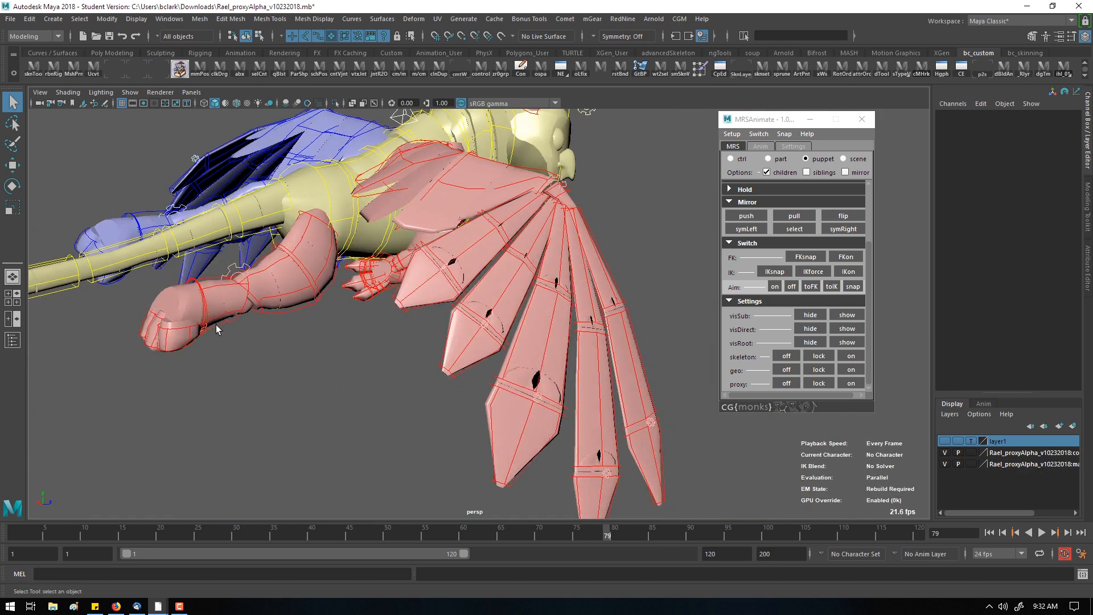
click(217, 293)
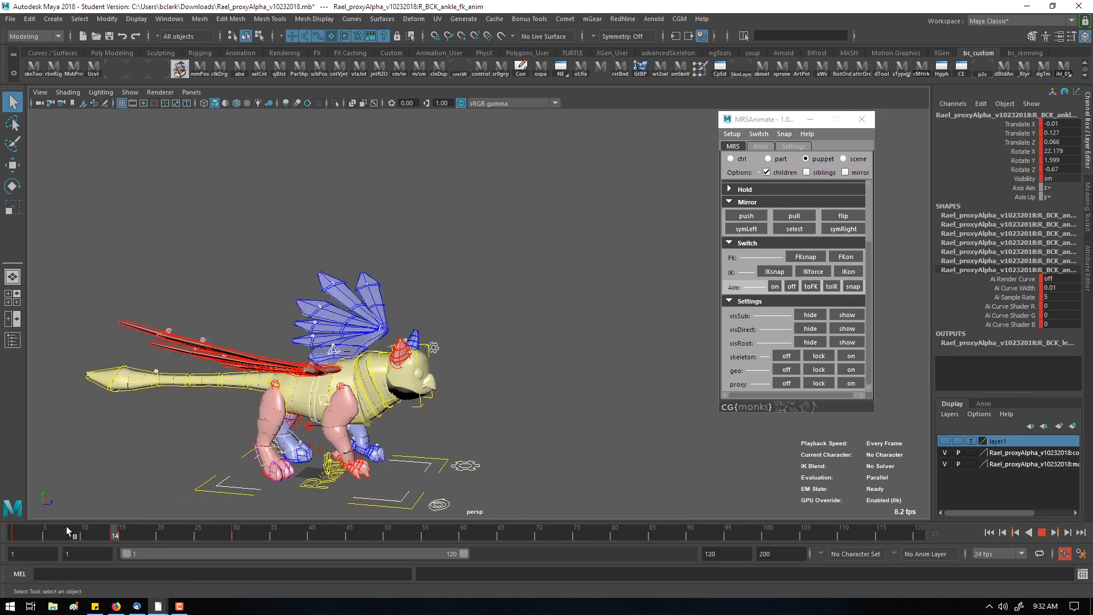
click(23, 535)
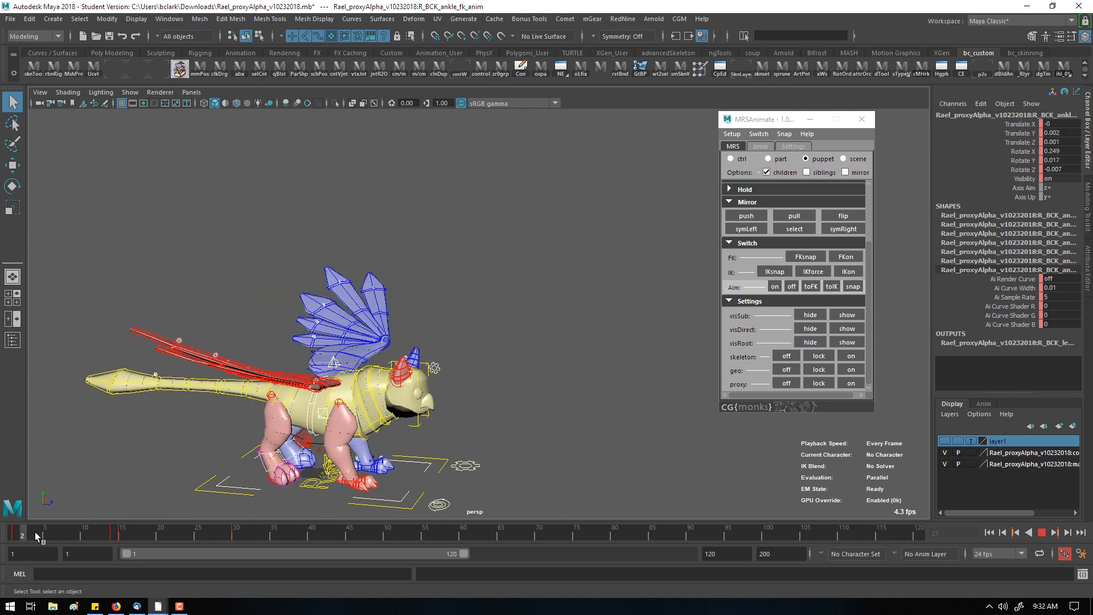
drag(36, 535, 139, 536)
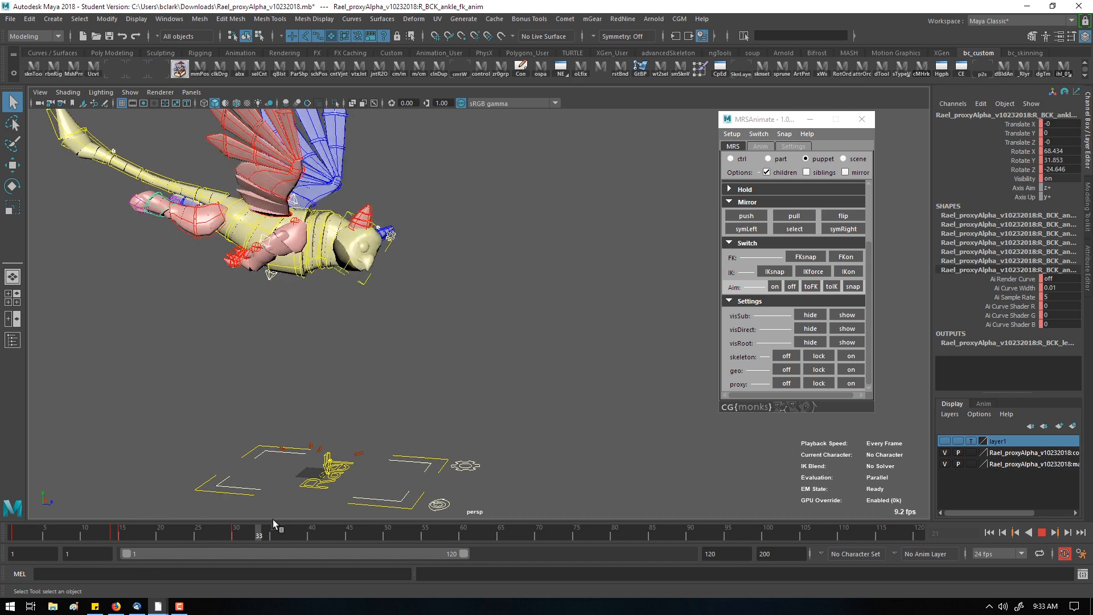
drag(259, 530, 194, 529)
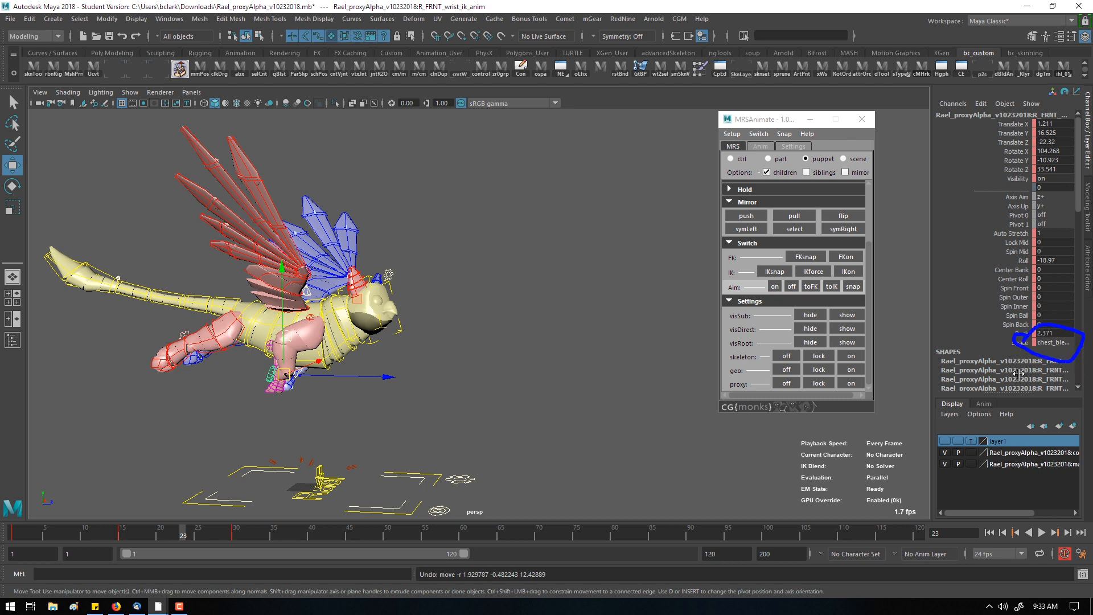
- Switch R_FRNT_wrist_ik_anim's Space attribute to chest in the Channel Box
click(1055, 343)
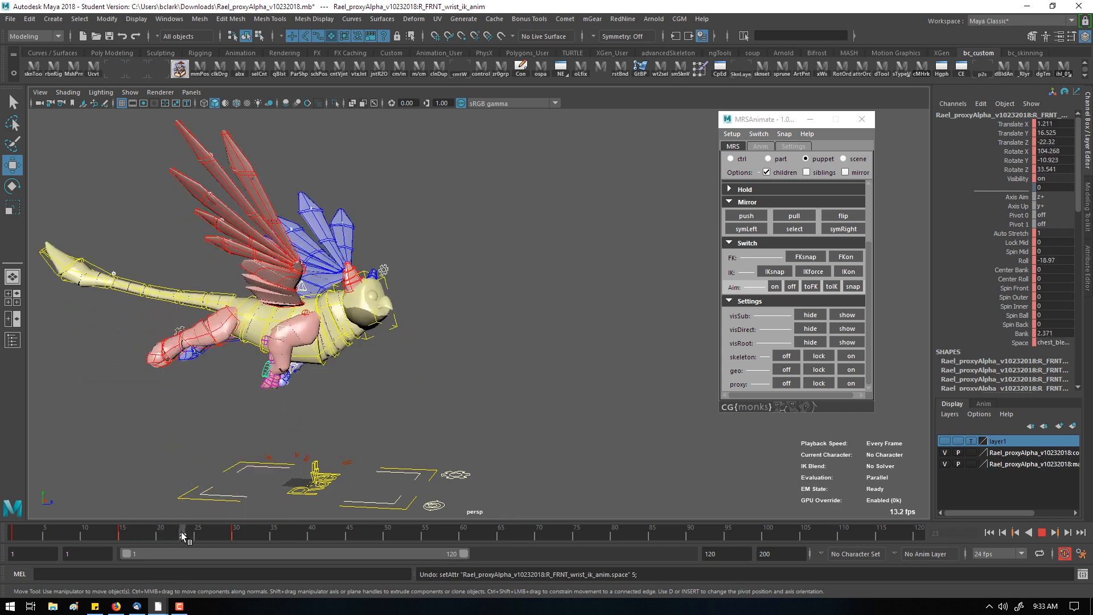
- At frame 30, select the spine then head_fk_anim and rotate the head to a new angle
drag(182, 535, 242, 535)
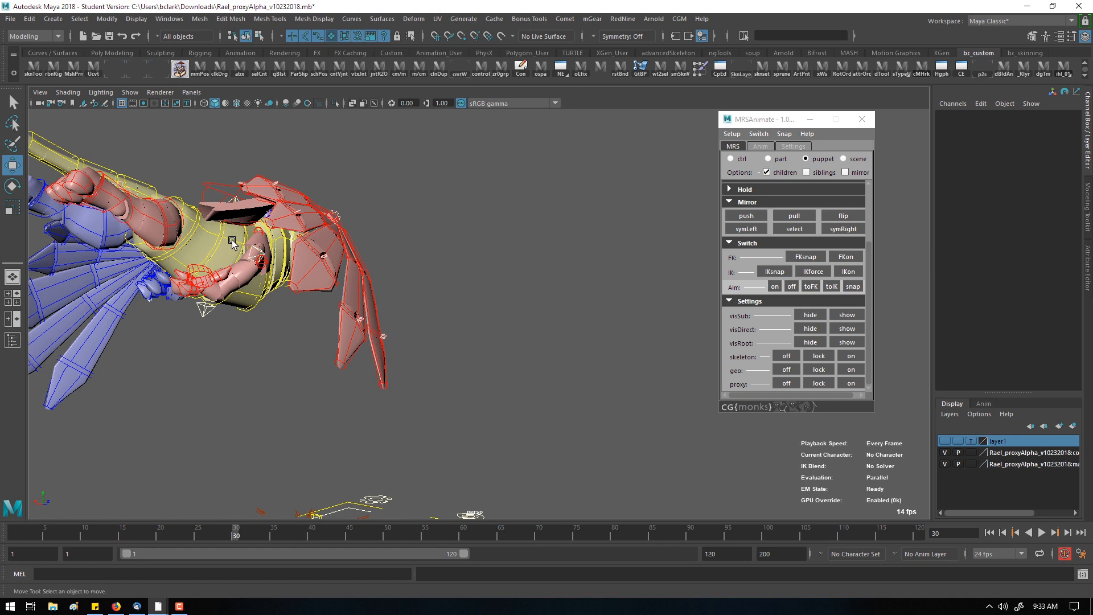
click(201, 233)
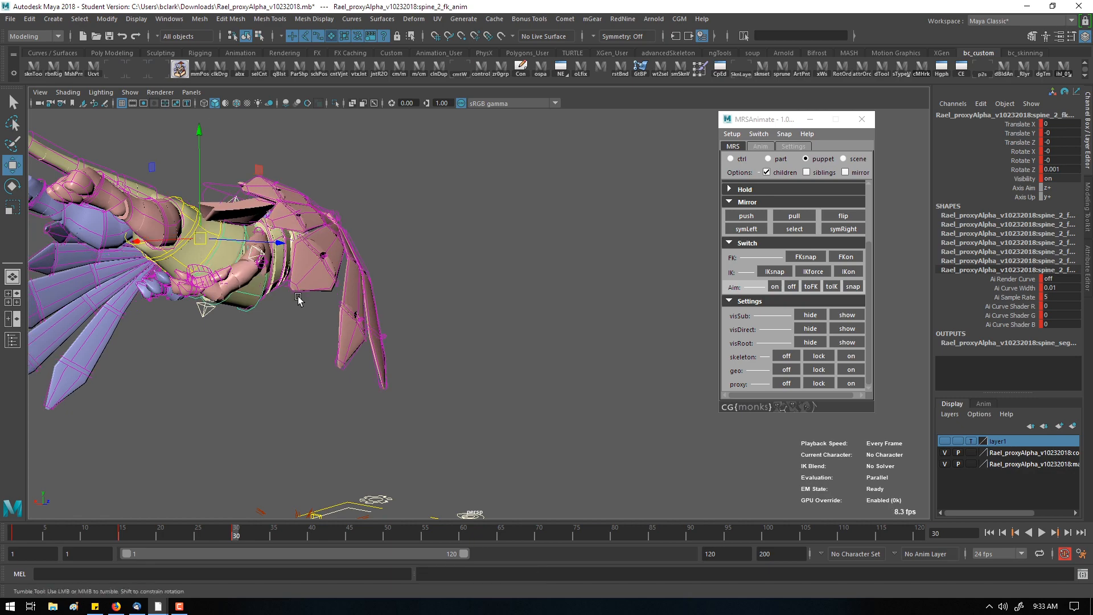
drag(300, 299, 473, 307)
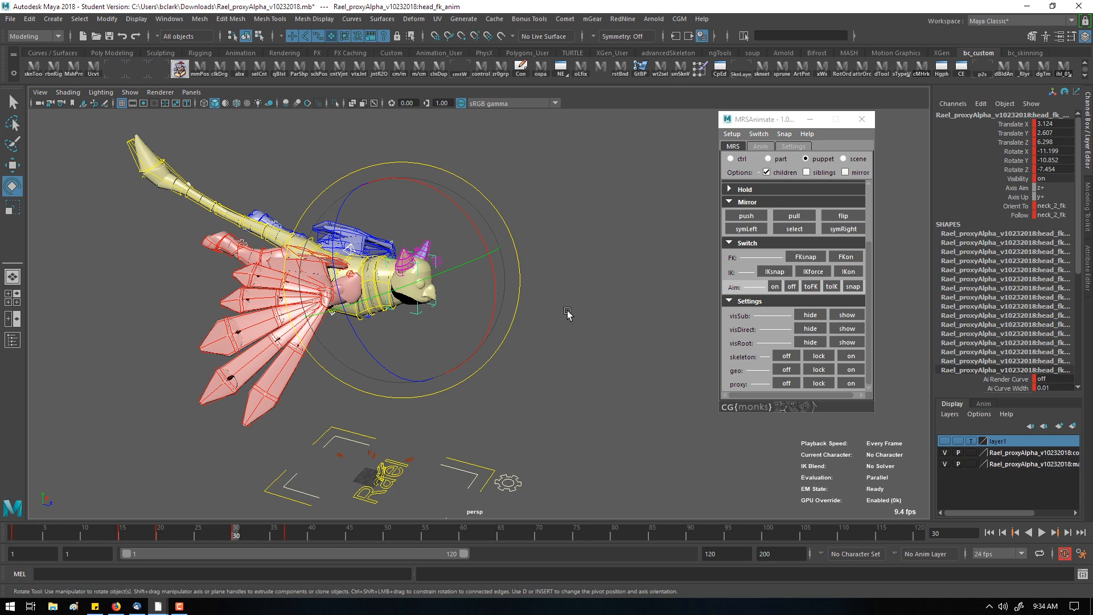
drag(568, 314, 490, 341)
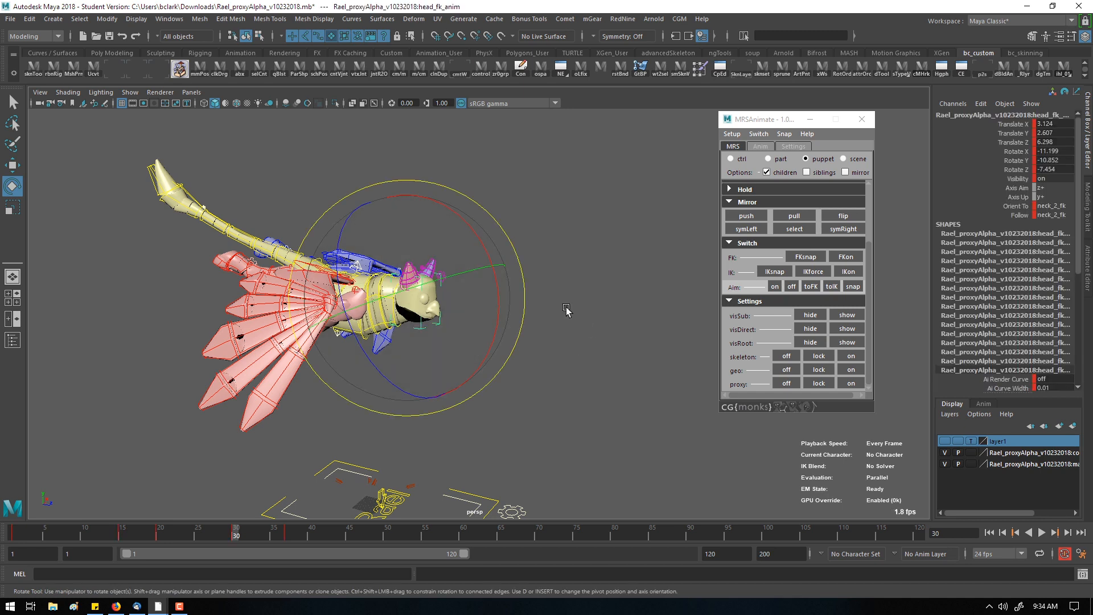
mouse_move(592, 19)
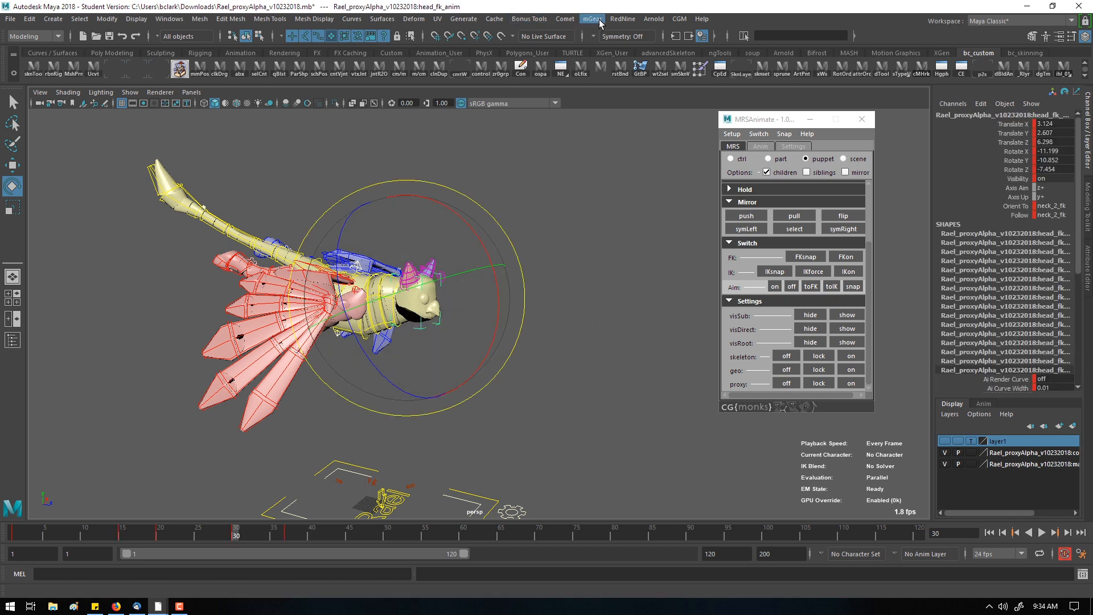
- Bring up the cgm marking menu on the head control and set its mode to anim
click(679, 20)
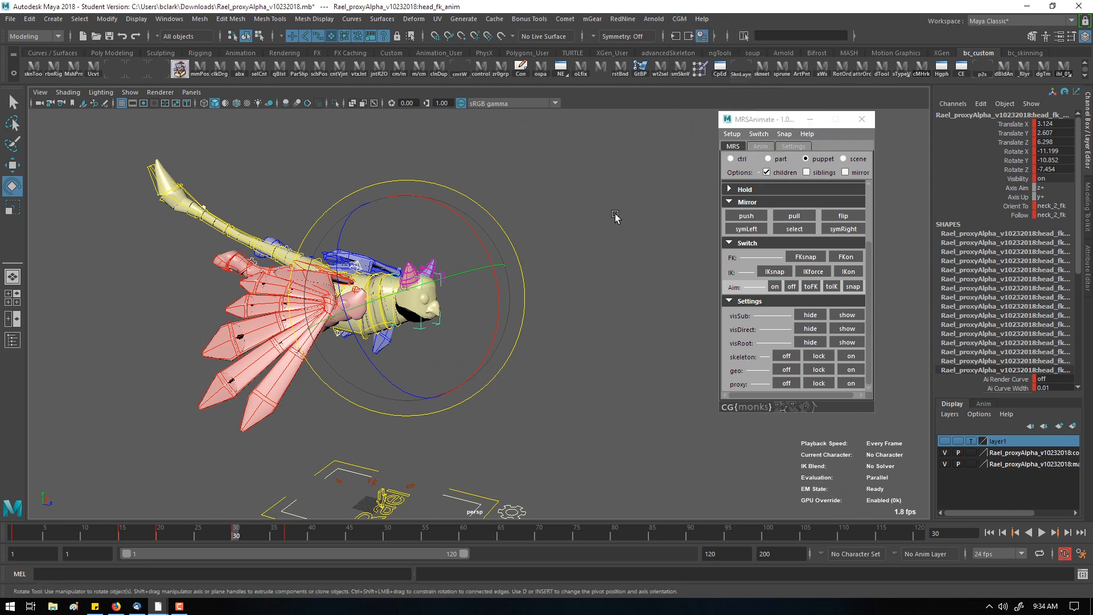
right_click(615, 214)
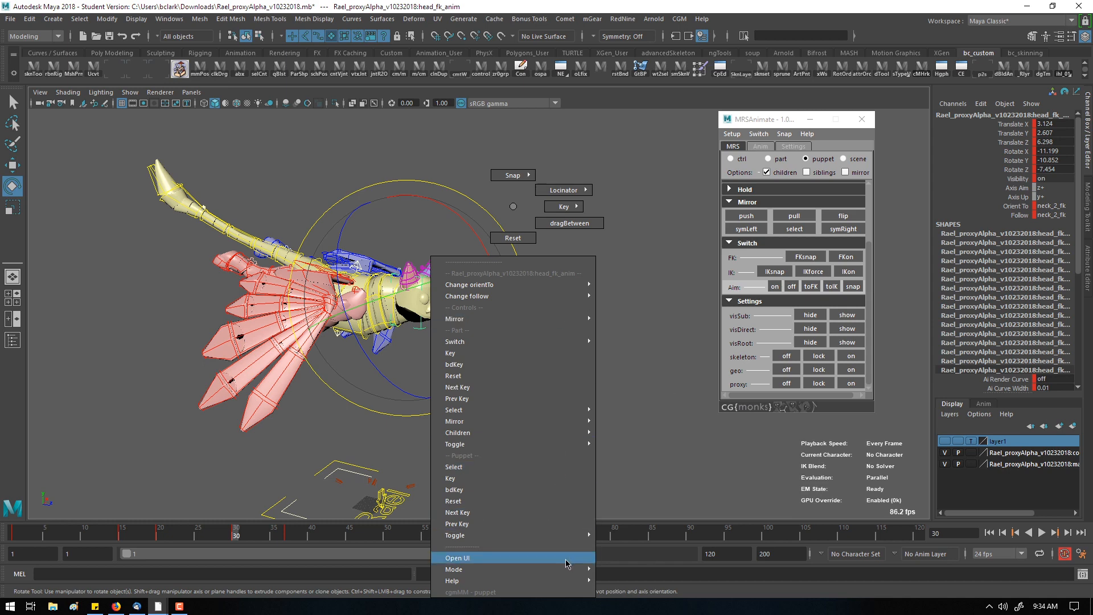
click(458, 557)
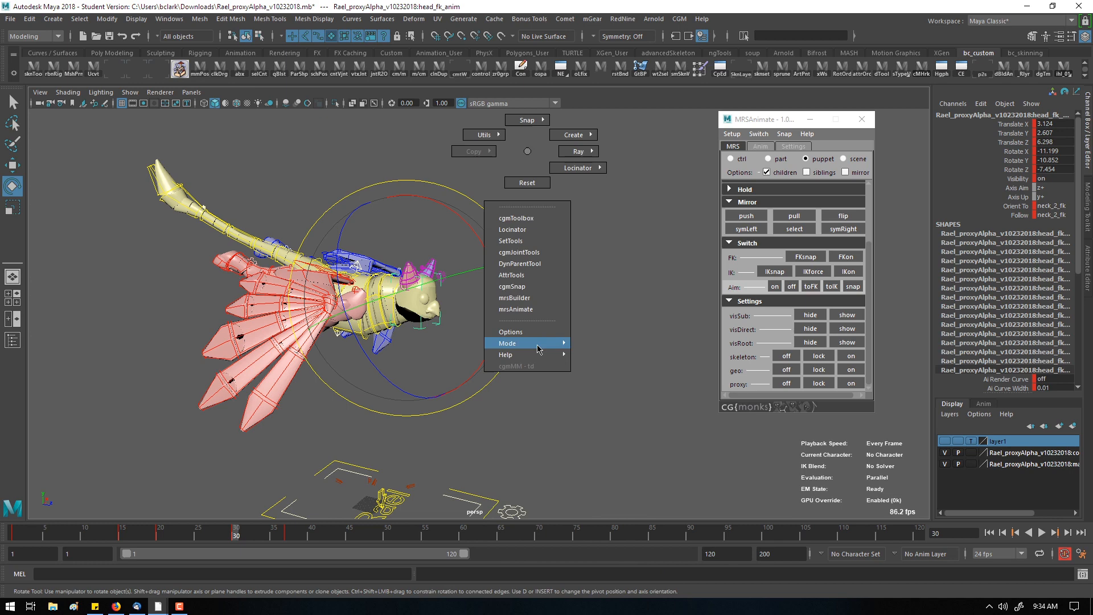
mouse_move(515, 309)
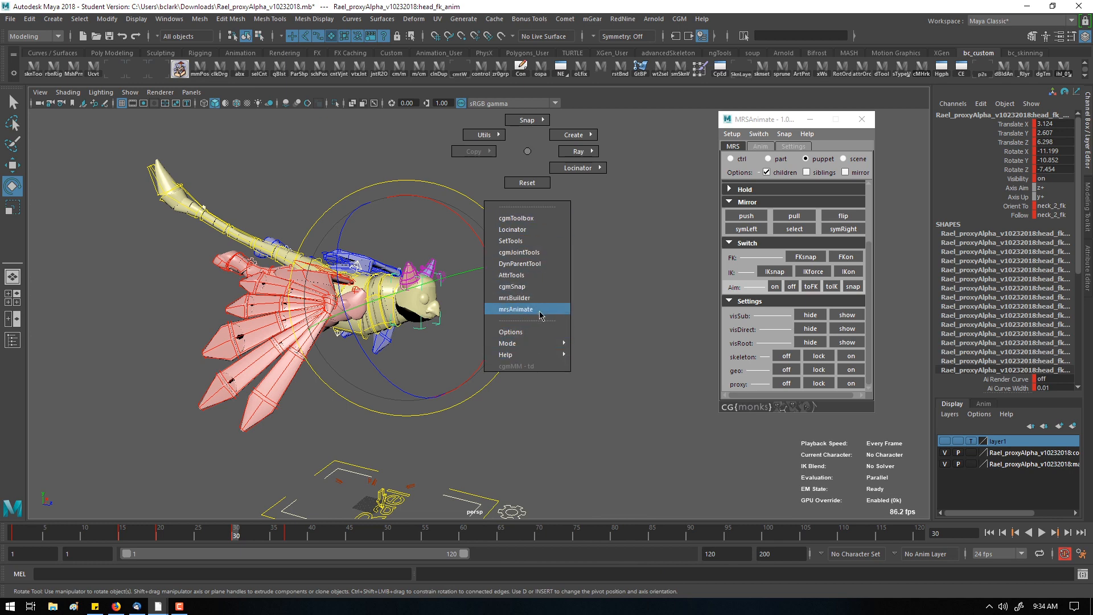
mouse_move(508, 343)
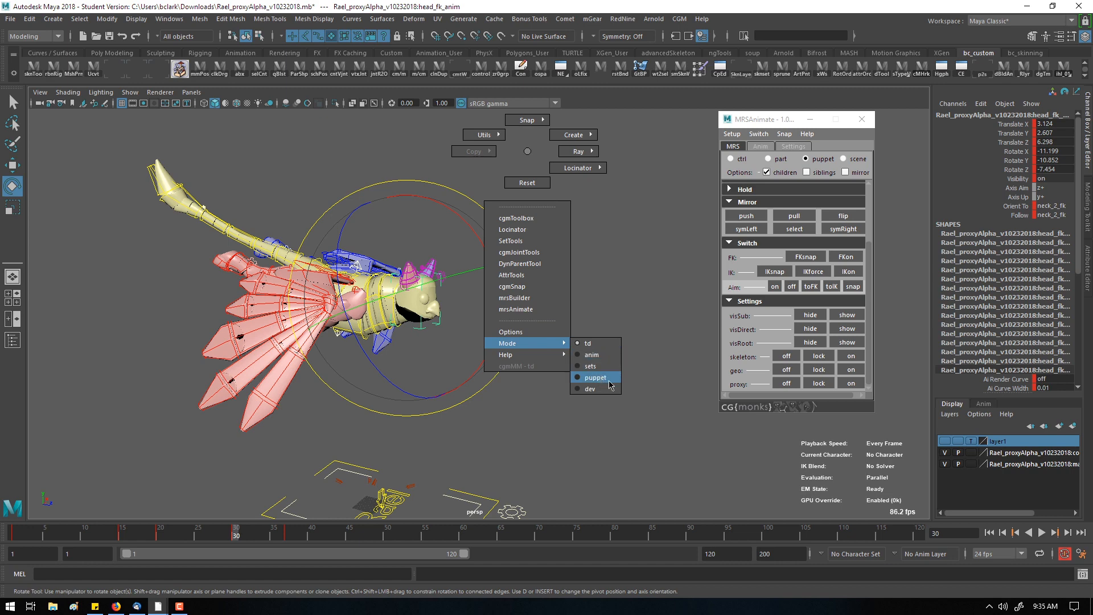
mouse_move(506, 355)
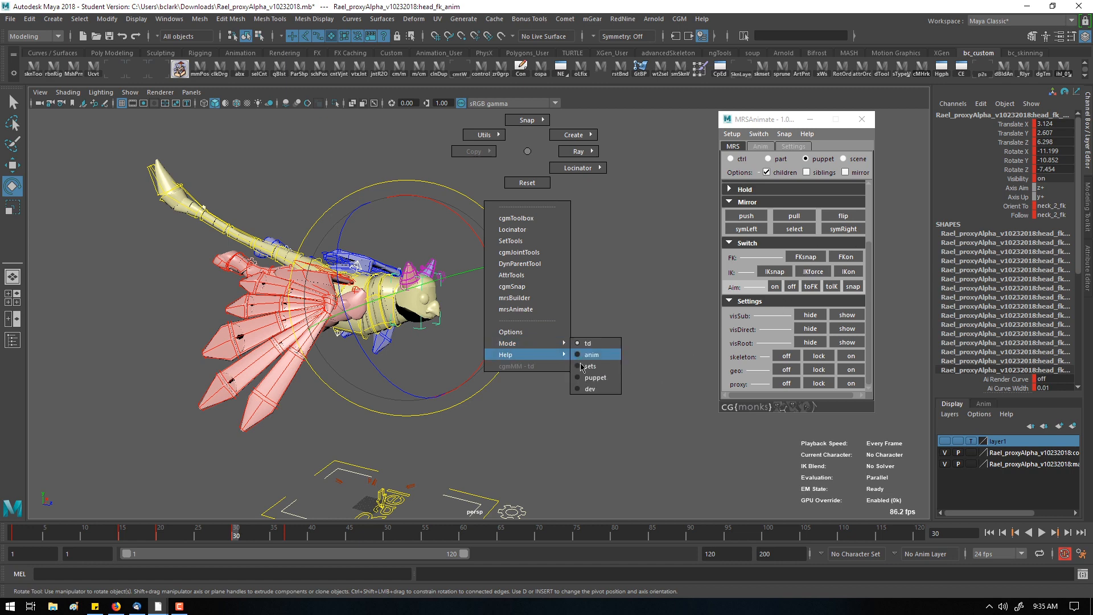
click(592, 355)
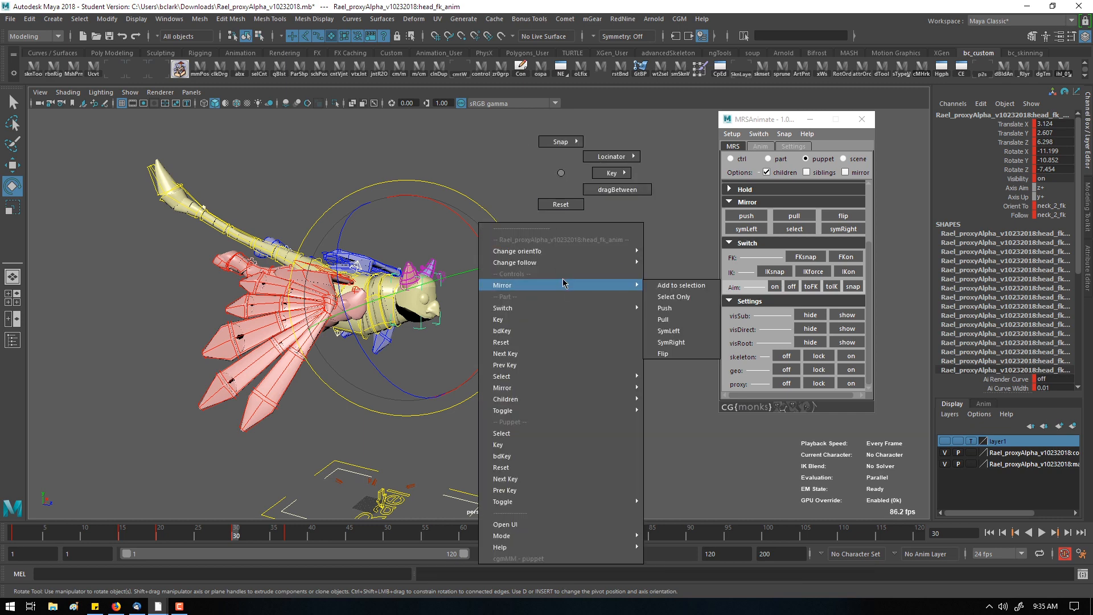
mouse_move(671, 343)
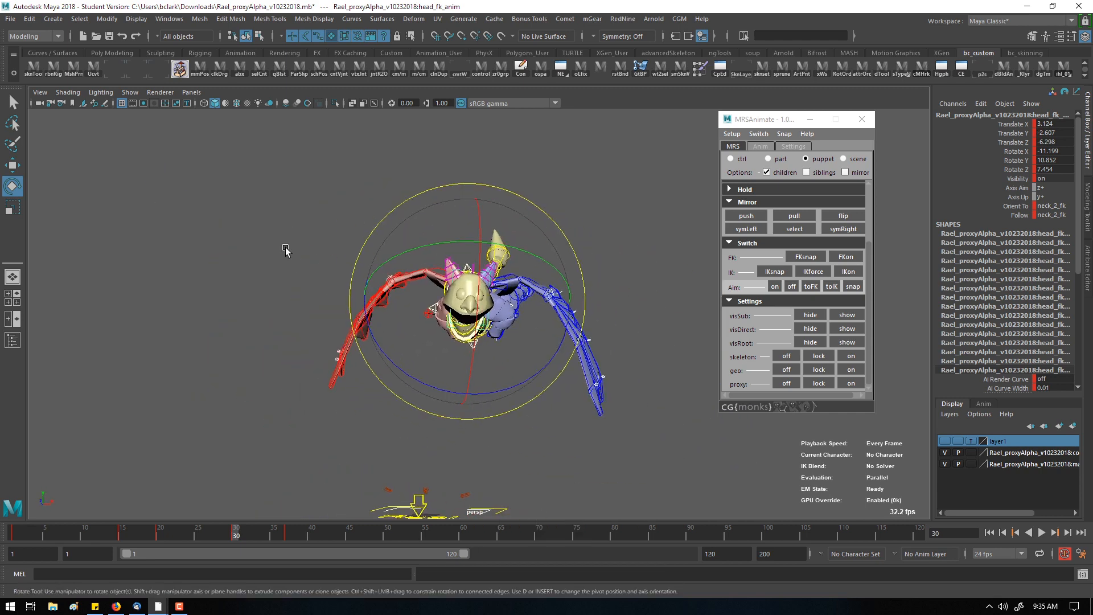
- Mirror Flip the head pose and change the head control's follow space to world
click(843, 216)
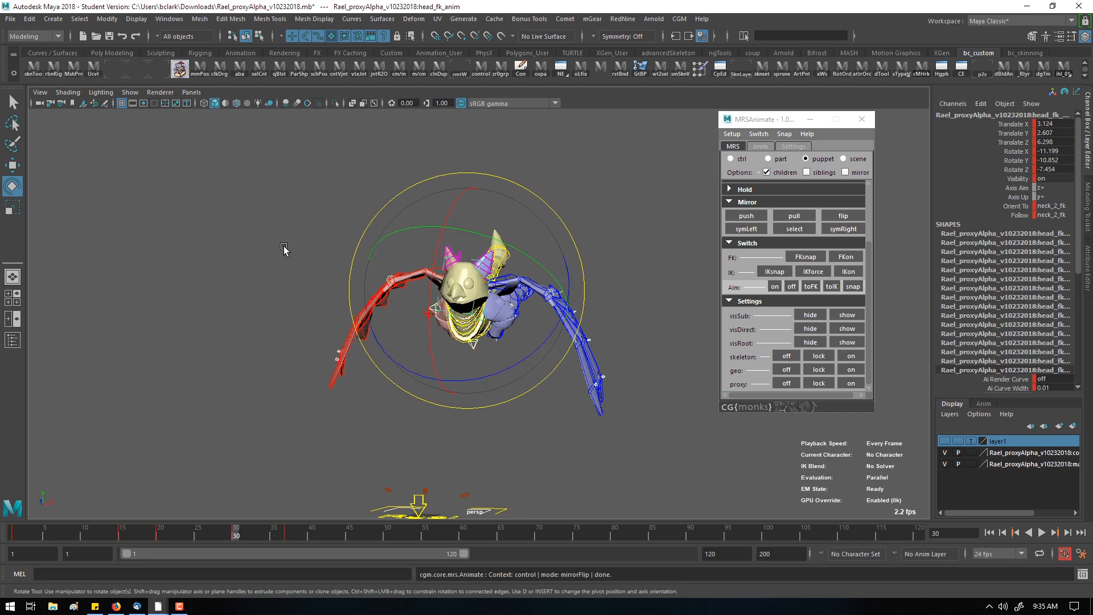
mouse_move(290, 277)
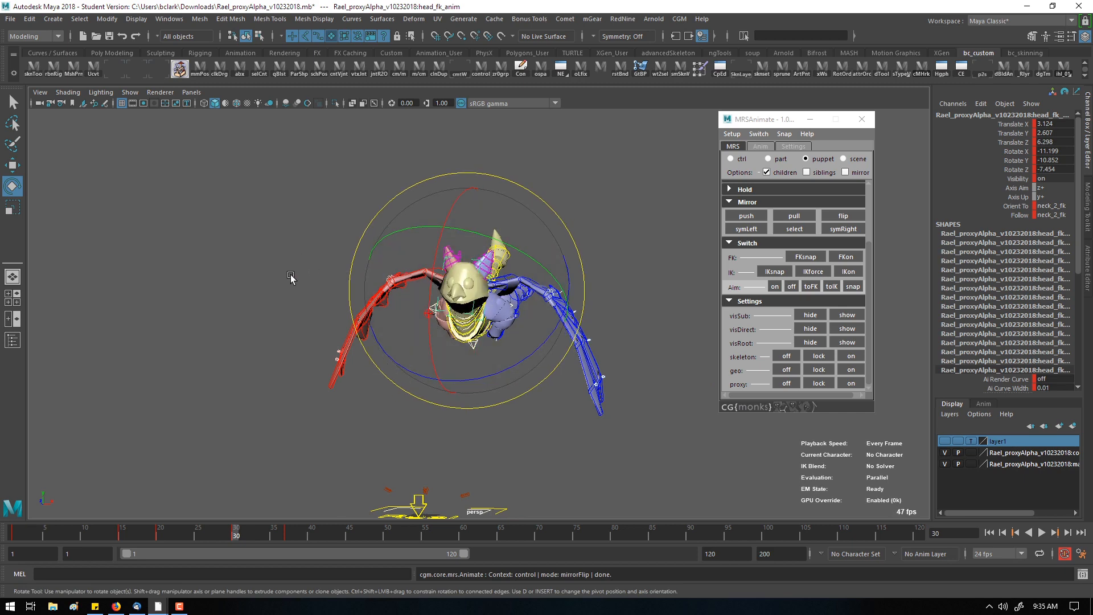
right_click(291, 278)
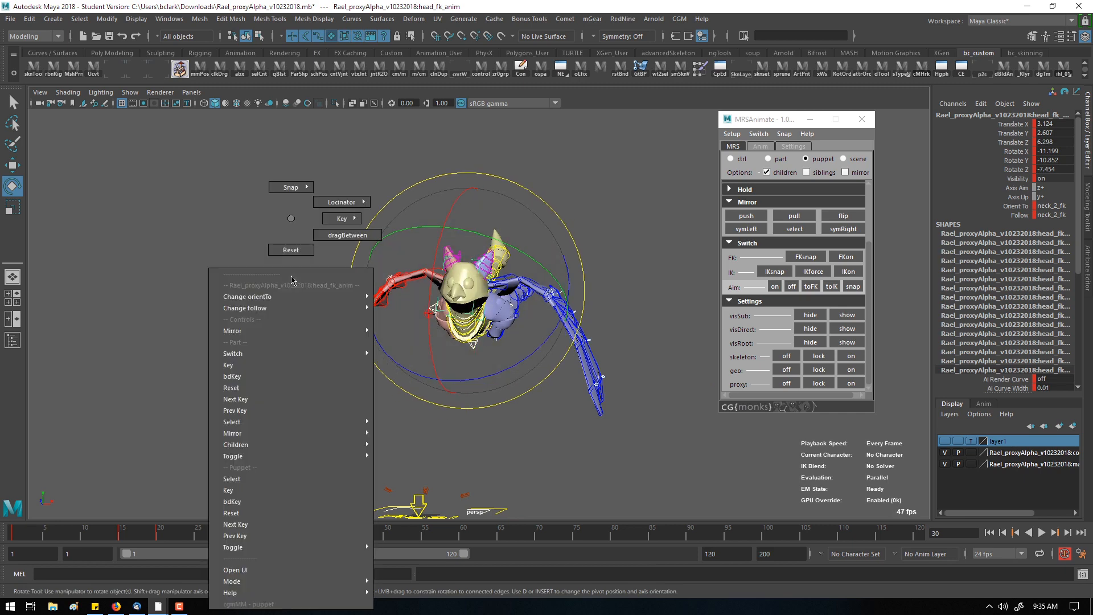
mouse_move(232, 353)
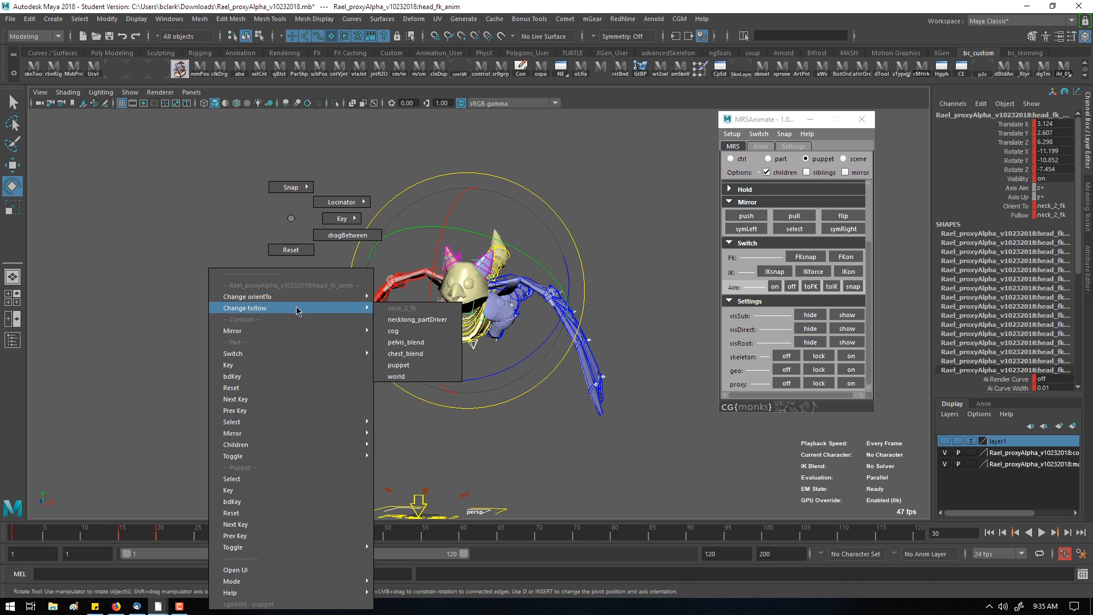
mouse_move(433, 319)
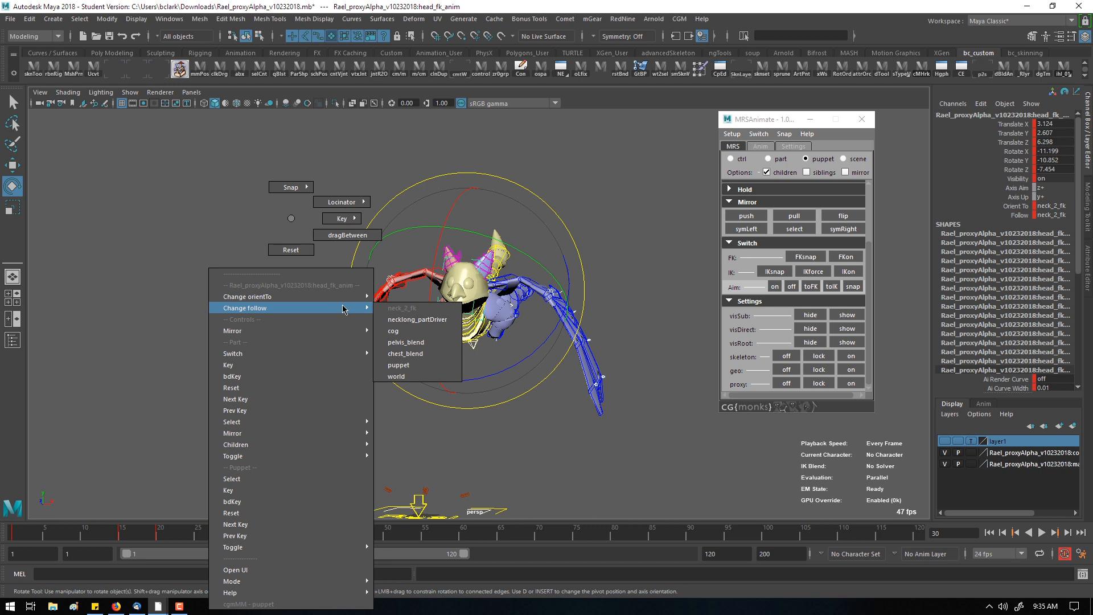
mouse_move(417, 319)
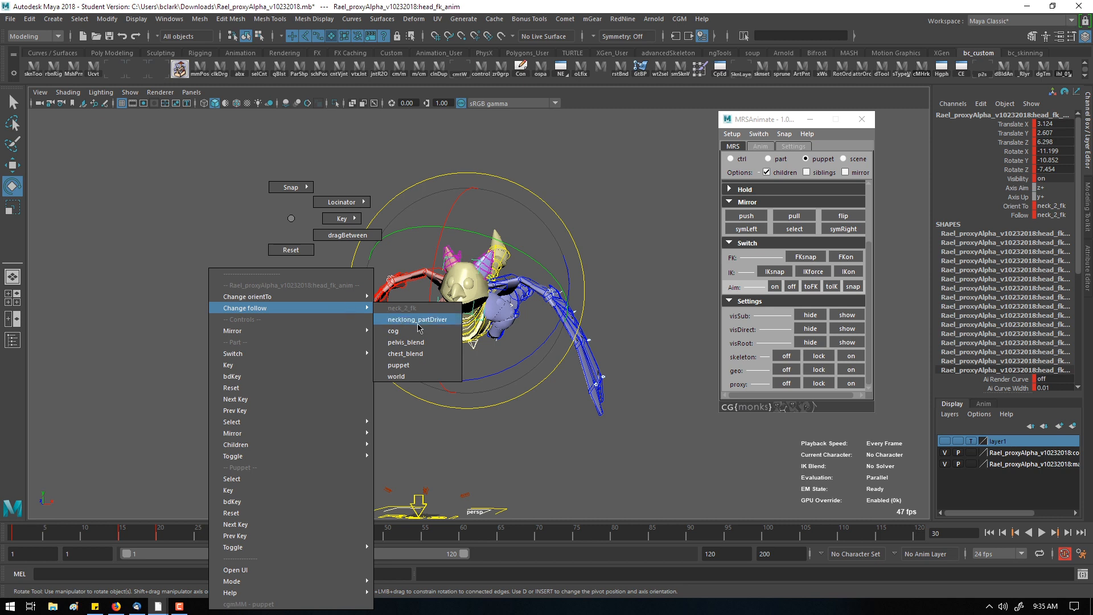
mouse_move(418, 377)
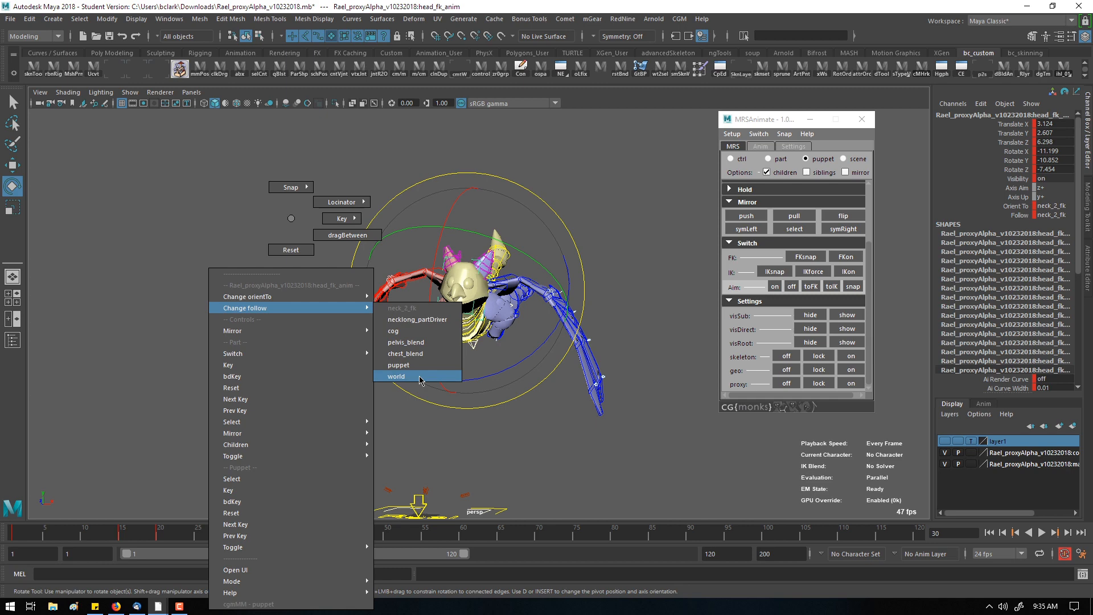
click(397, 377)
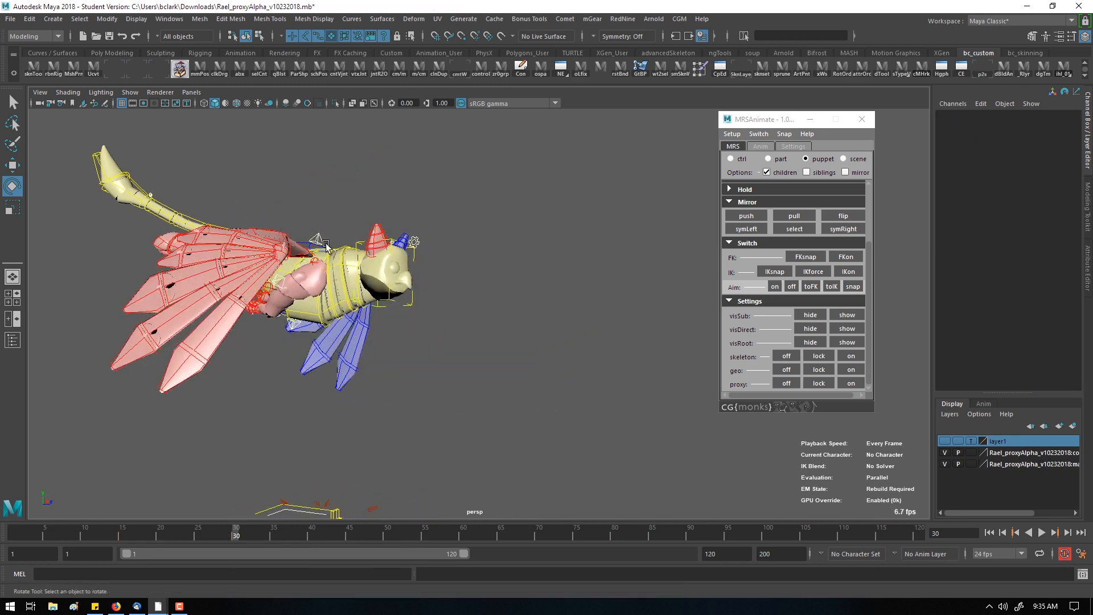
- Select cog_anim and rotate it so Rotate X nears zero and the torso sits level
click(390, 289)
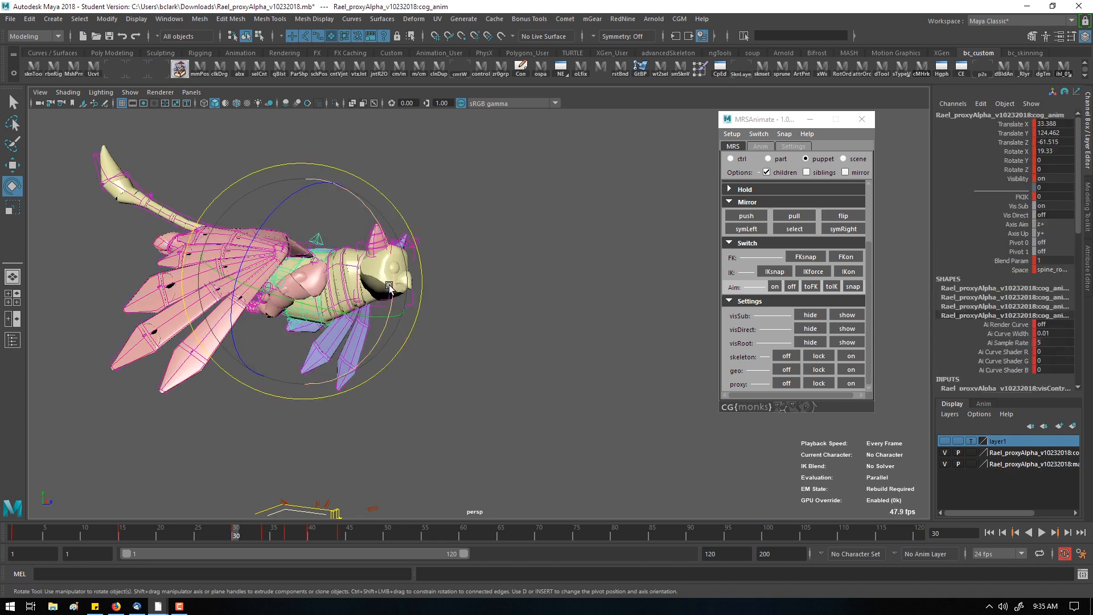
drag(391, 290, 393, 262)
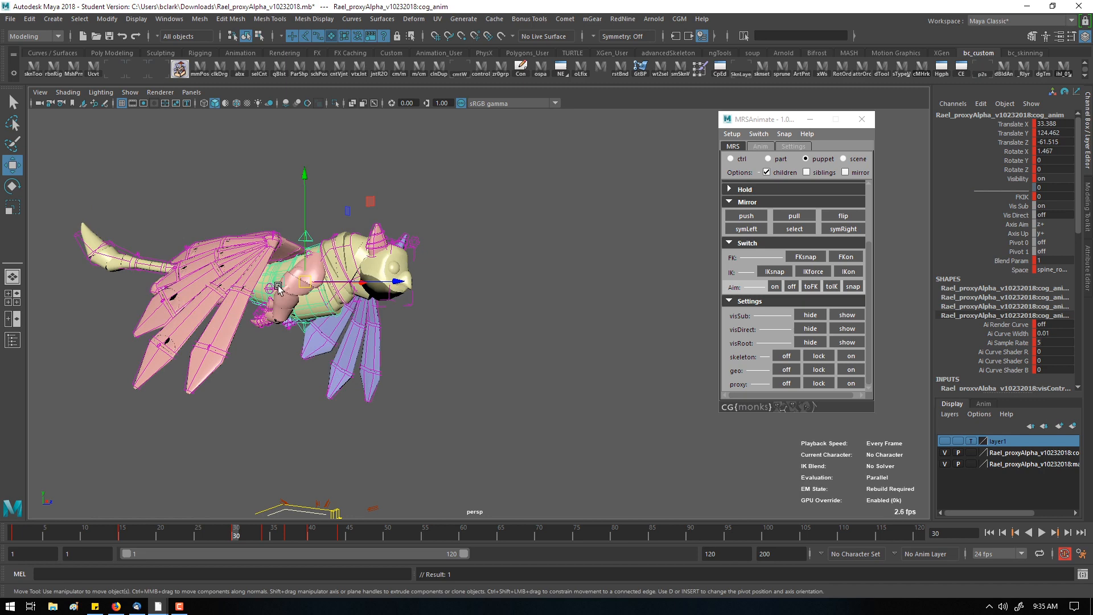
drag(307, 289, 303, 303)
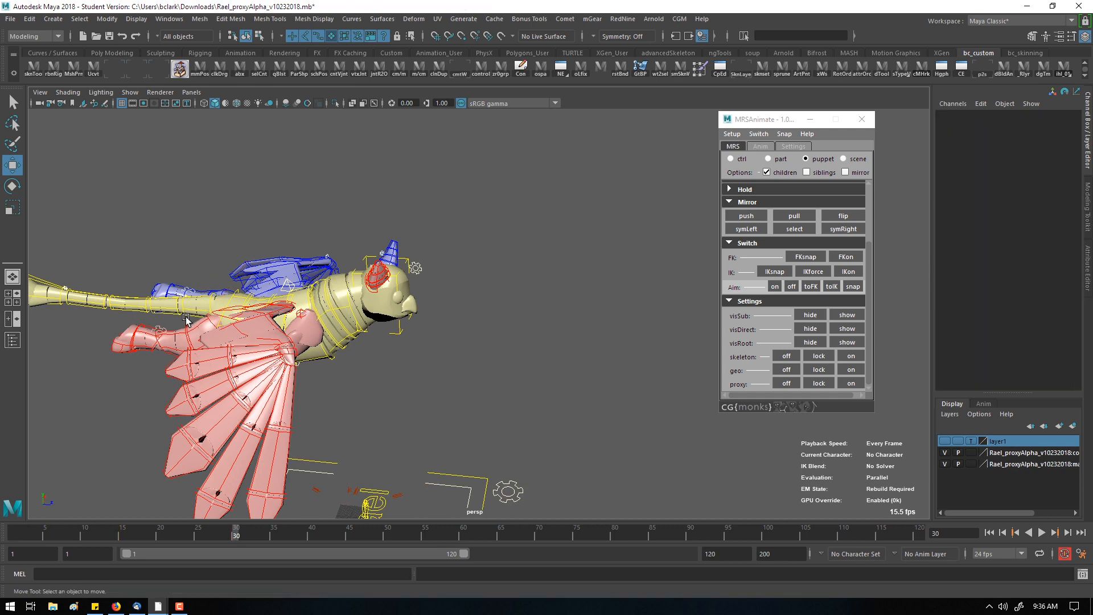
- Select tailBase_fk_anim and change its orientTo space to world
click(187, 318)
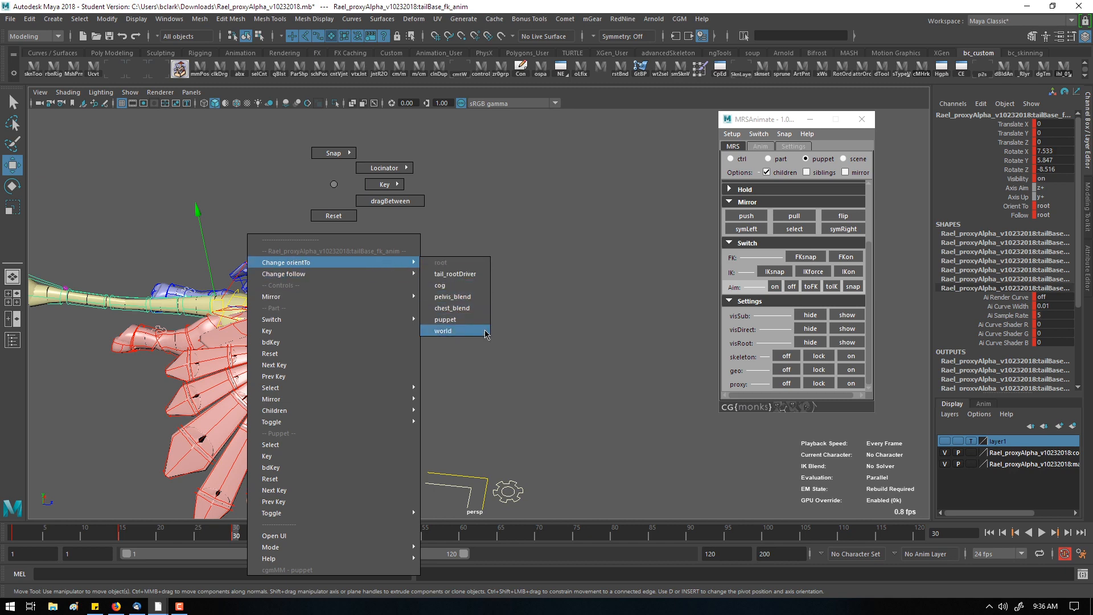
click(443, 330)
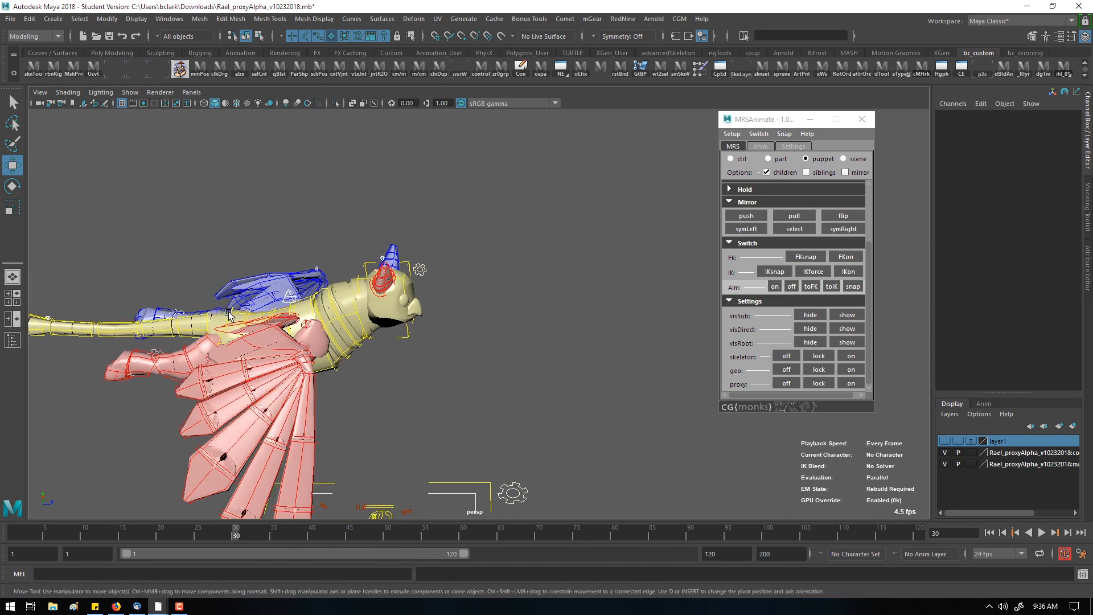
- Select hips_ikBase_anim and rotate it in several passes to bank the lower body and legs
click(292, 275)
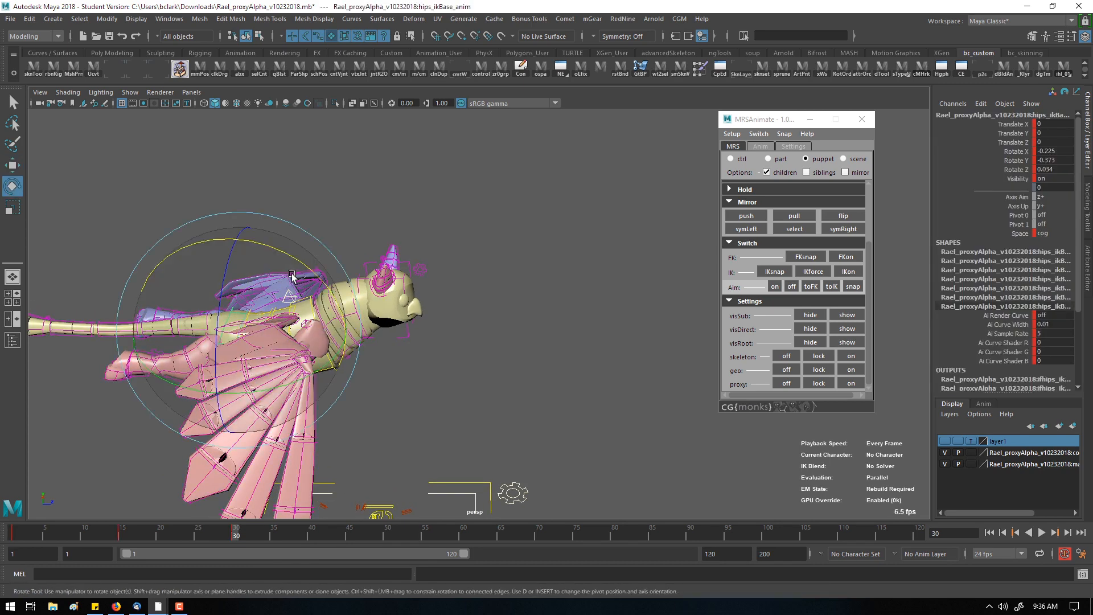
drag(291, 275, 263, 249)
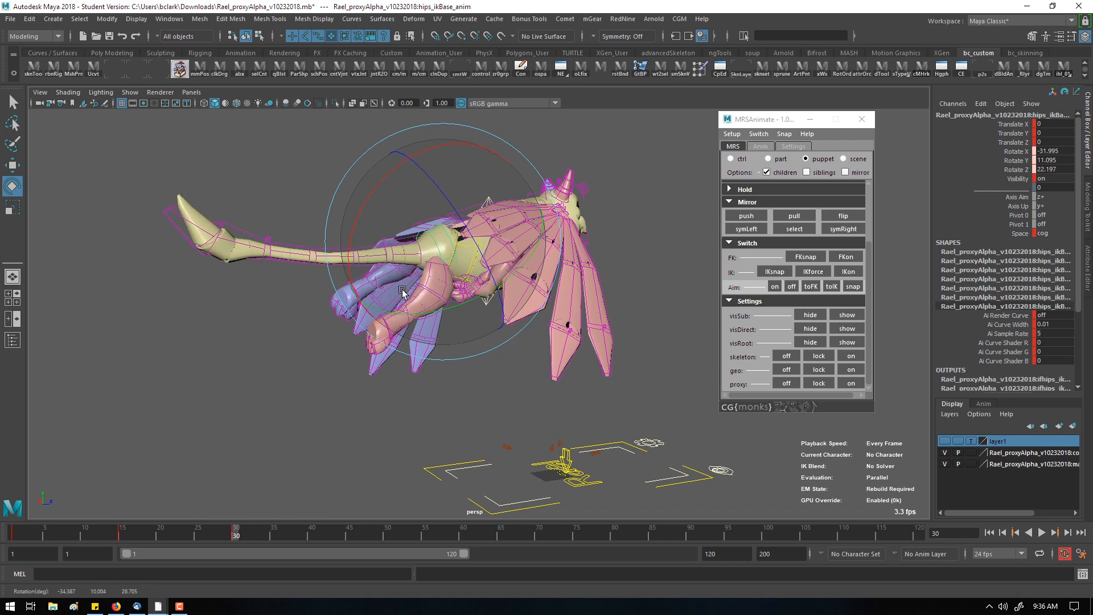
drag(402, 290, 420, 260)
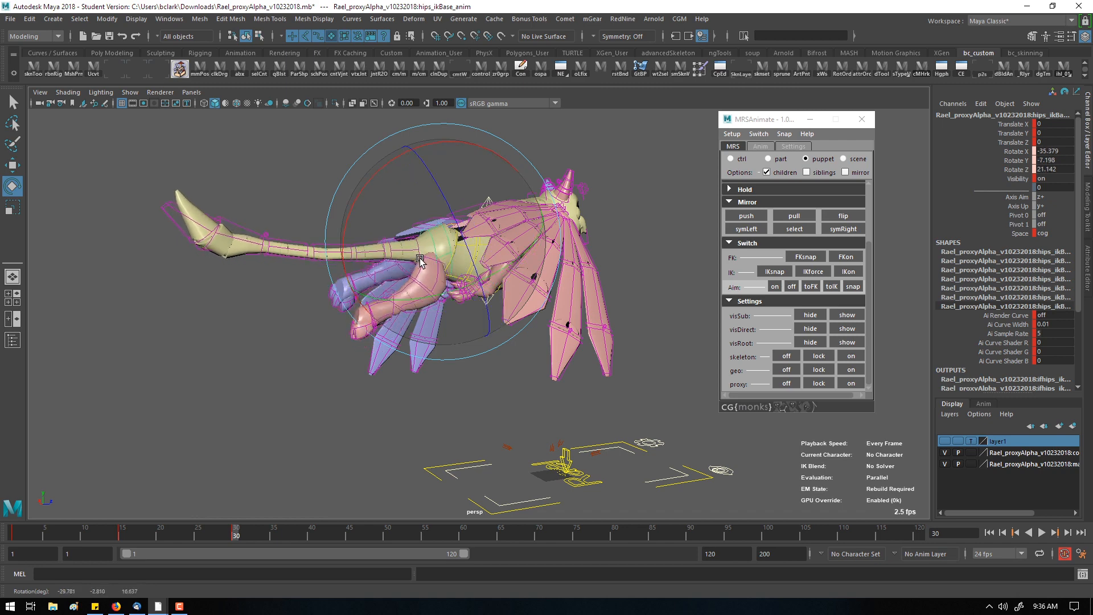
drag(421, 262, 440, 194)
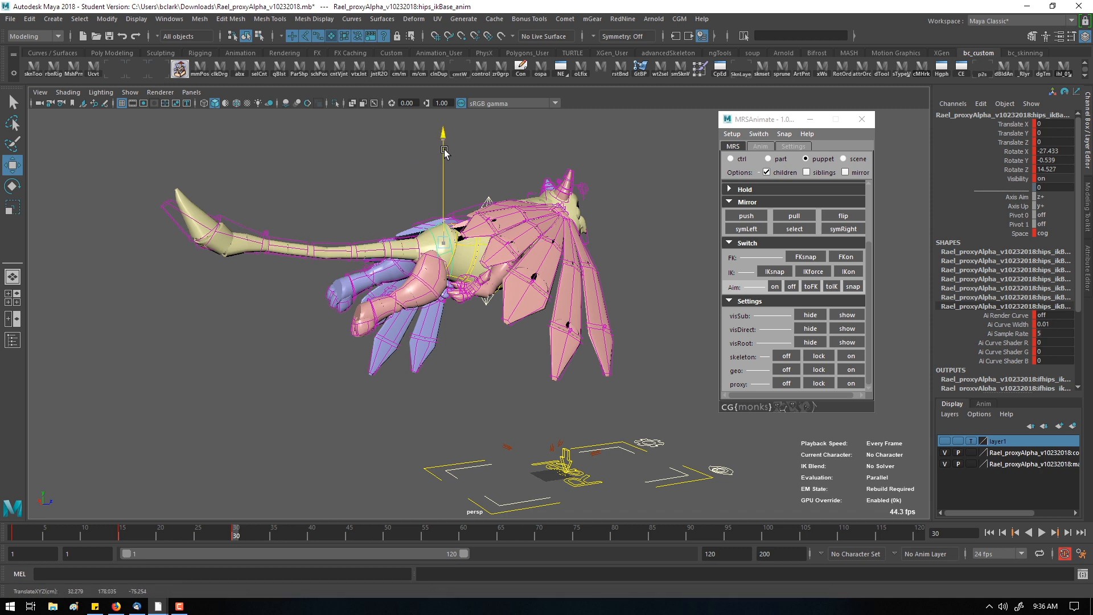
drag(443, 151, 443, 130)
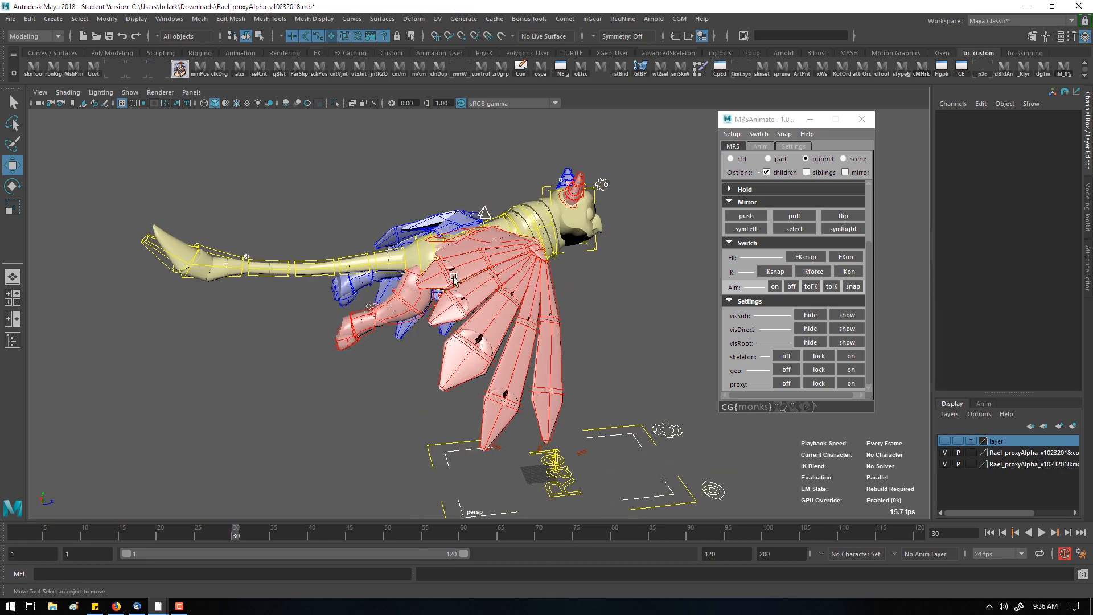
- Select tailBase_fk_anim and set its orientTo space back to tail_rootDriver
click(375, 252)
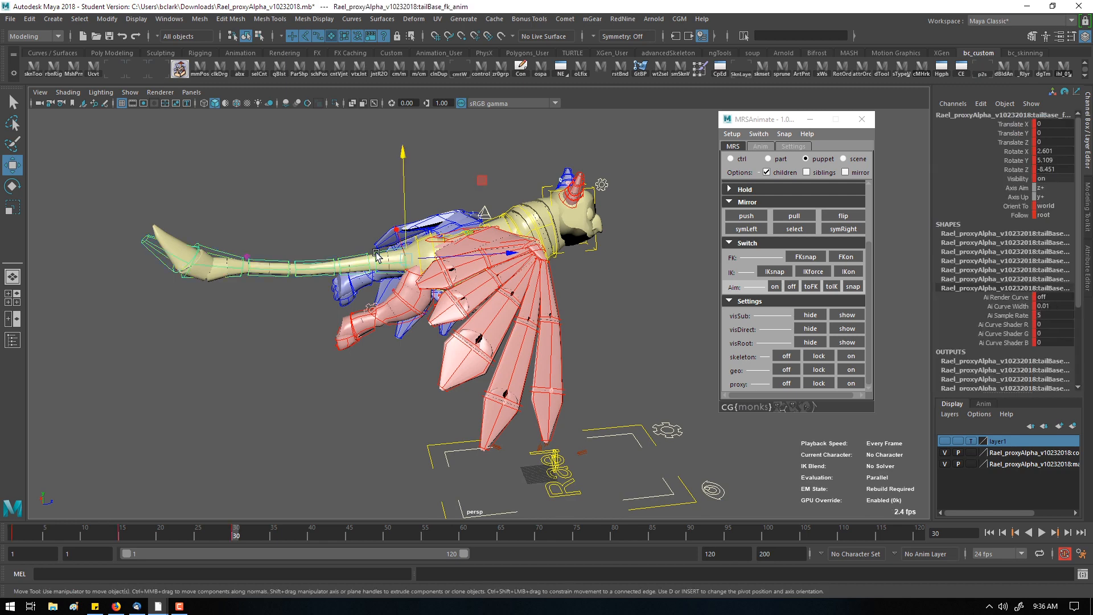
mouse_move(342, 397)
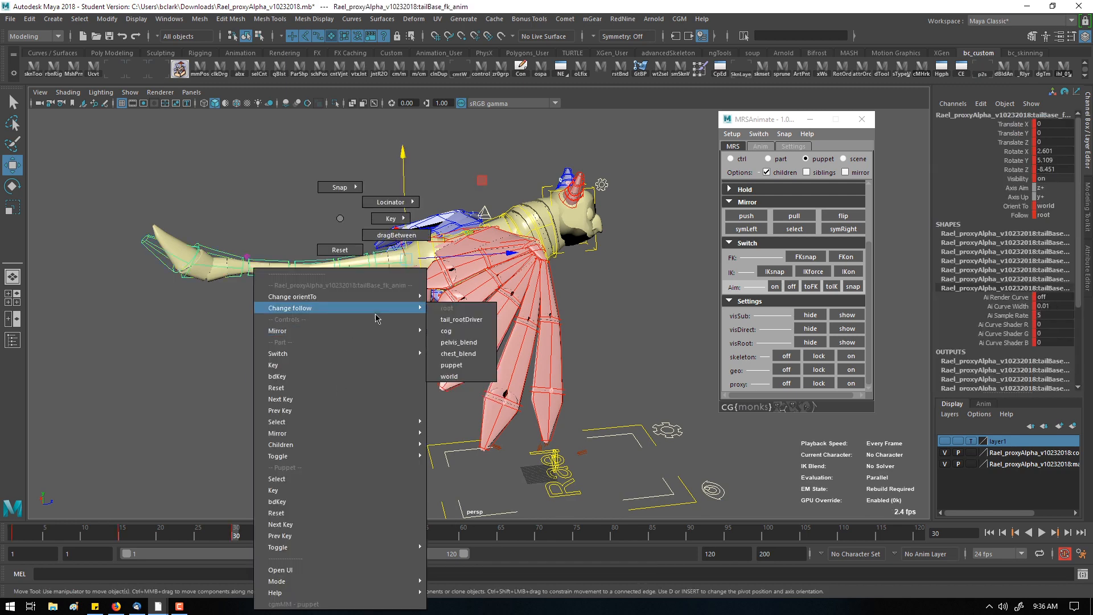
mouse_move(292, 296)
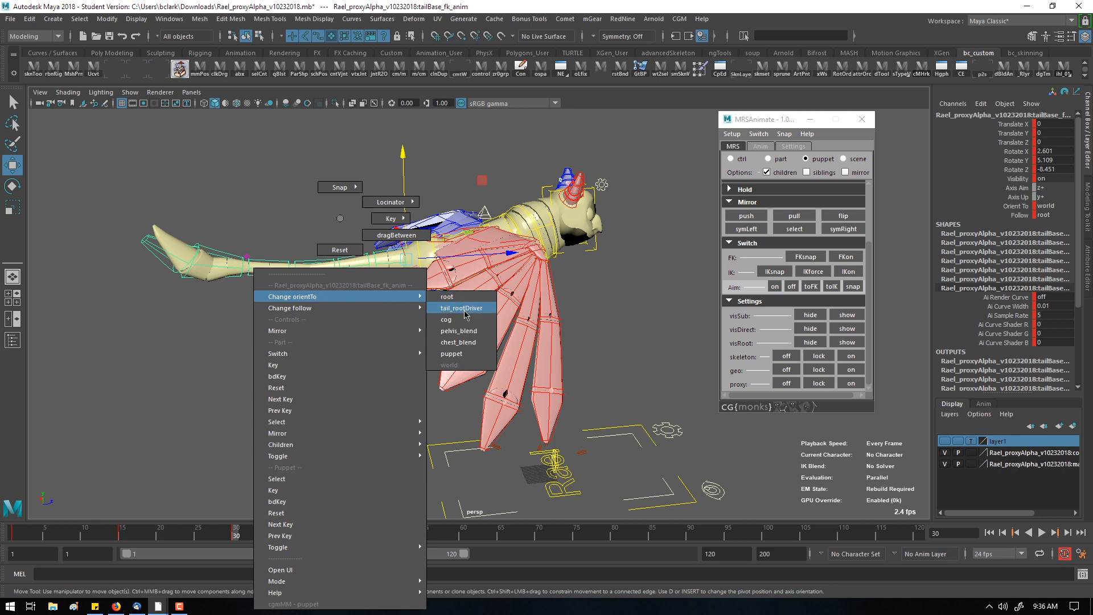
click(462, 308)
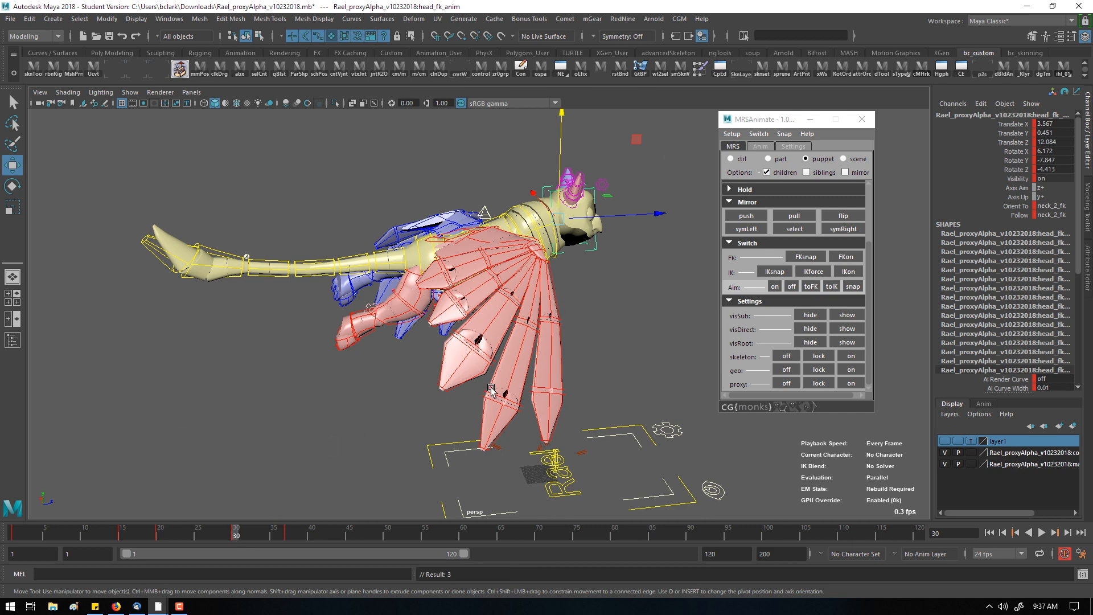
mouse_move(396, 118)
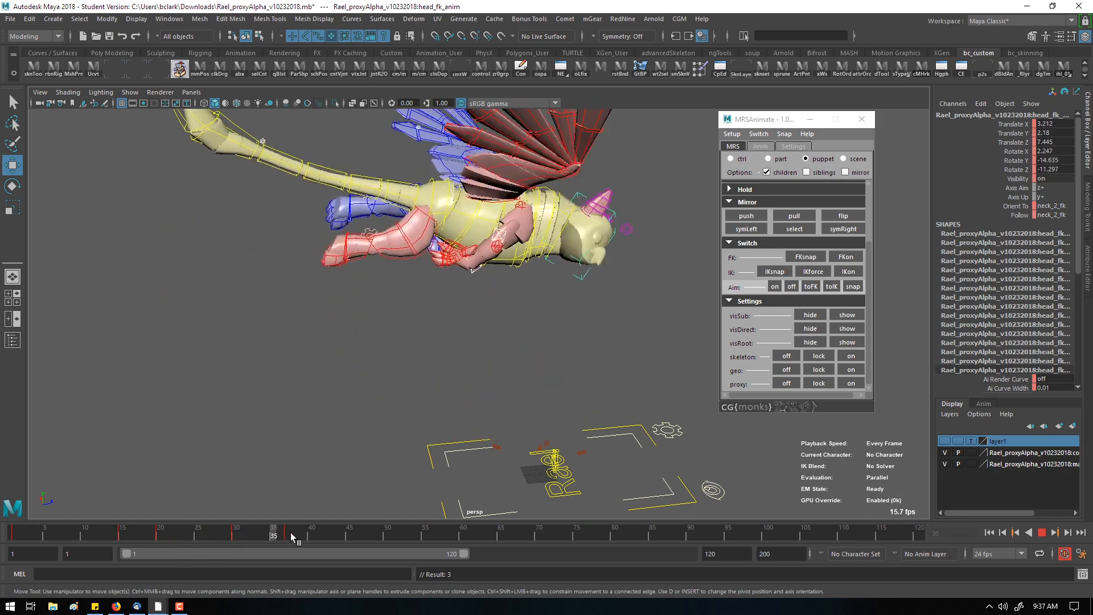
- Scrub back to about frame 22 and rotate a middle tail FK control downward
click(249, 533)
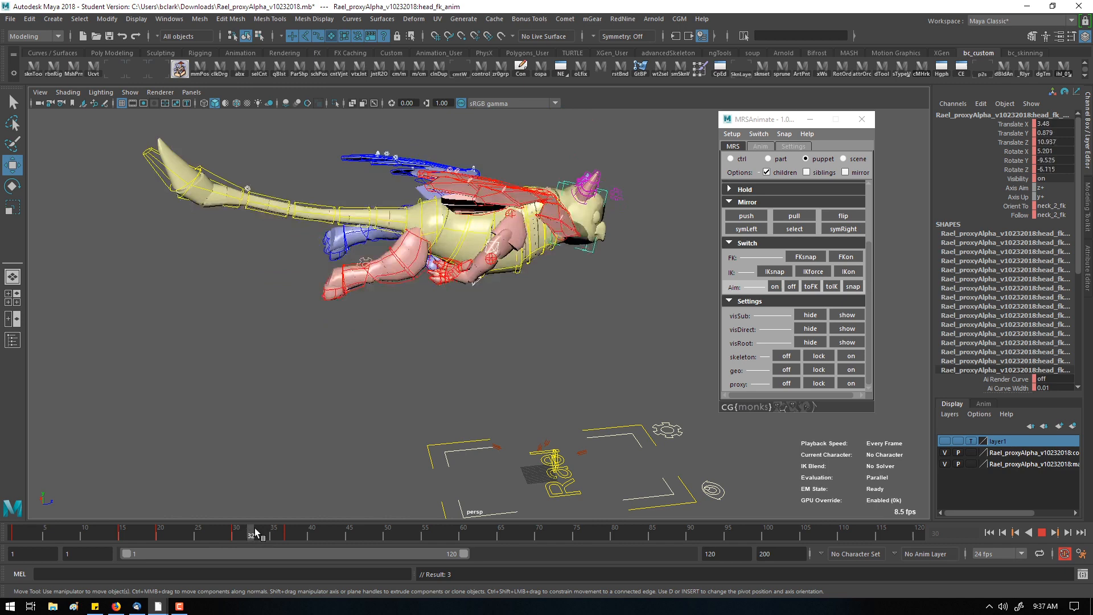
drag(250, 529, 192, 528)
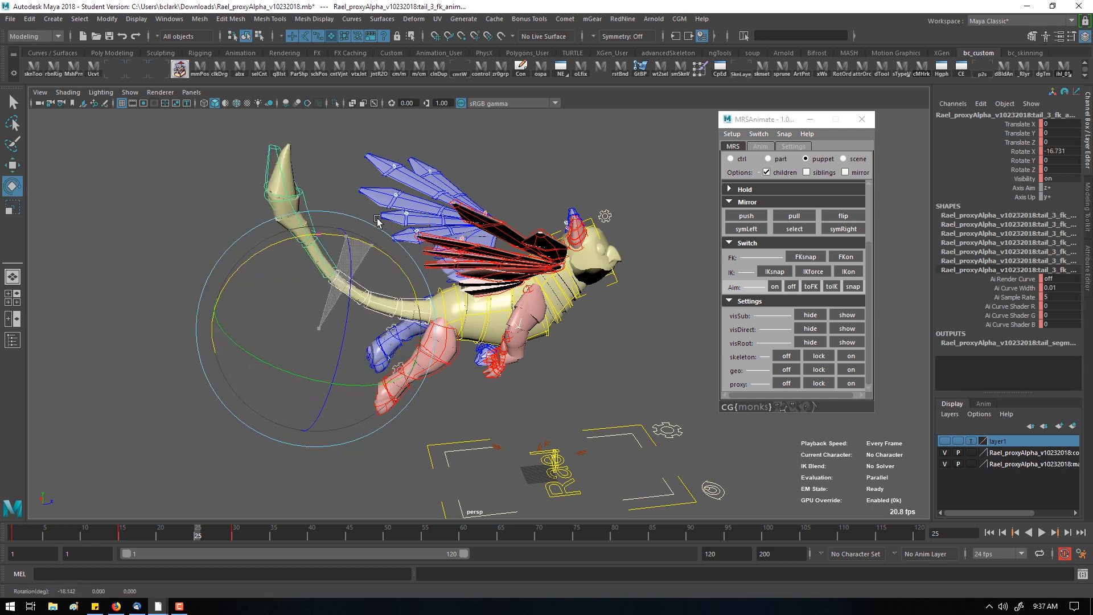
drag(379, 224, 313, 232)
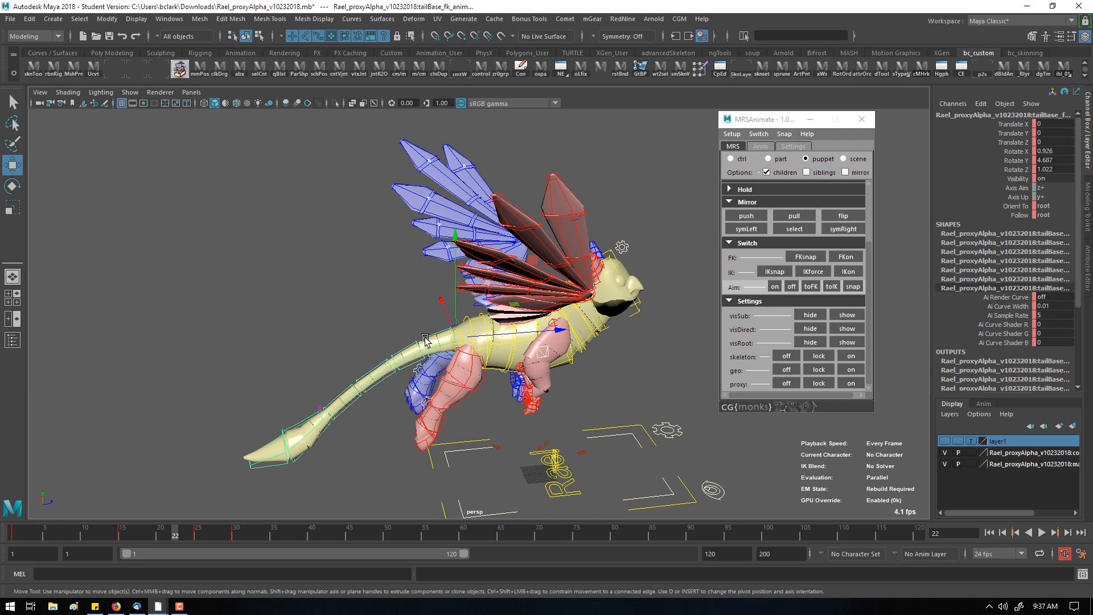
mouse_move(403, 342)
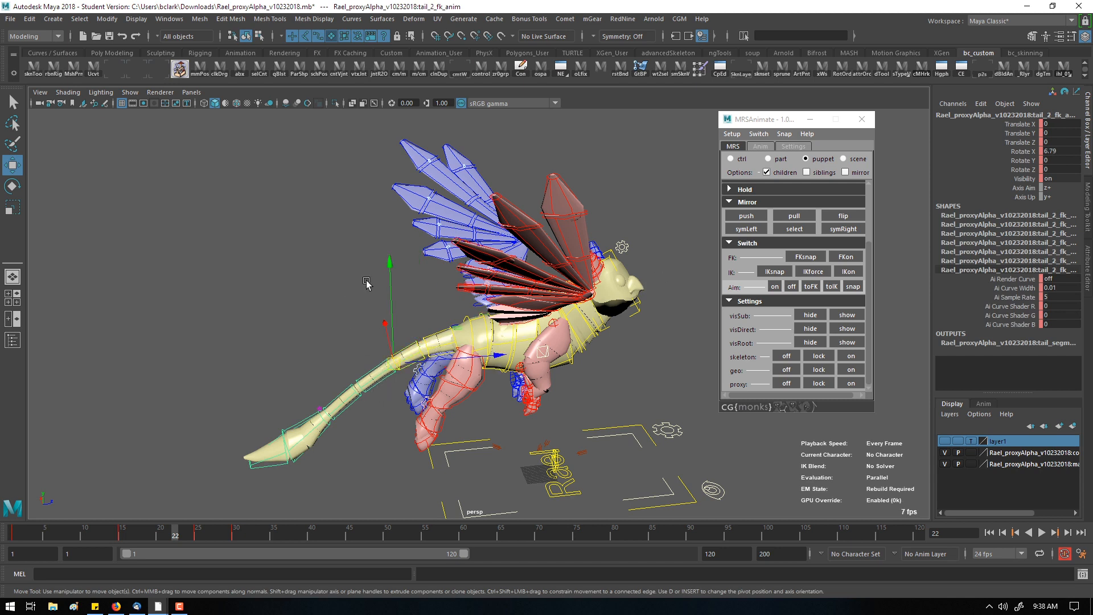
- Reset the whole gryphon puppet to its default pose via the MRS marking menu on the tail control
right_click(368, 284)
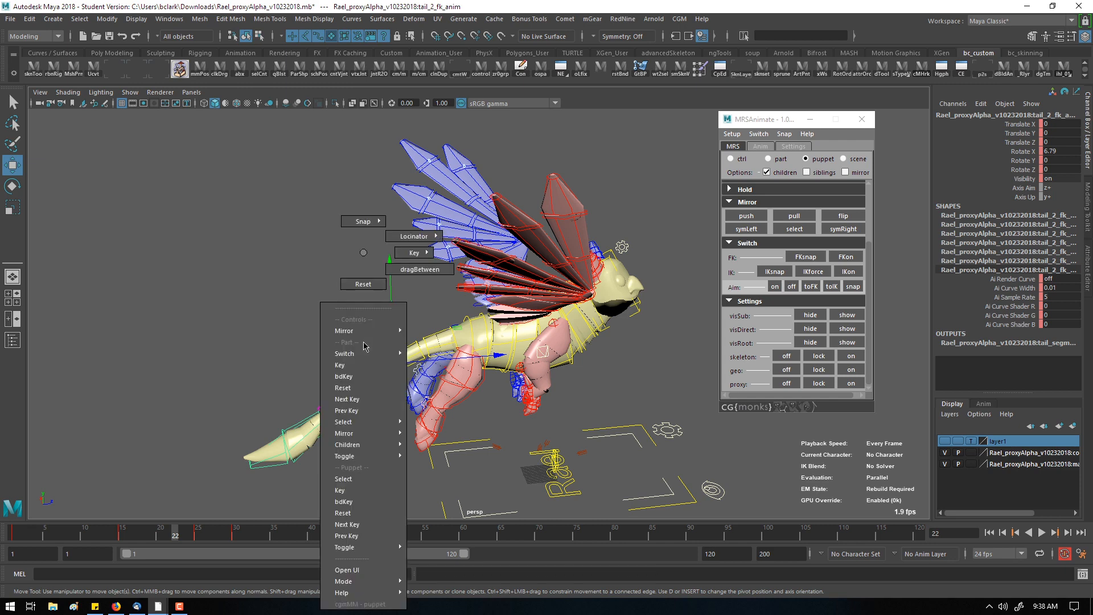
mouse_move(344, 353)
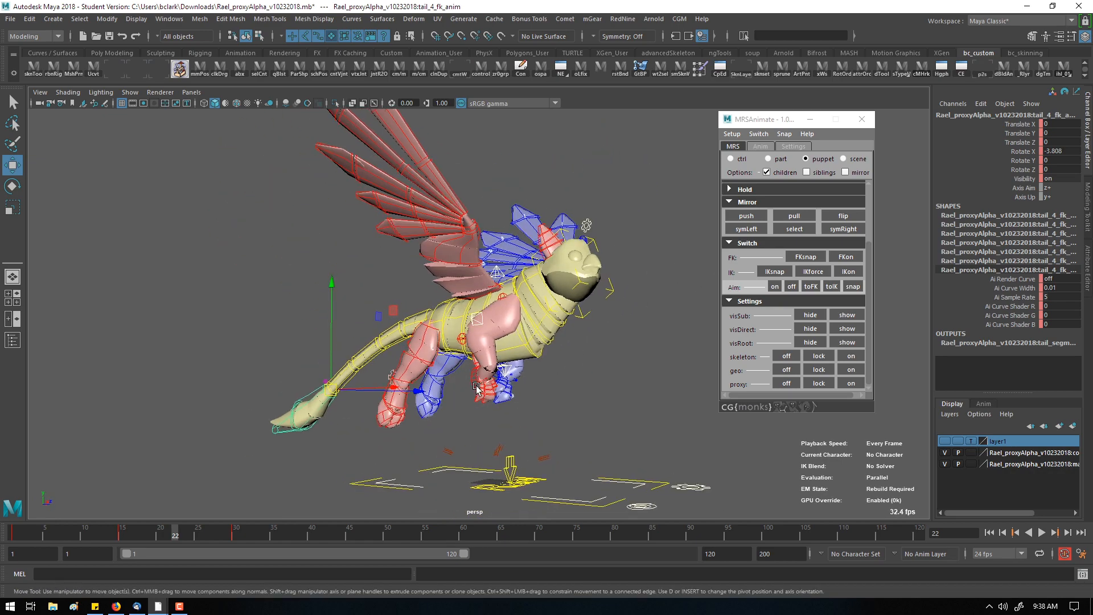
click(501, 380)
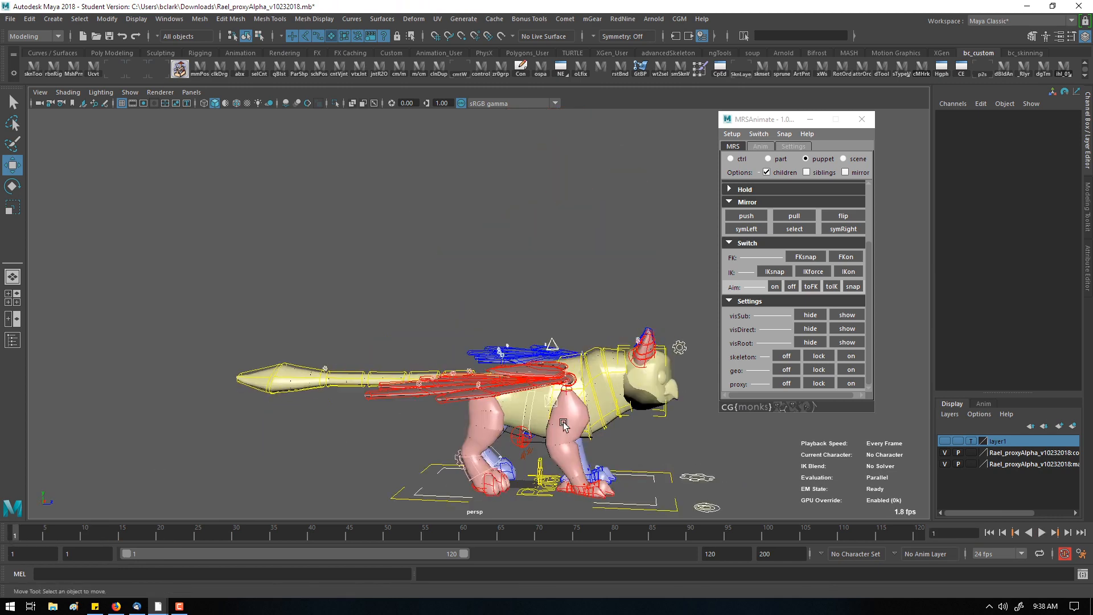
- Select cog_anim and translate it down so the body sinks into a deeper crouch over the back legs
click(564, 423)
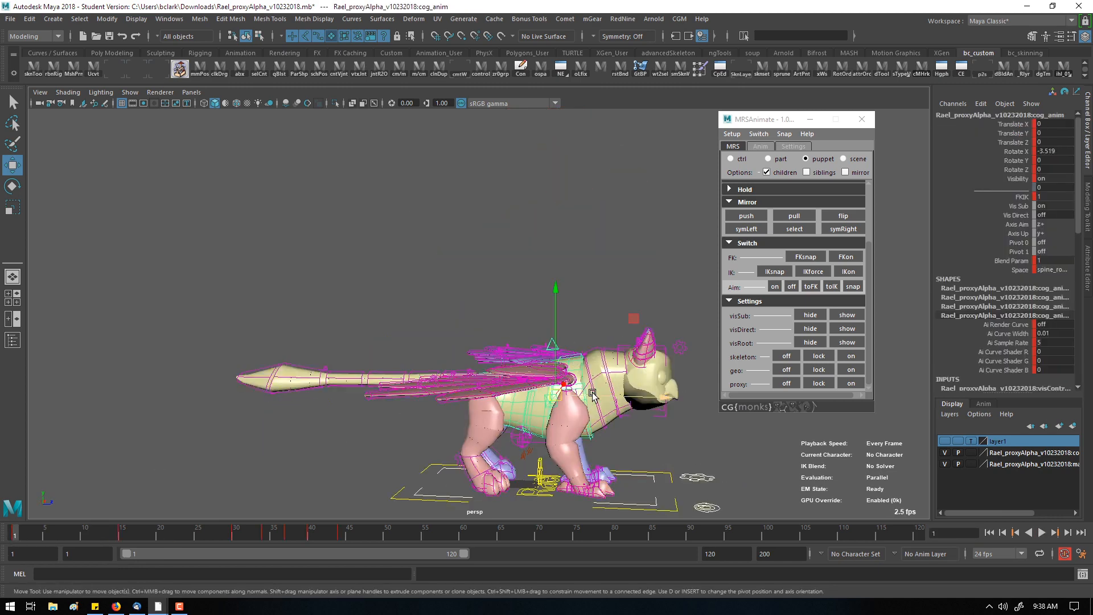
drag(565, 383, 656, 374)
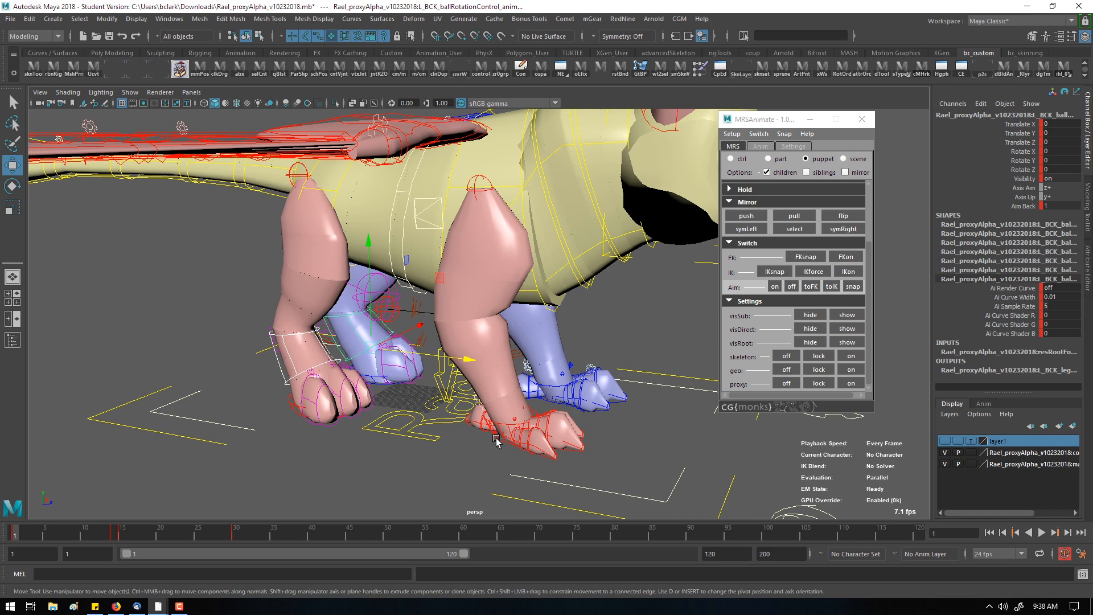
click(551, 387)
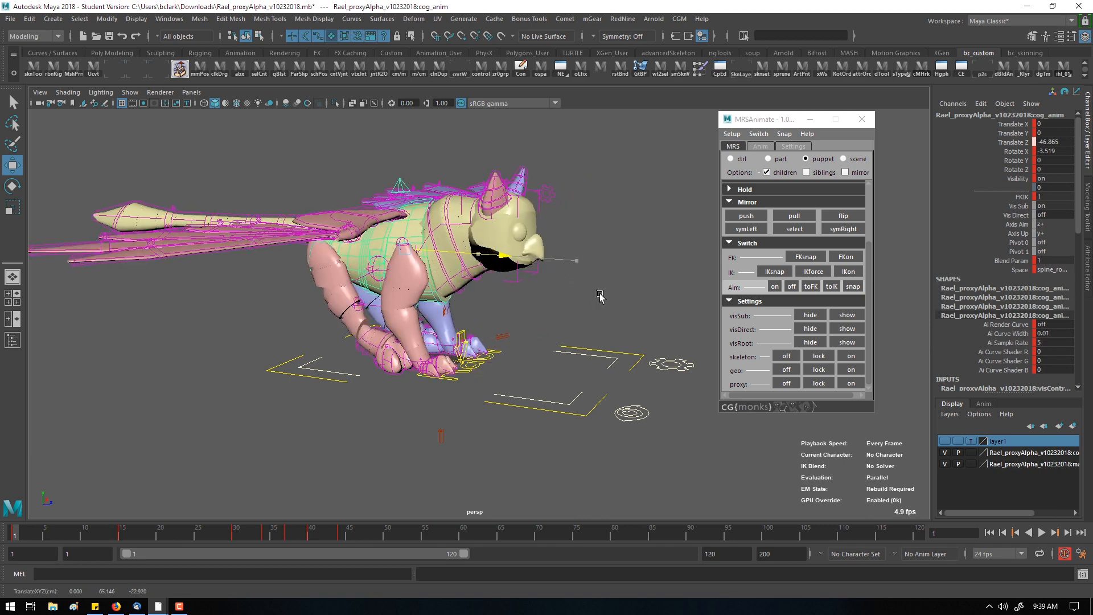
drag(600, 293, 377, 352)
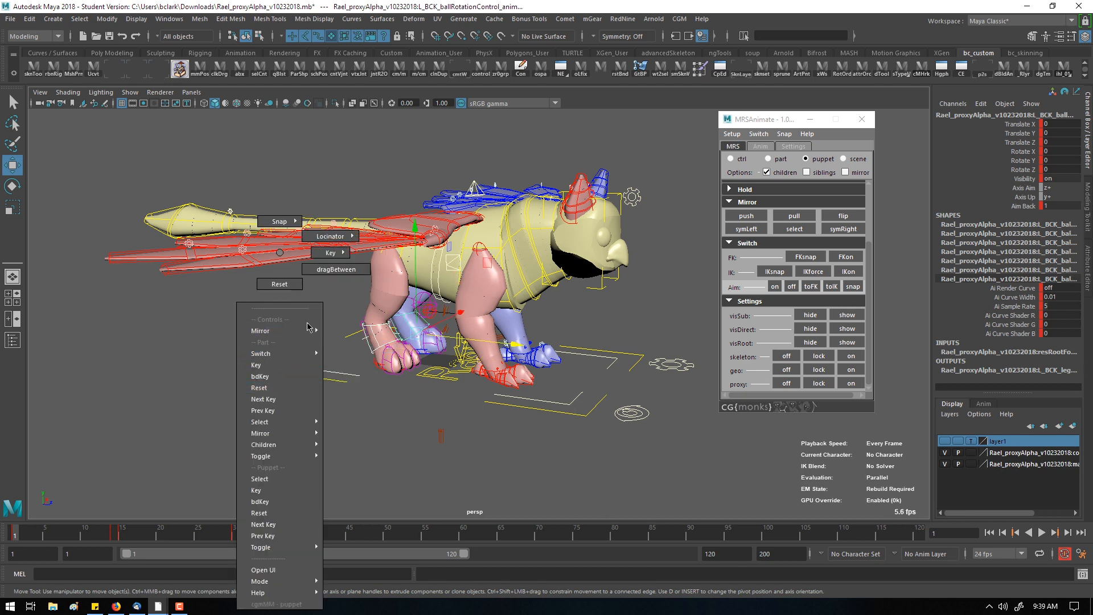
mouse_move(295, 318)
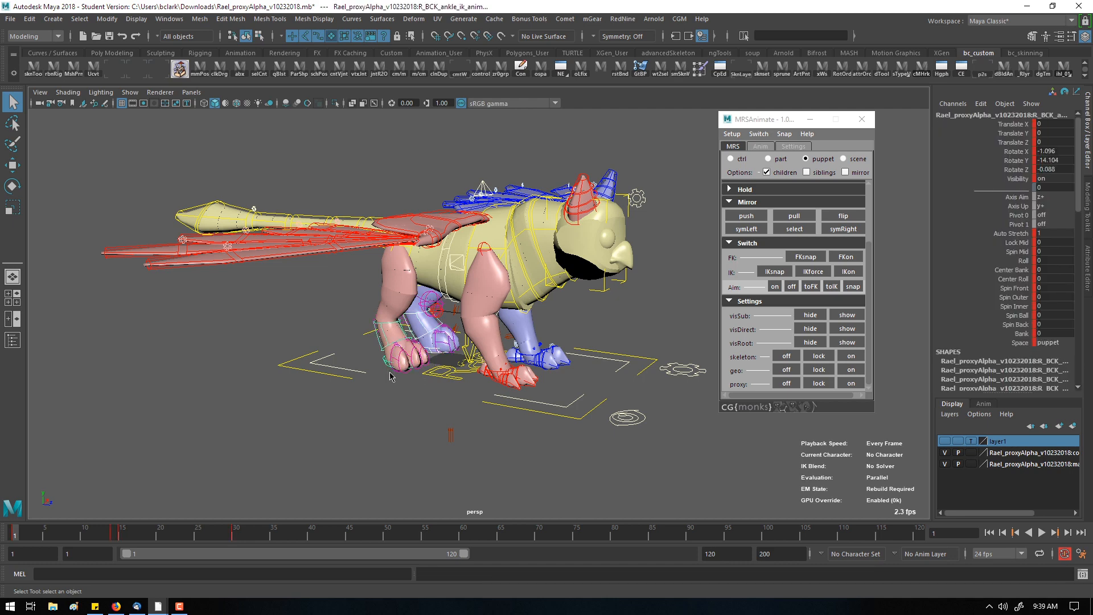
- Bring up the MRS marking menu, then scrub the time slider to frame 15
right_click(391, 374)
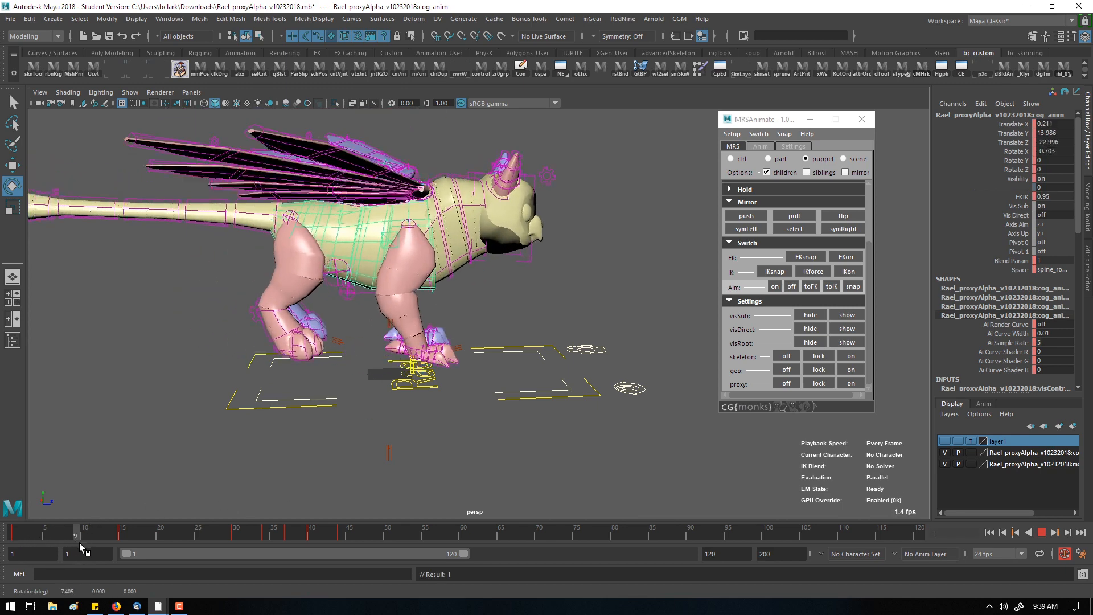
drag(75, 536, 123, 535)
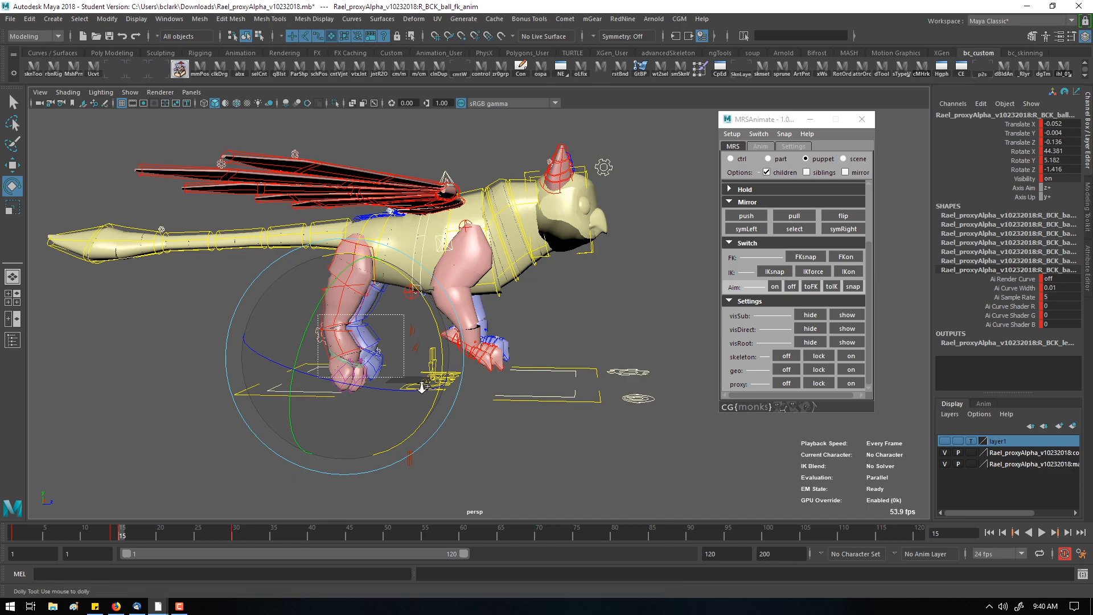
- Dolly in on the gryphon's back feet to reach the right leg settings control
drag(421, 388, 562, 425)
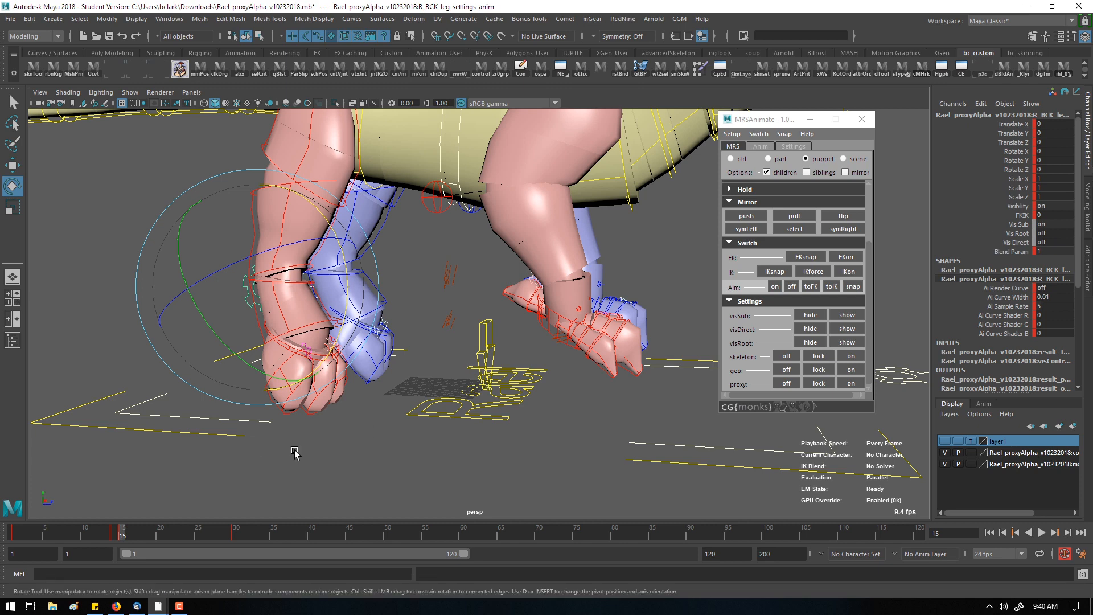
mouse_move(105, 544)
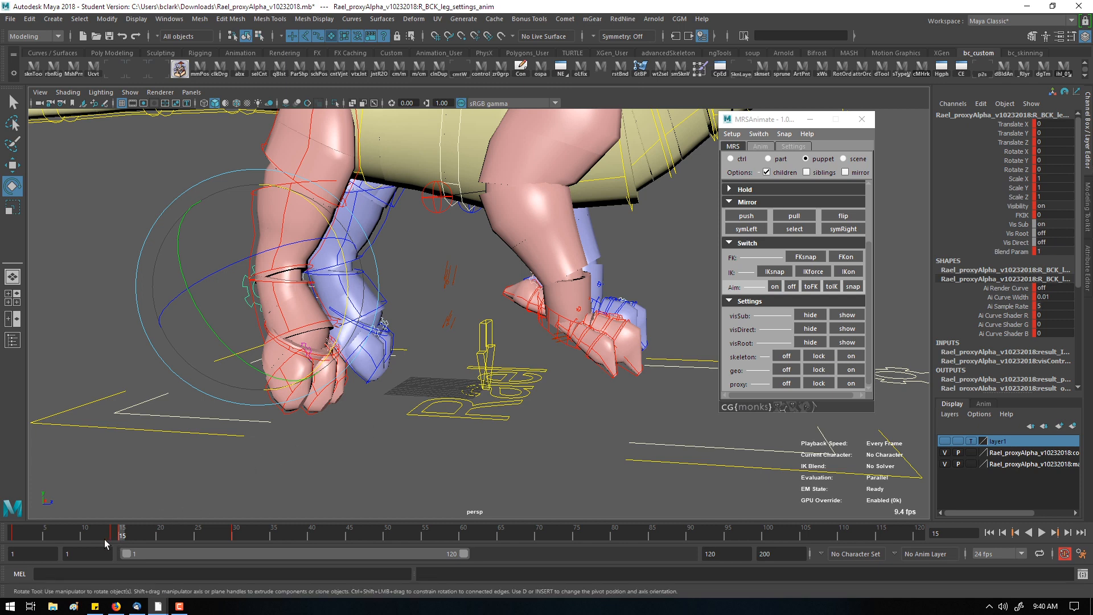
mouse_move(111, 537)
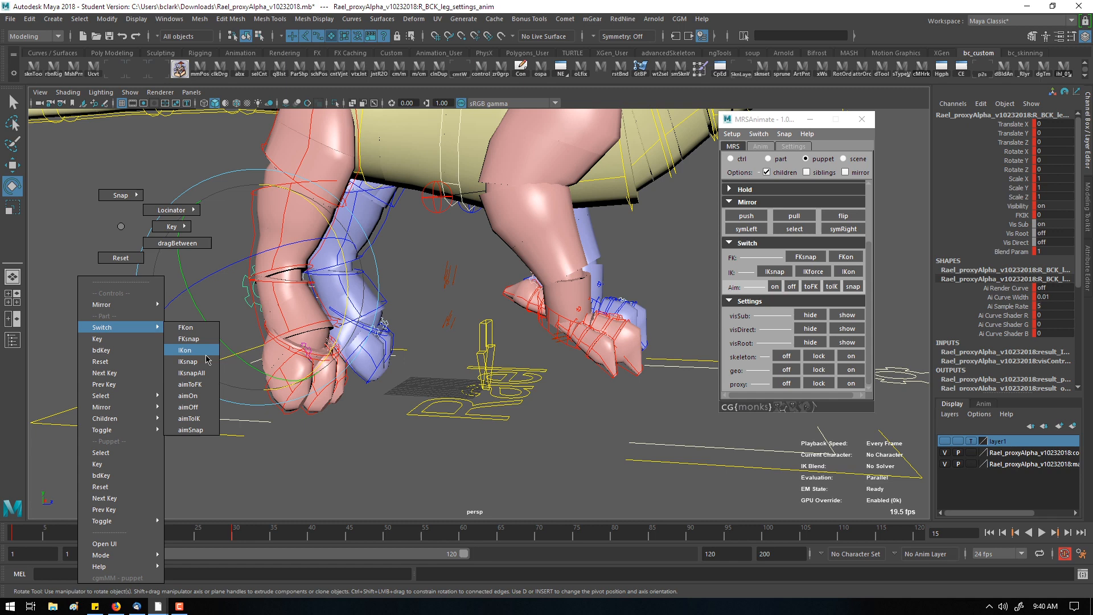
- Switch the right back leg to IK and reposition R_BCK_ankle_ik_anim
click(185, 350)
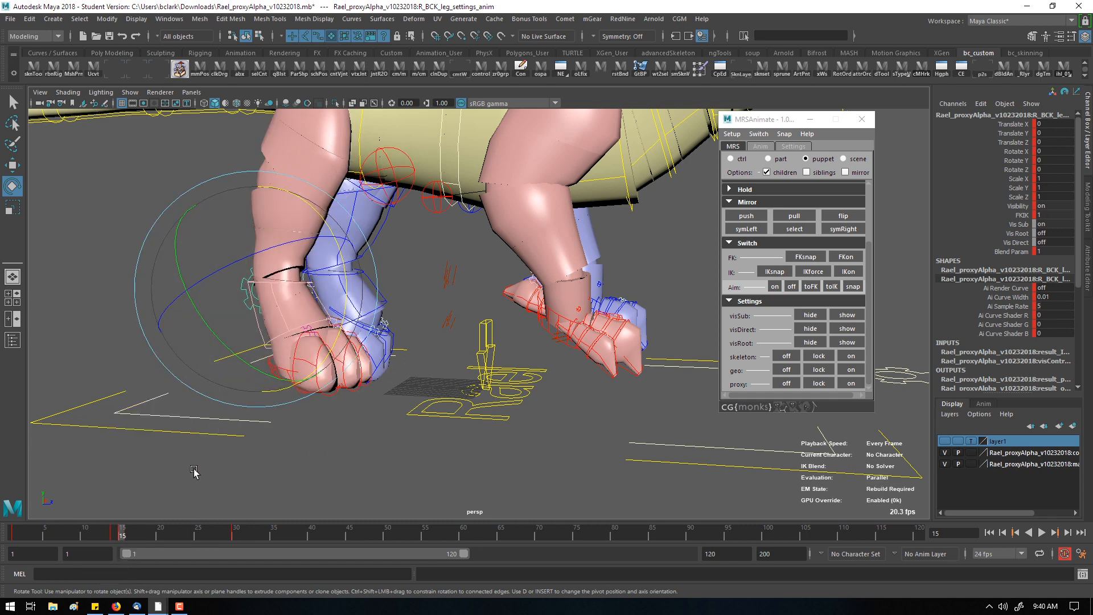
click(272, 374)
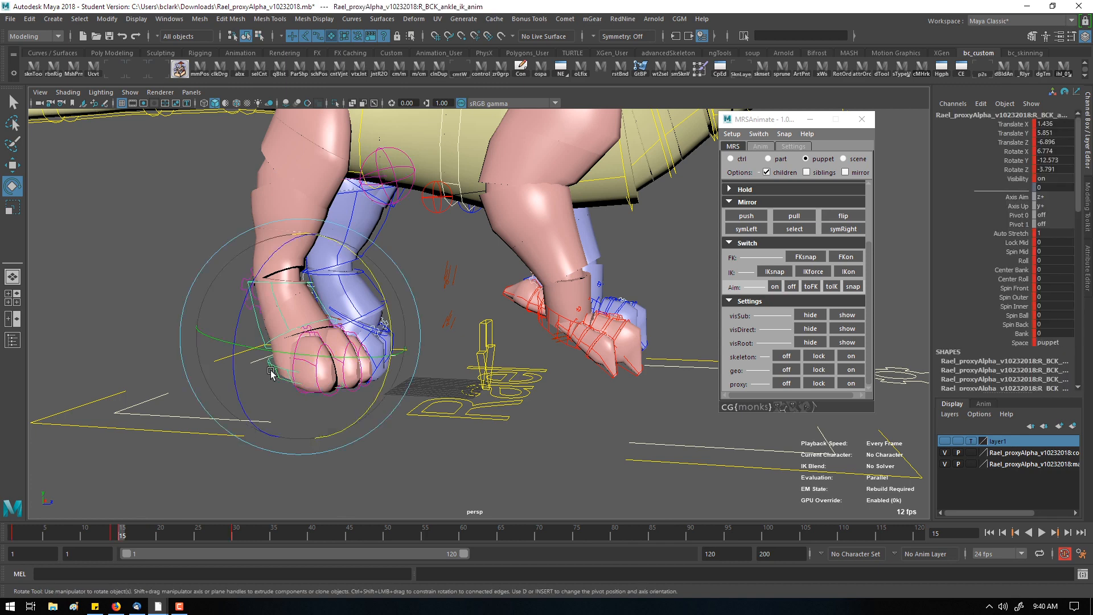
drag(273, 369, 247, 230)
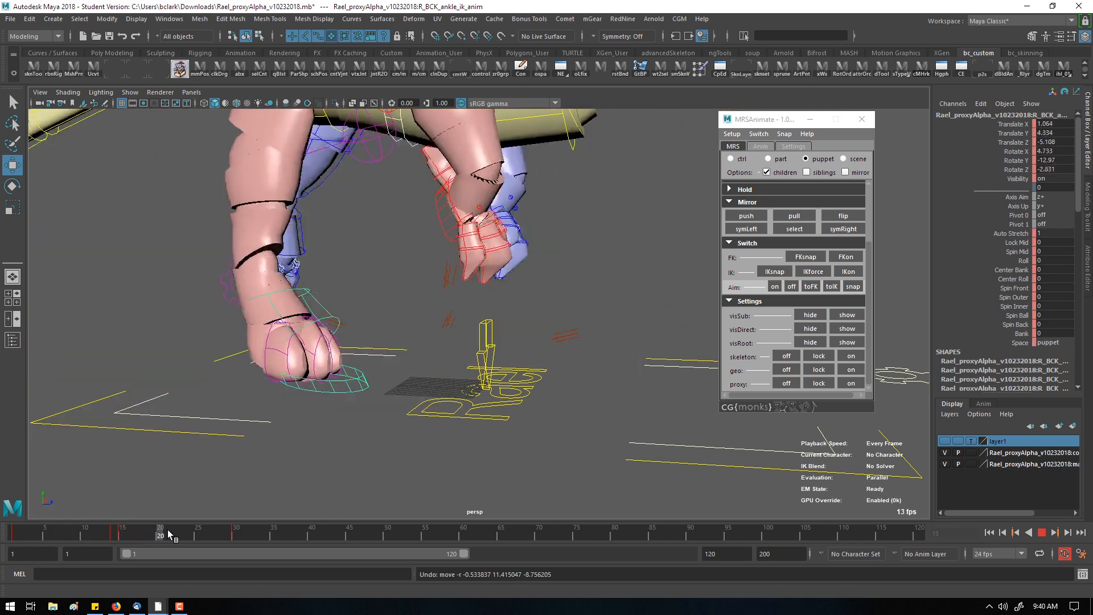
- Scrub to frame 41 and select the right wing's elbow FK control
drag(162, 533, 210, 533)
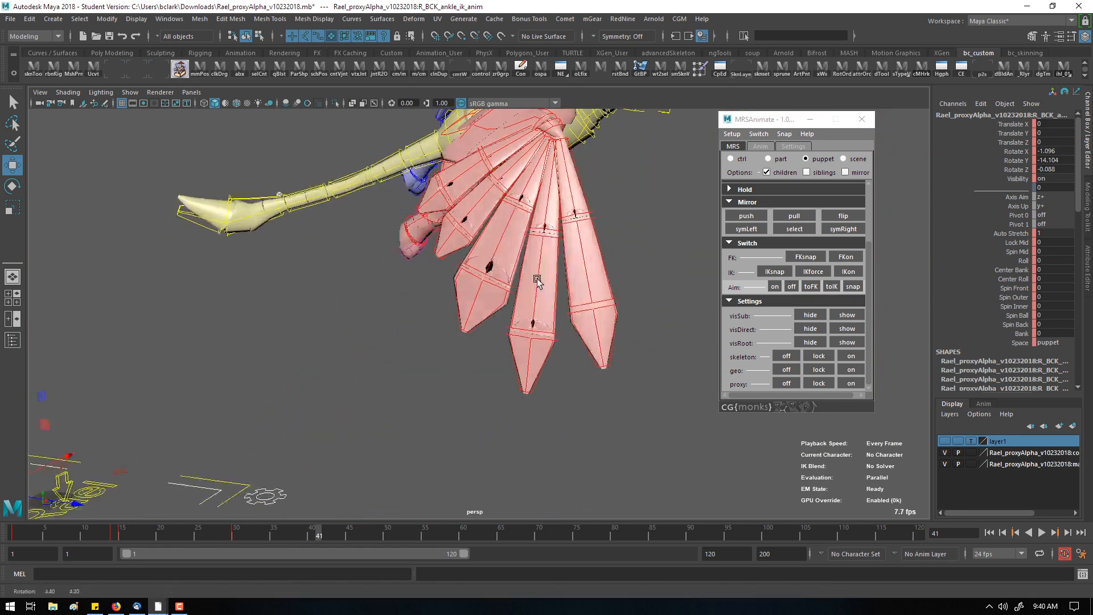
click(794, 229)
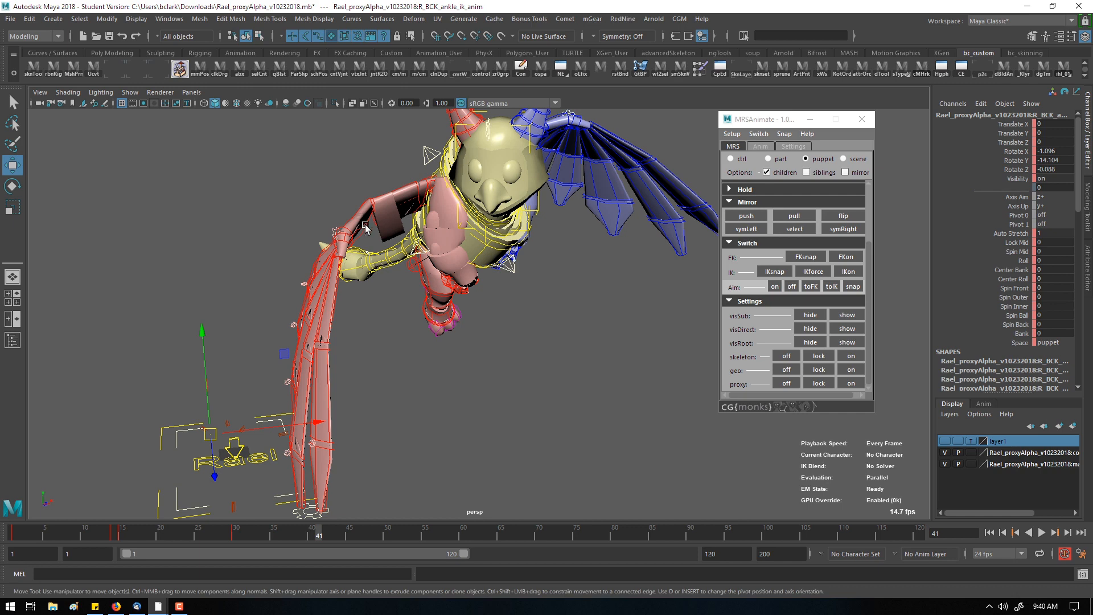
click(847, 256)
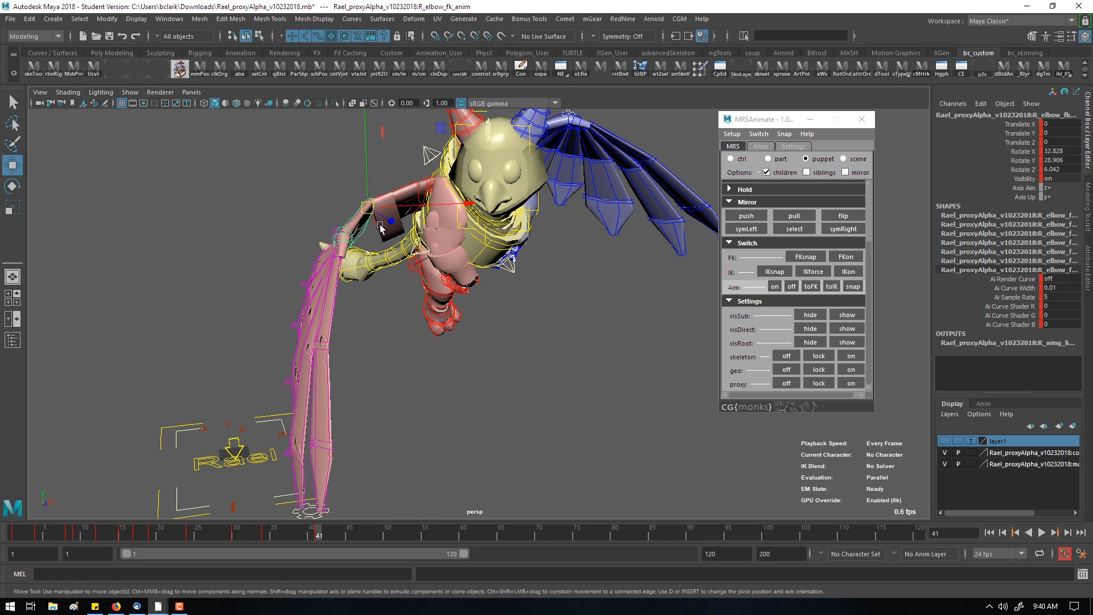
- Bend the right wing down at R_elbow_fk_anim and push the pose to the left wing
drag(380, 226, 335, 220)
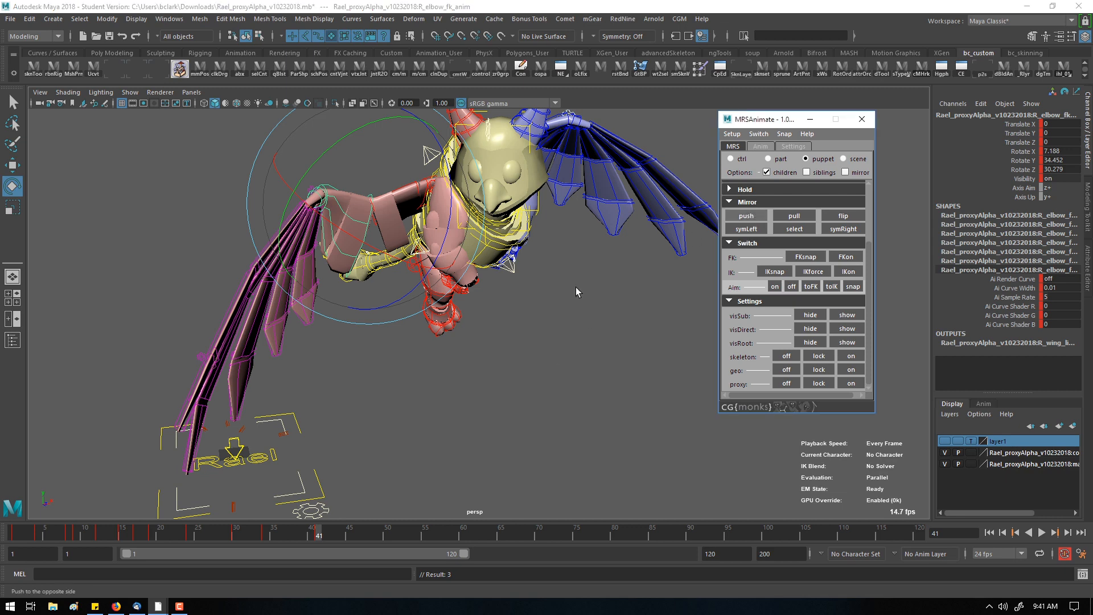
mouse_move(582, 136)
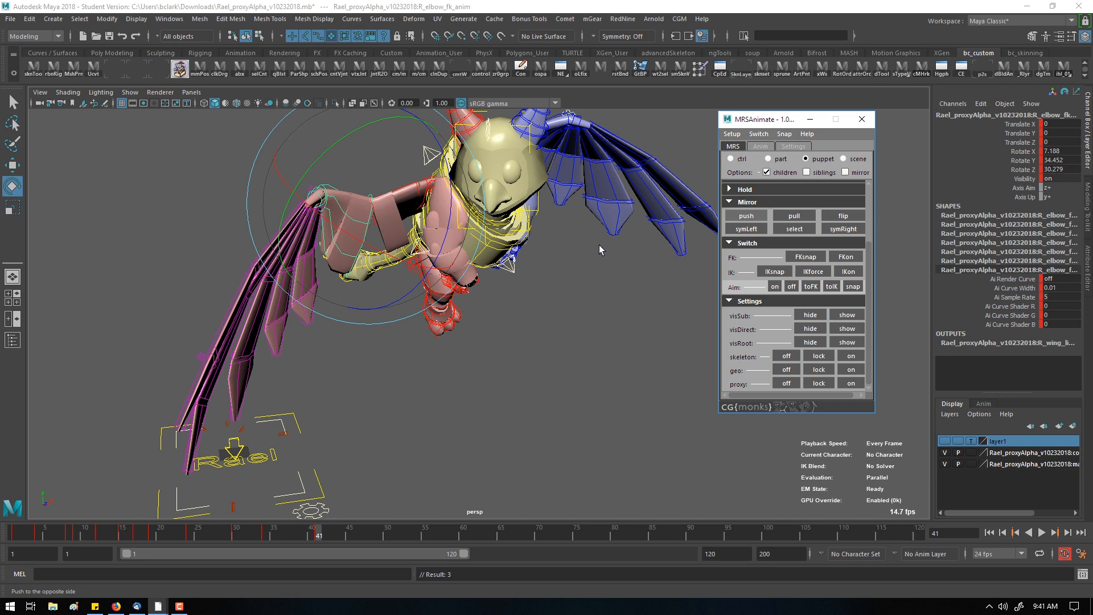
mouse_move(558, 438)
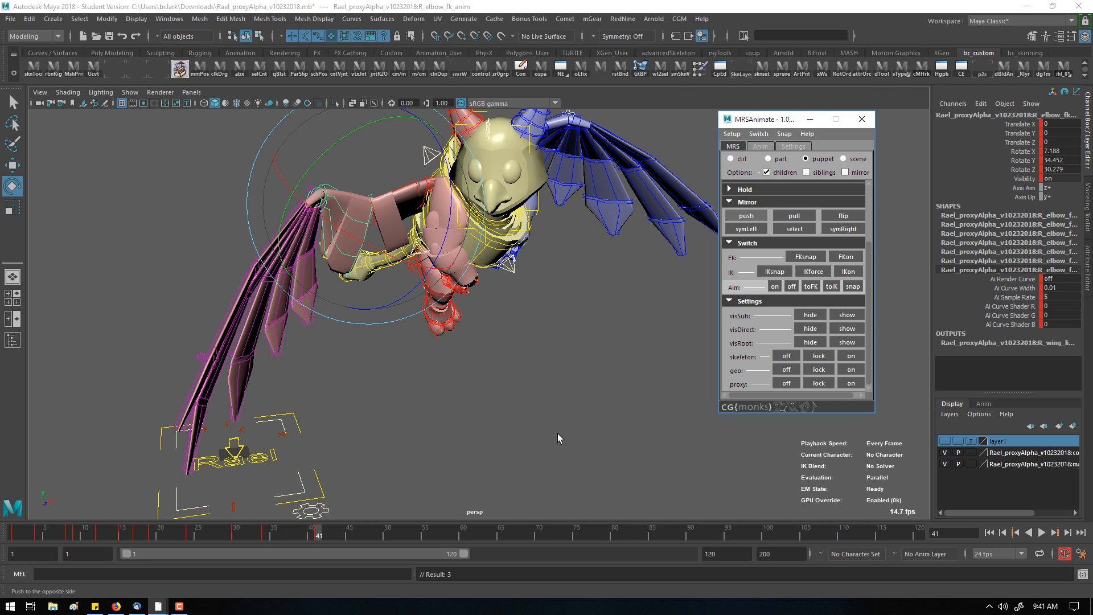
click(745, 216)
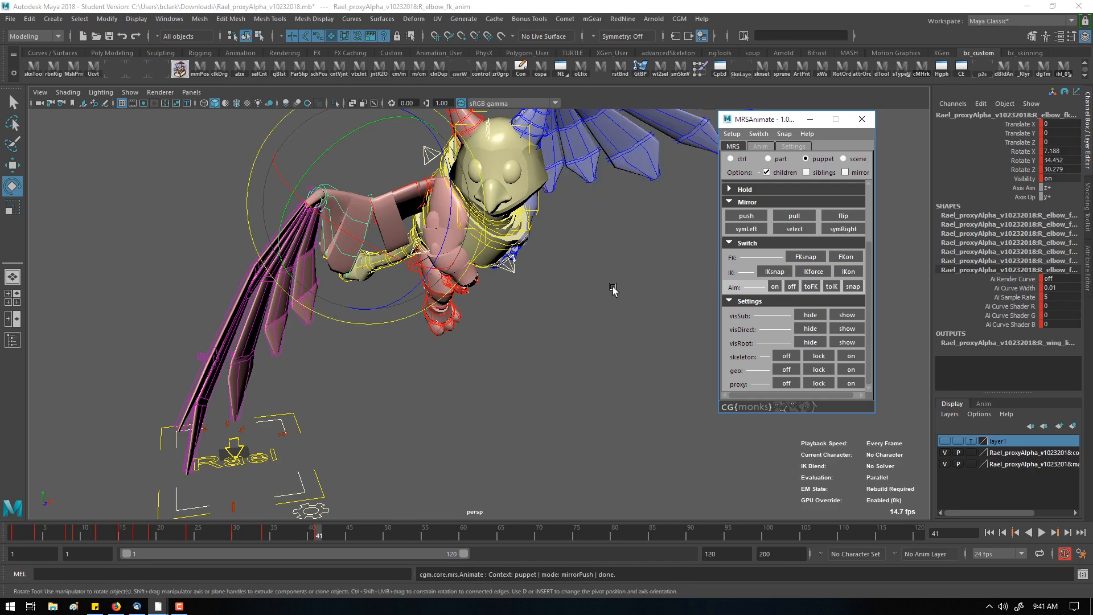
- Fold the right wing further at the elbow from another viewing angle
drag(613, 289, 537, 307)
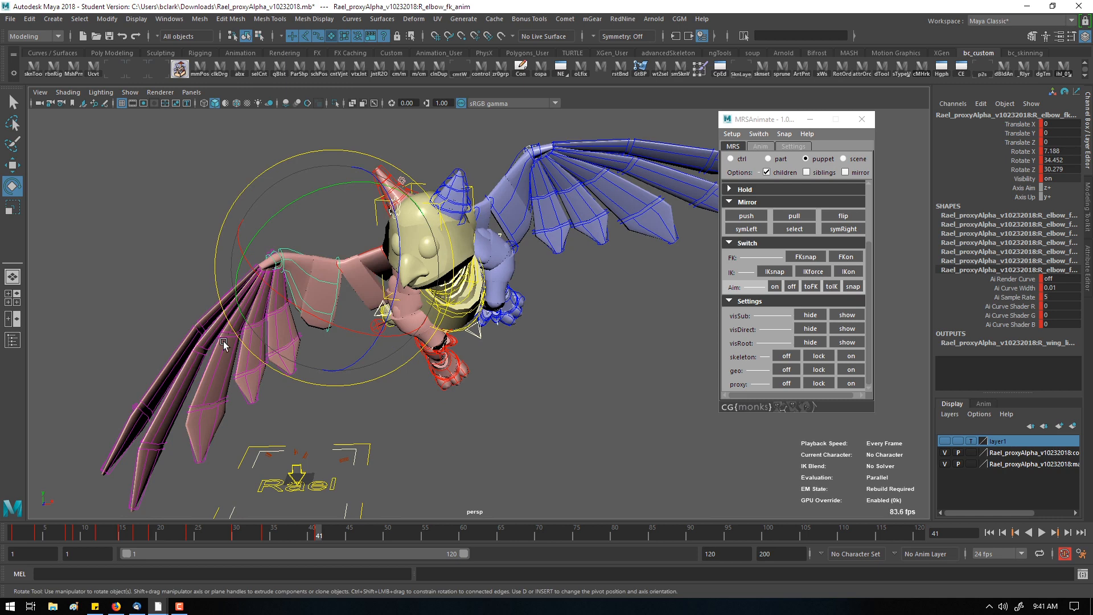
drag(224, 344, 258, 261)
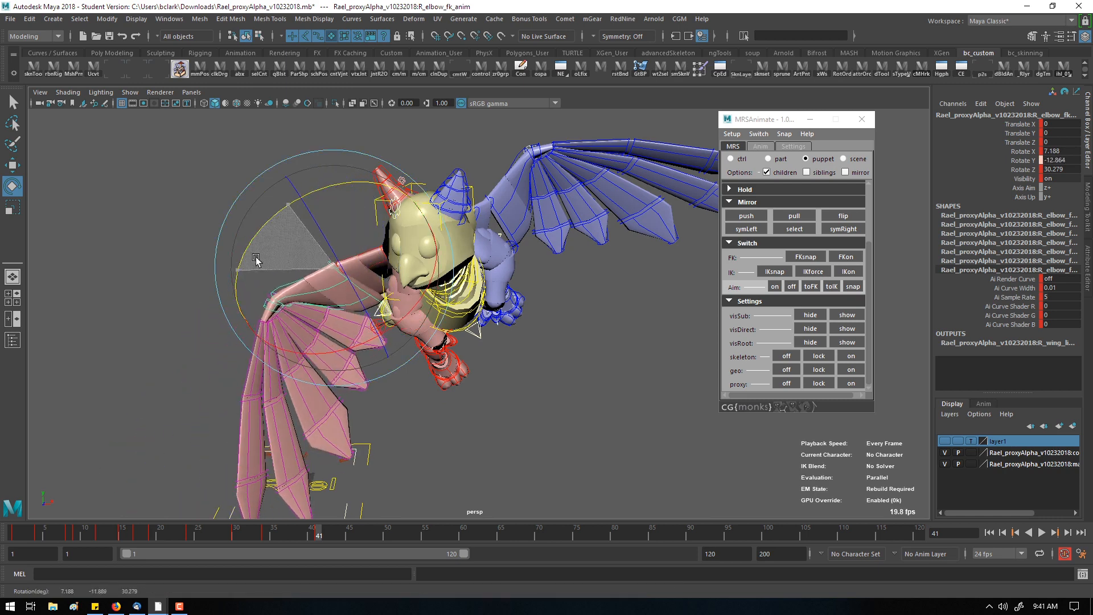
drag(259, 262, 342, 321)
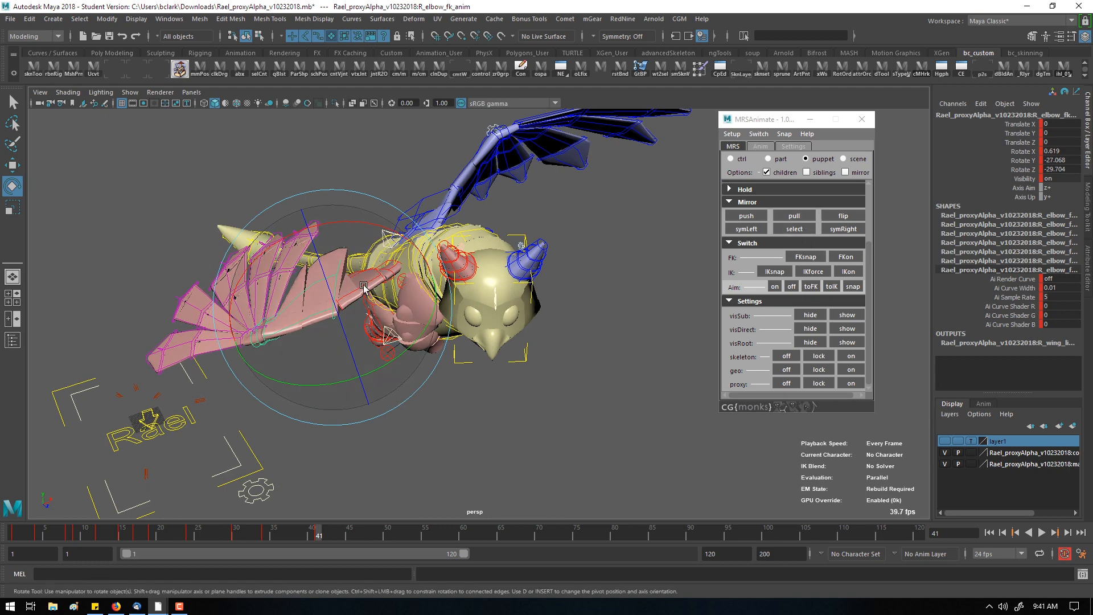
- Re-rotate the right elbow control, swinging the right wing downward
drag(362, 286, 406, 314)
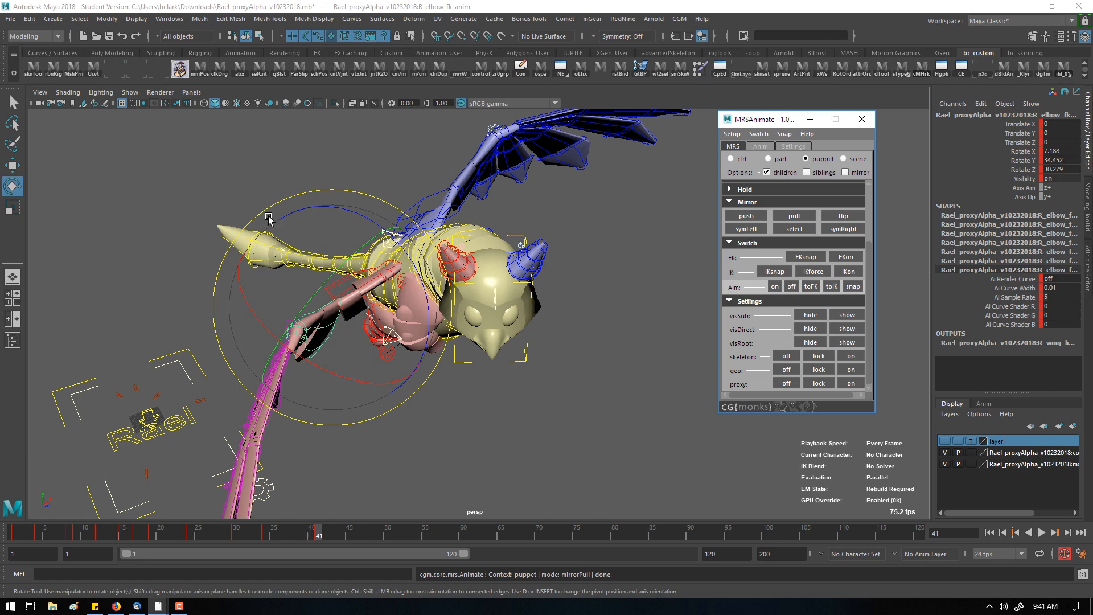
drag(269, 218, 256, 315)
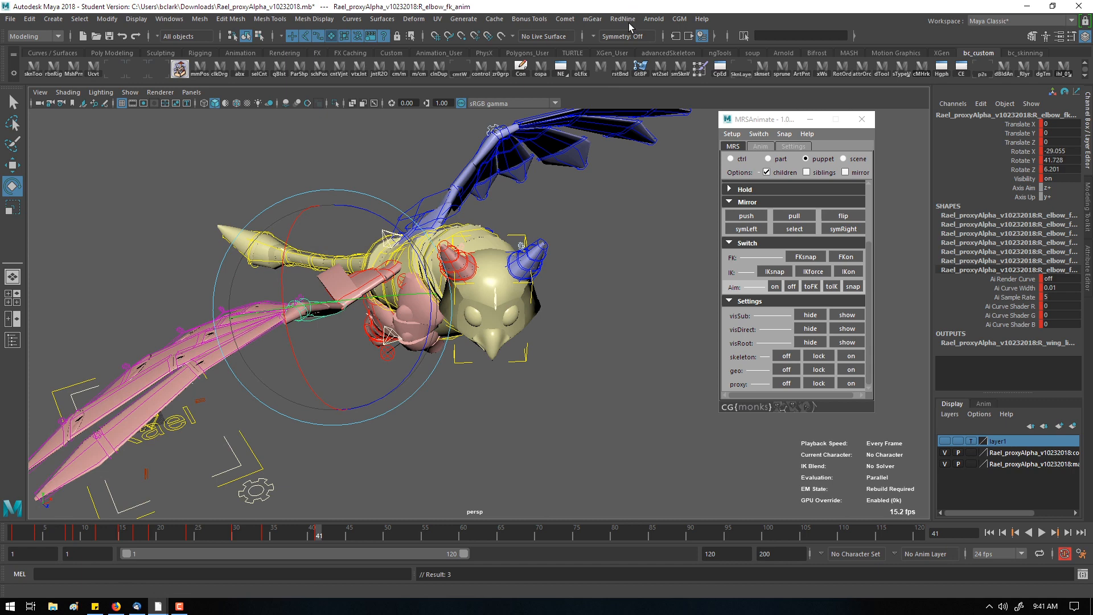
click(622, 19)
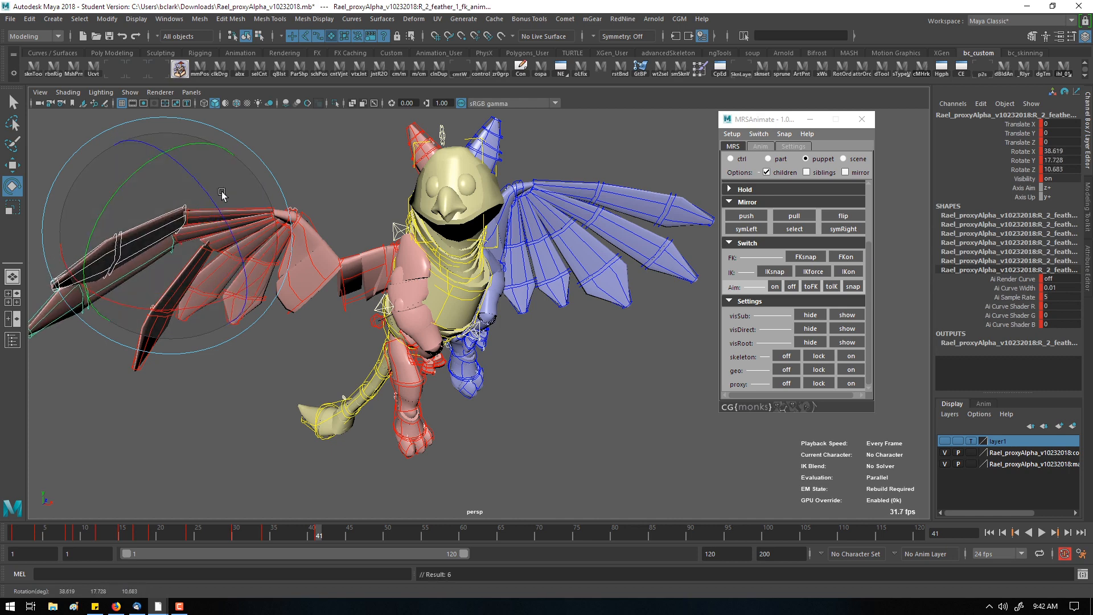
- Rotate a right wing feather FK control outward, then select another rig control
drag(222, 194, 181, 251)
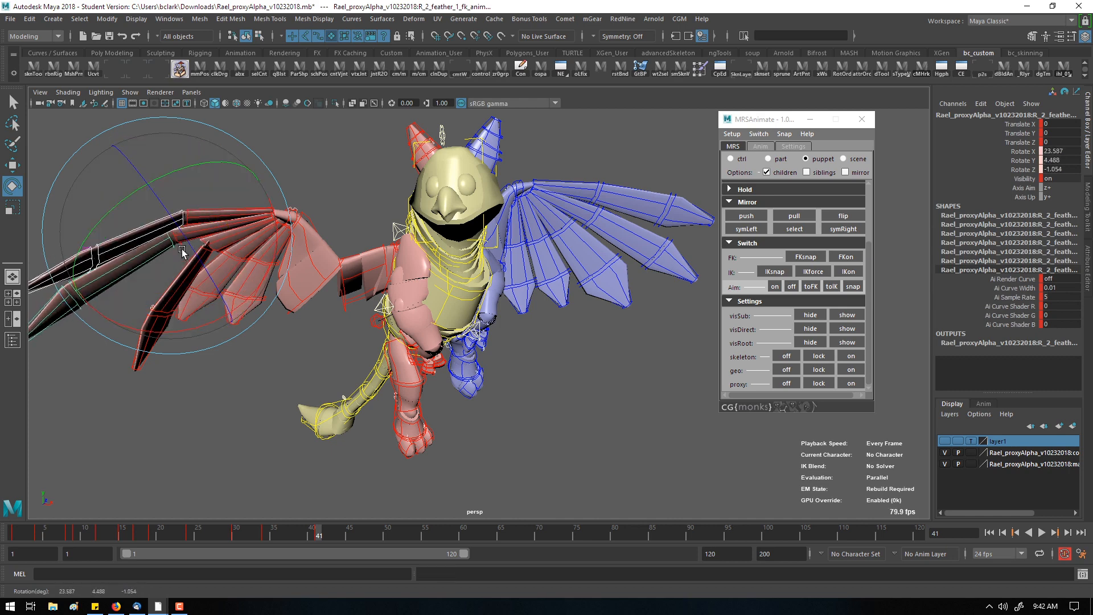
drag(182, 249, 338, 244)
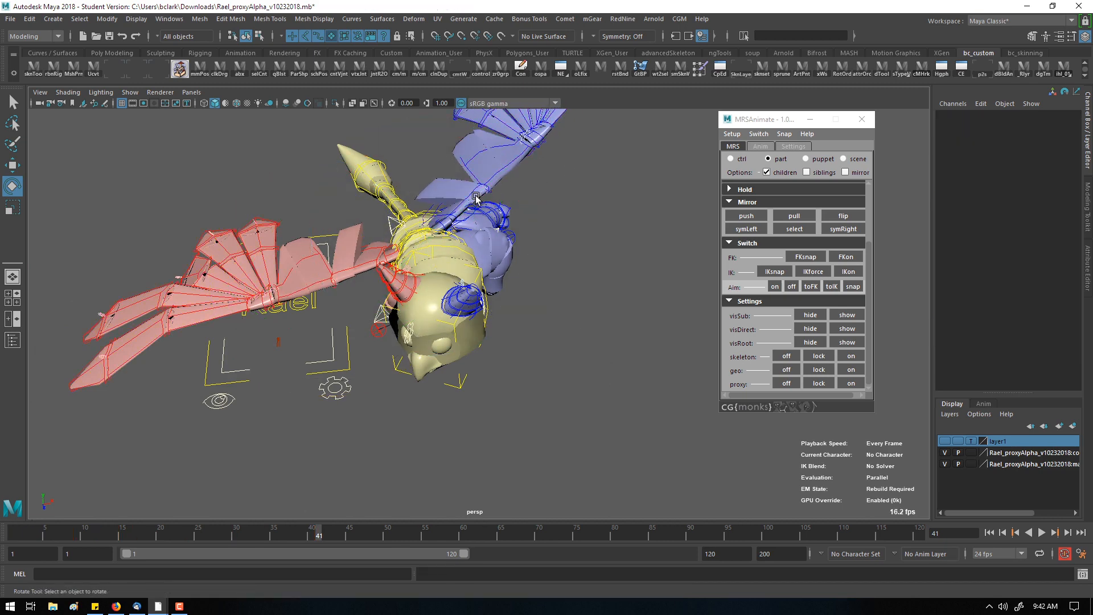
click(476, 195)
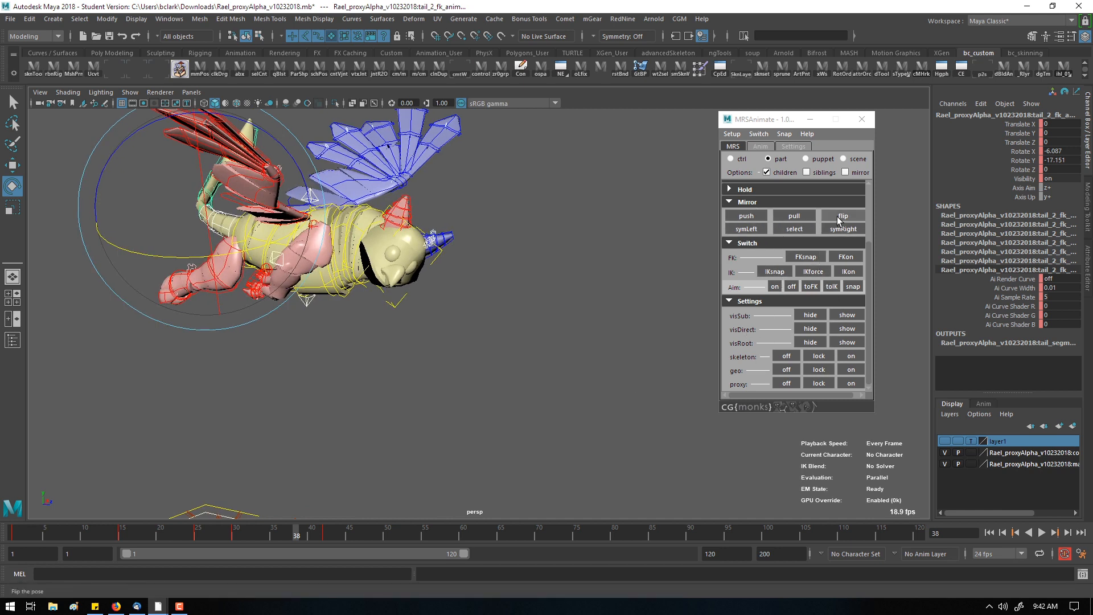
- Flip the tail FK pose to the opposite side and pull back to view the whole gryphon
click(843, 215)
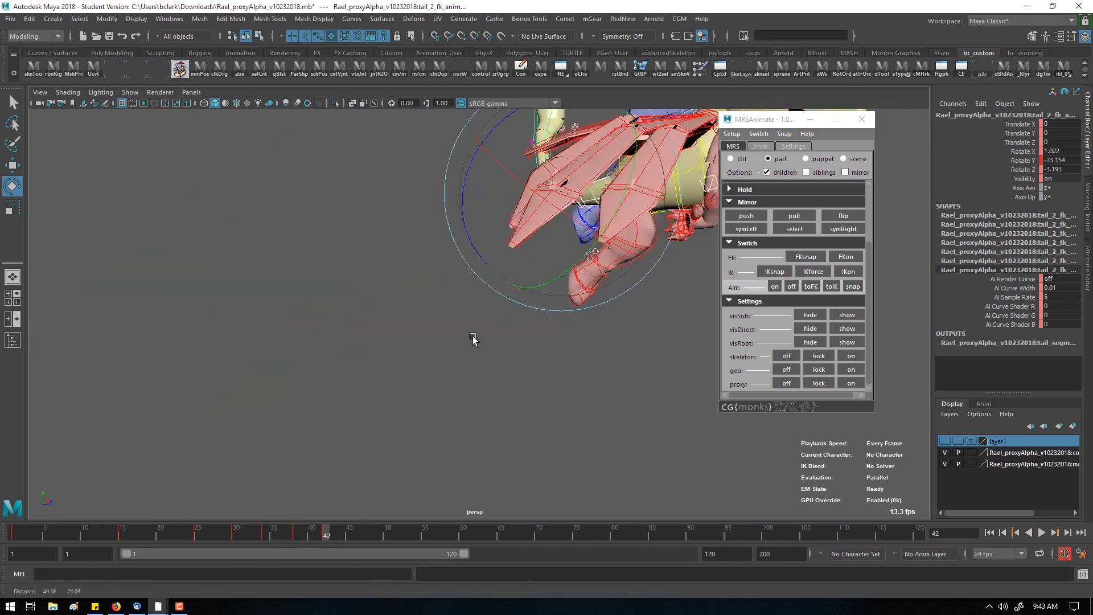
drag(474, 340, 499, 371)
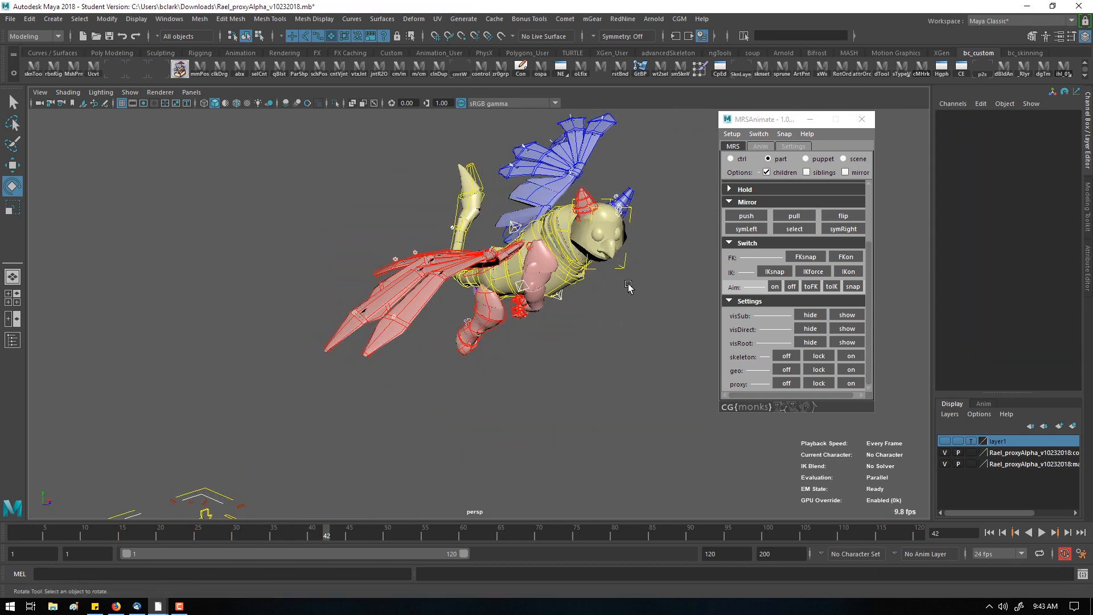
drag(628, 286, 582, 321)
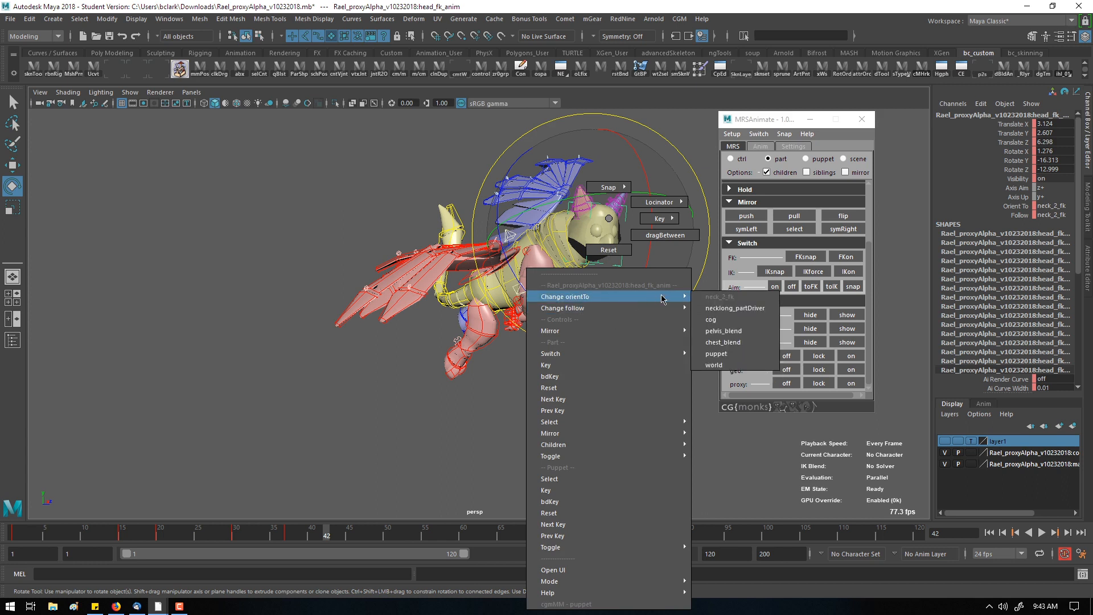
mouse_move(710, 318)
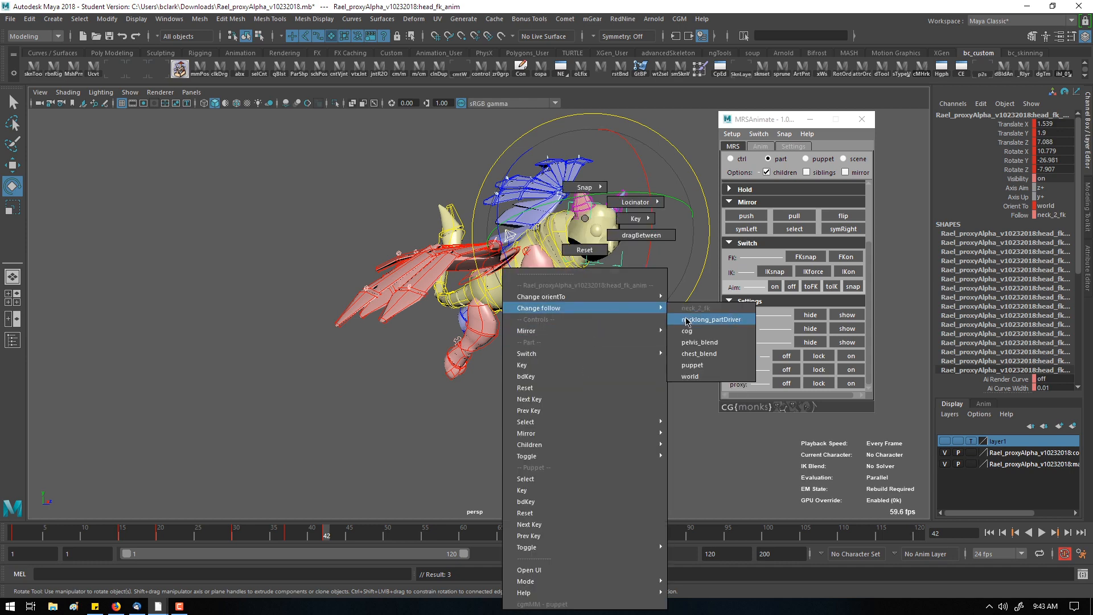
- Set head_fk_anim to follow world space, then raise, rotate and tilt cog_anim
click(709, 319)
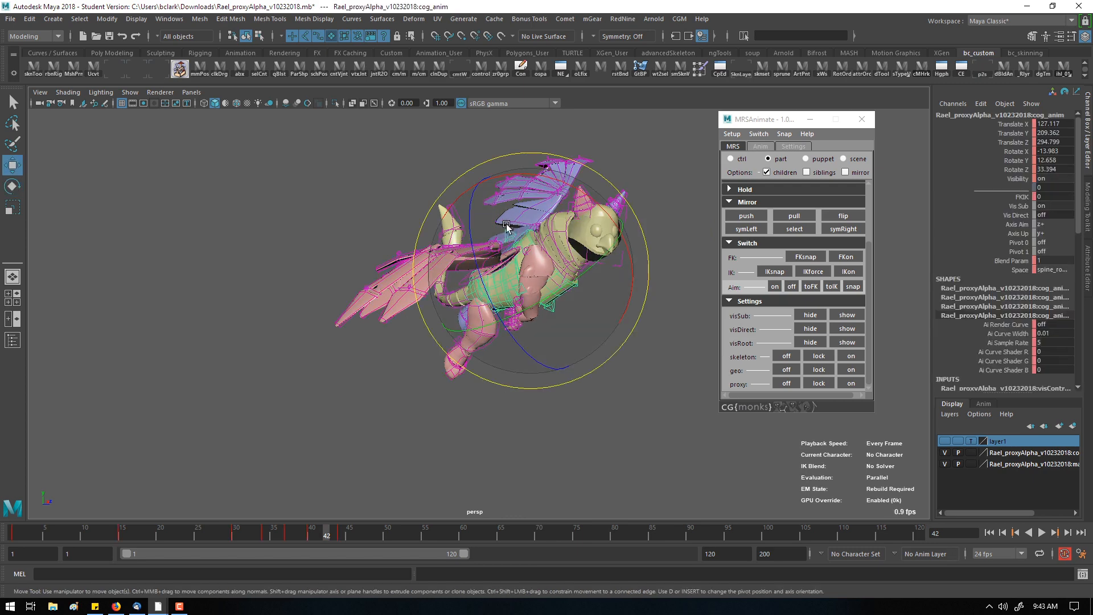
drag(508, 224, 530, 173)
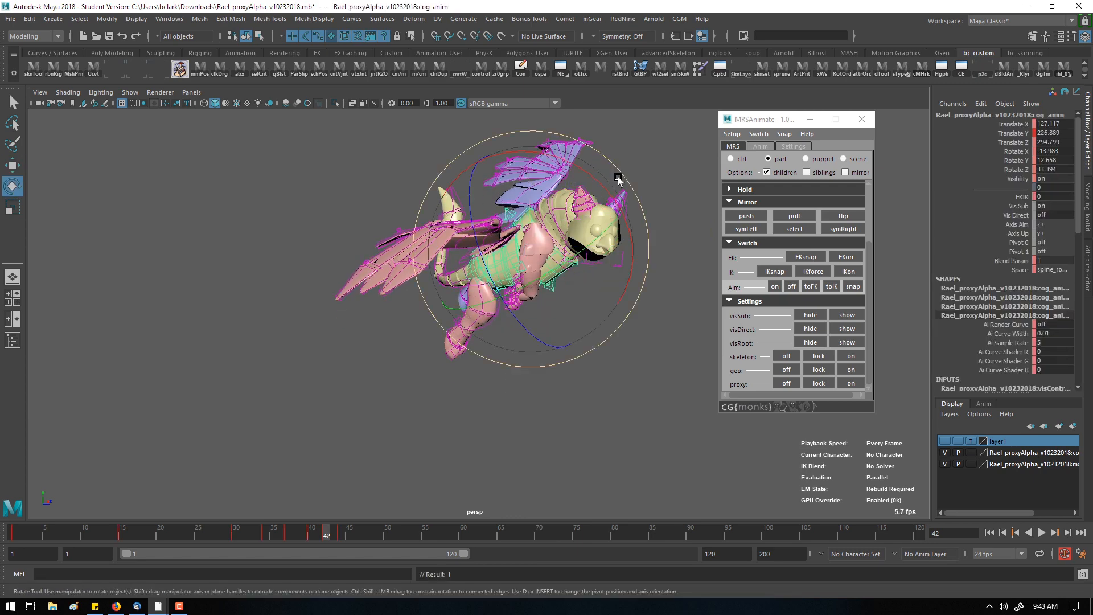
drag(617, 178, 617, 213)
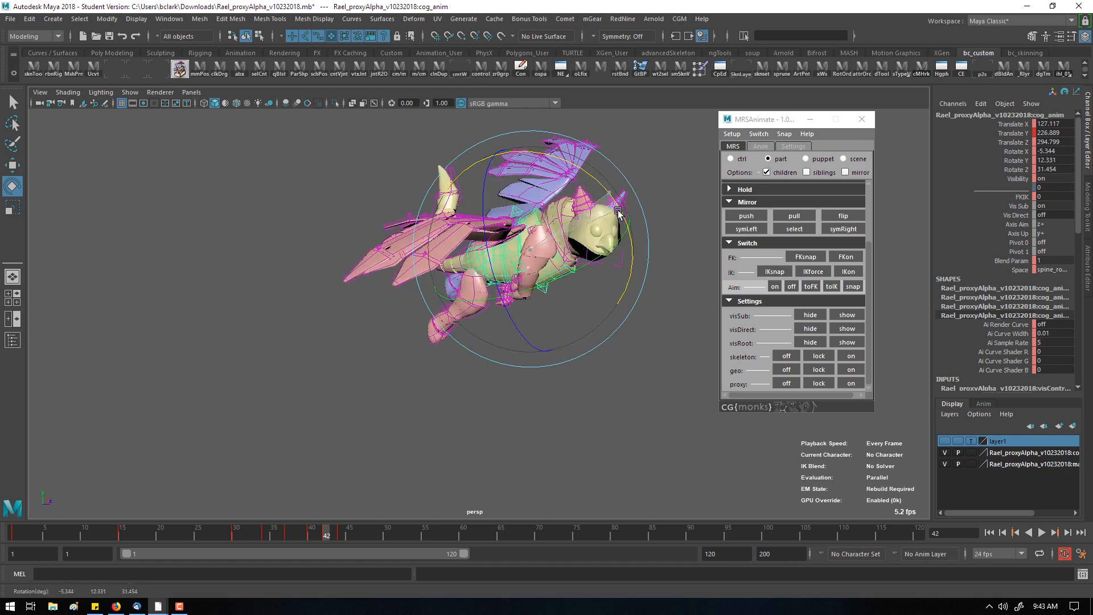
drag(617, 213, 519, 251)
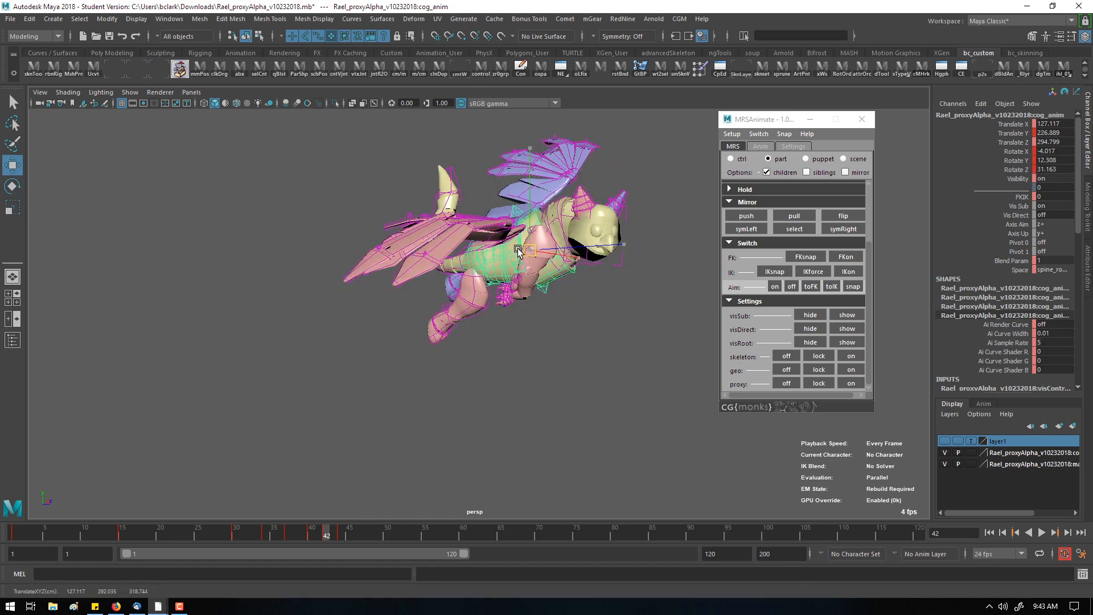
drag(528, 249, 511, 252)
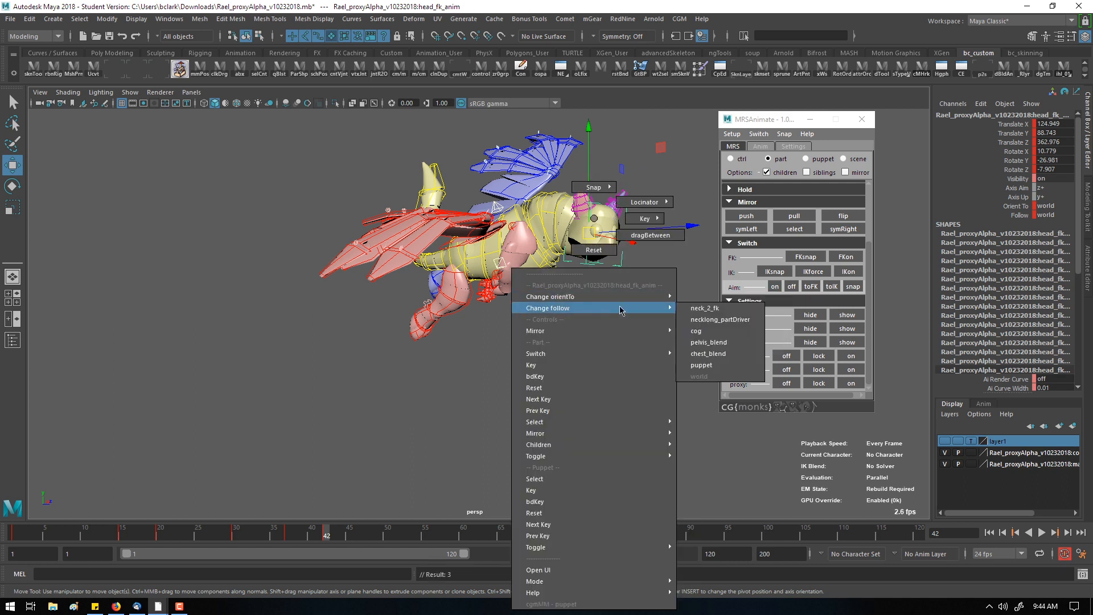
- Set the head to follow neck_2_fk again and scrub the time slider to frame 50
click(704, 307)
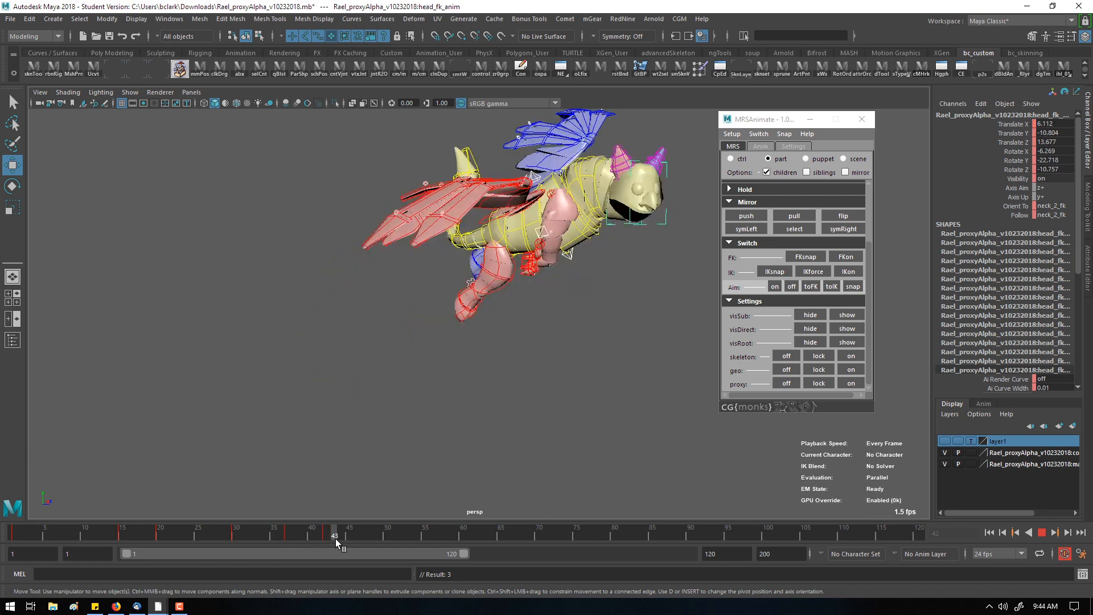
drag(335, 536, 389, 535)
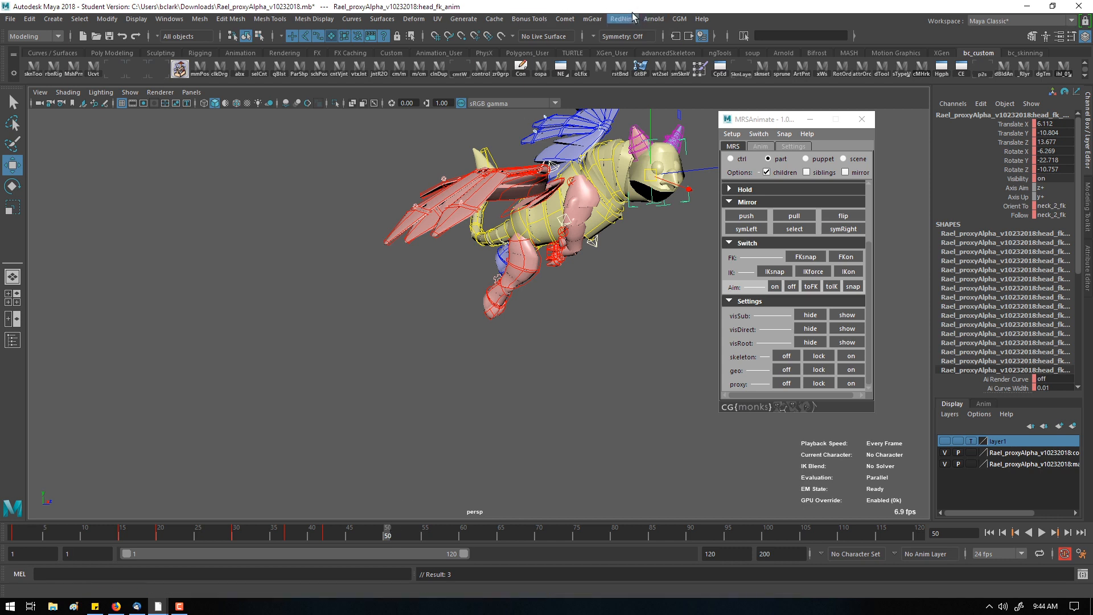
click(622, 19)
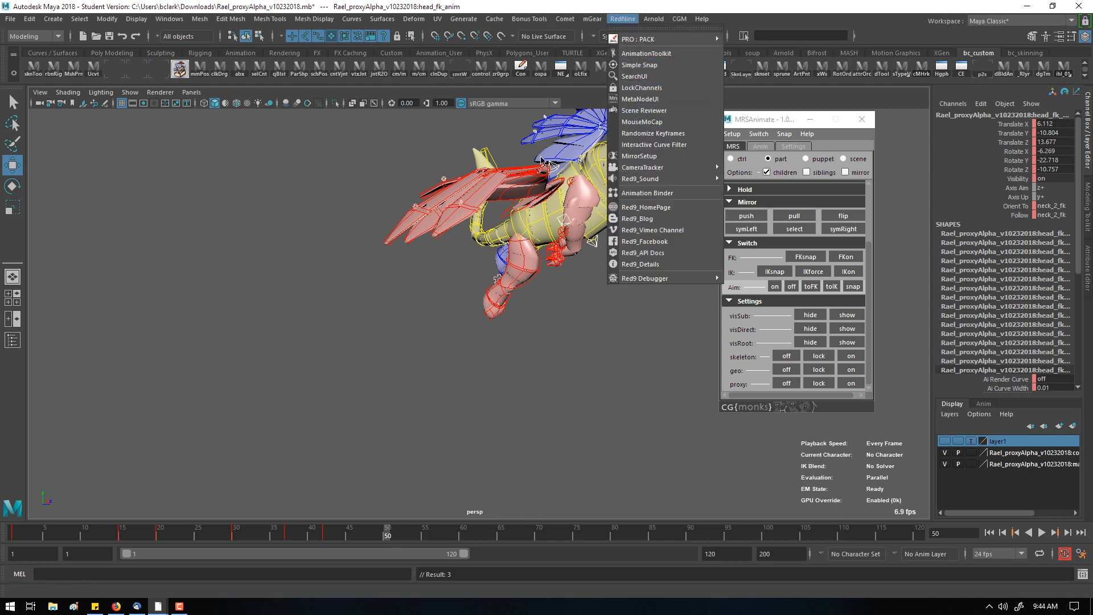
mouse_move(797, 136)
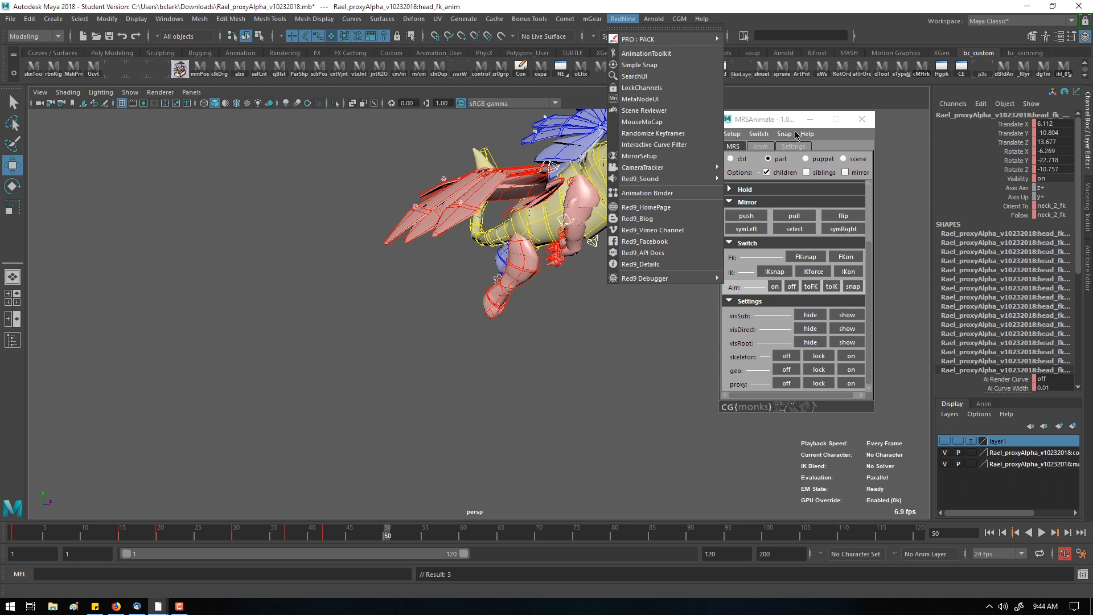
click(759, 135)
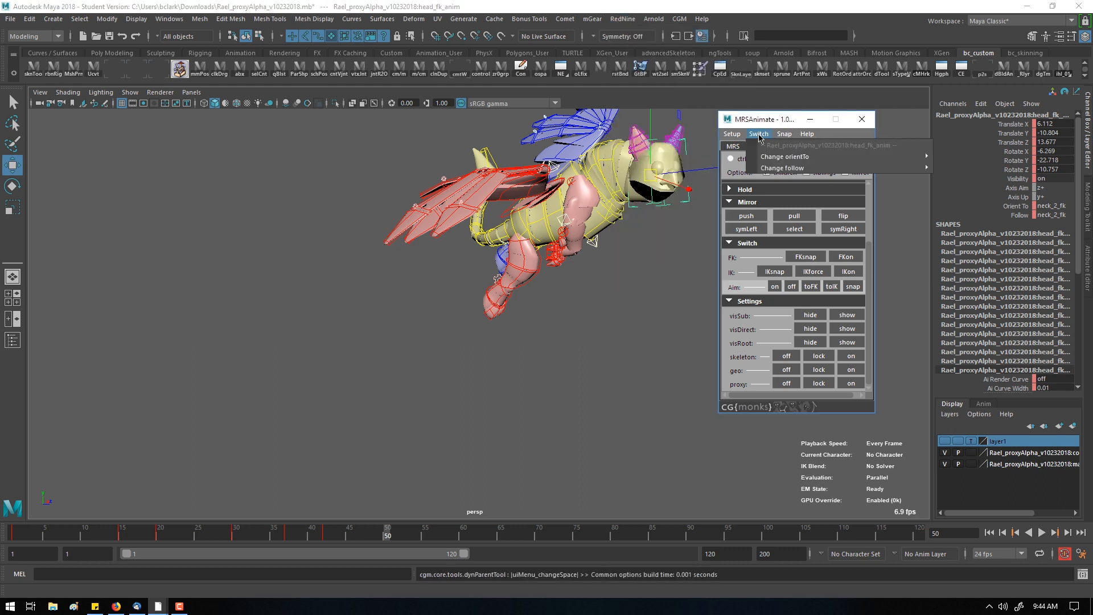
click(731, 133)
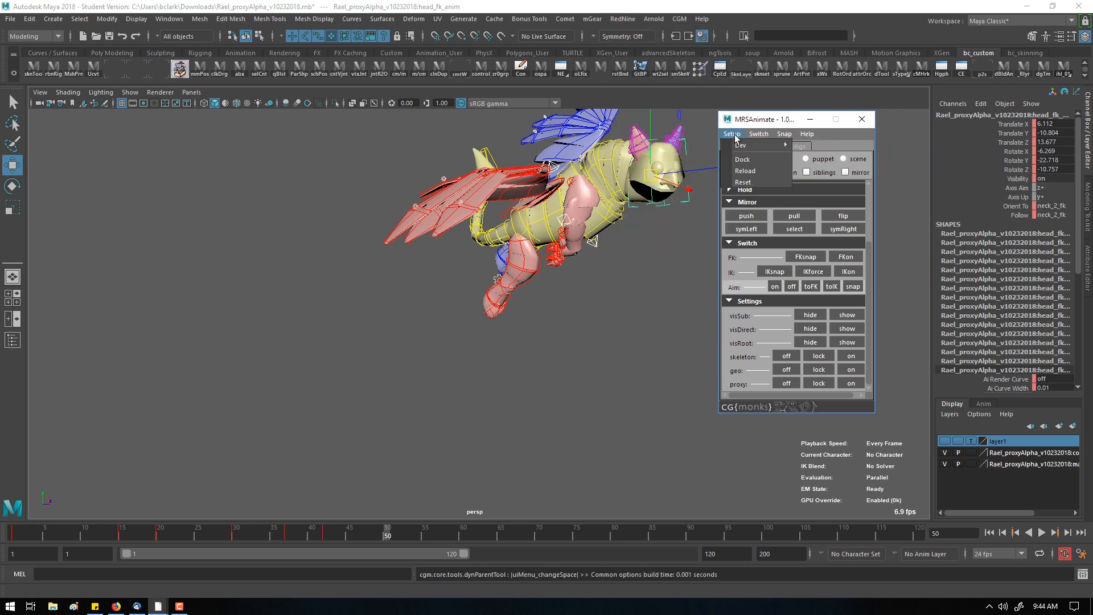
mouse_move(741, 144)
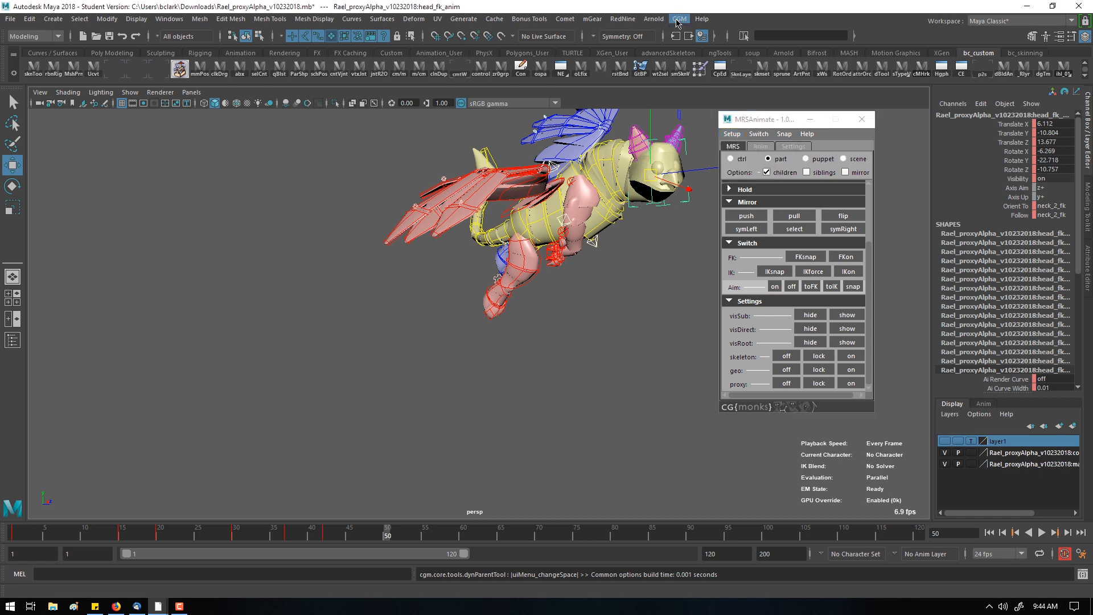
click(676, 19)
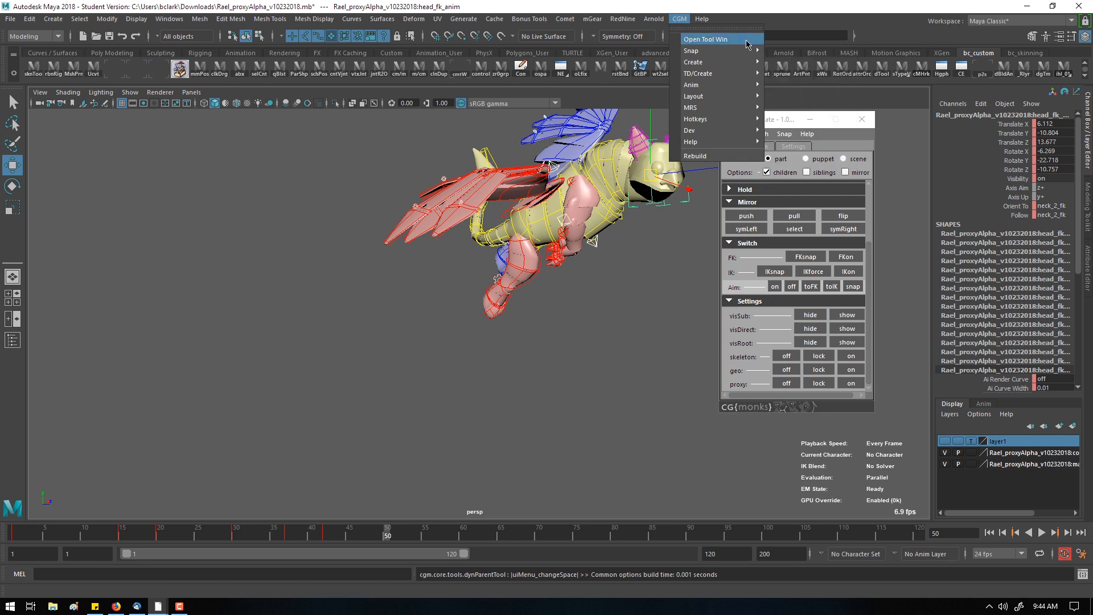
mouse_move(703, 107)
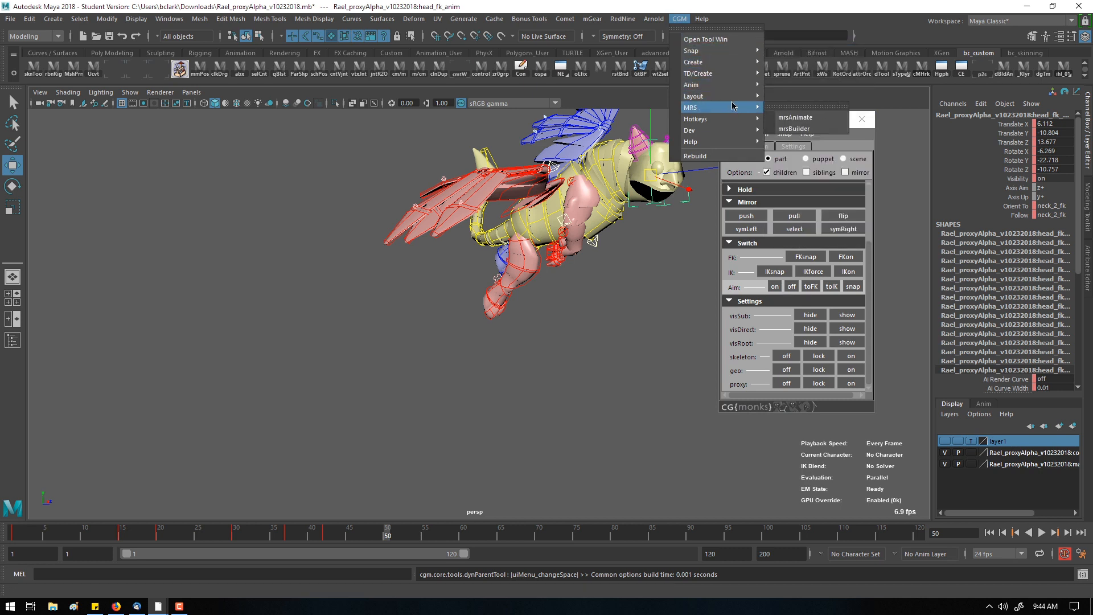
mouse_move(694, 96)
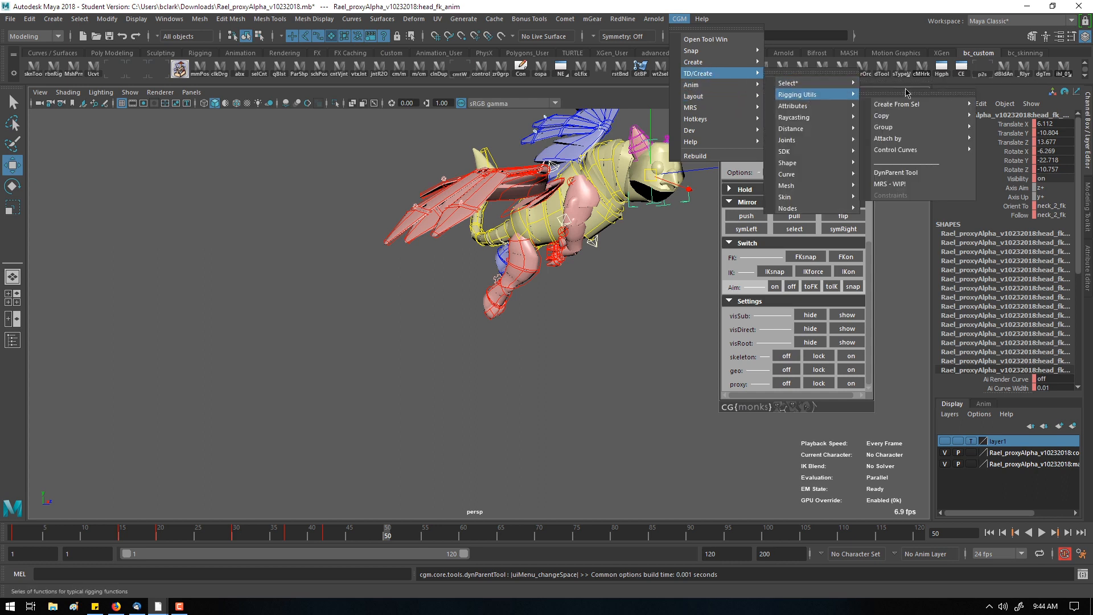
mouse_move(897, 172)
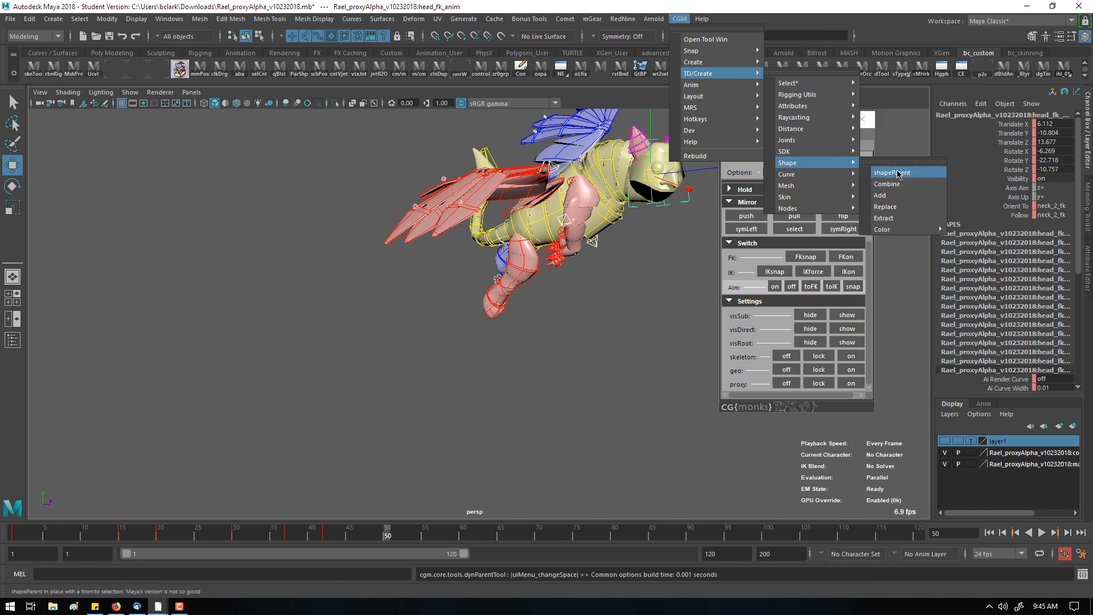
mouse_move(788, 139)
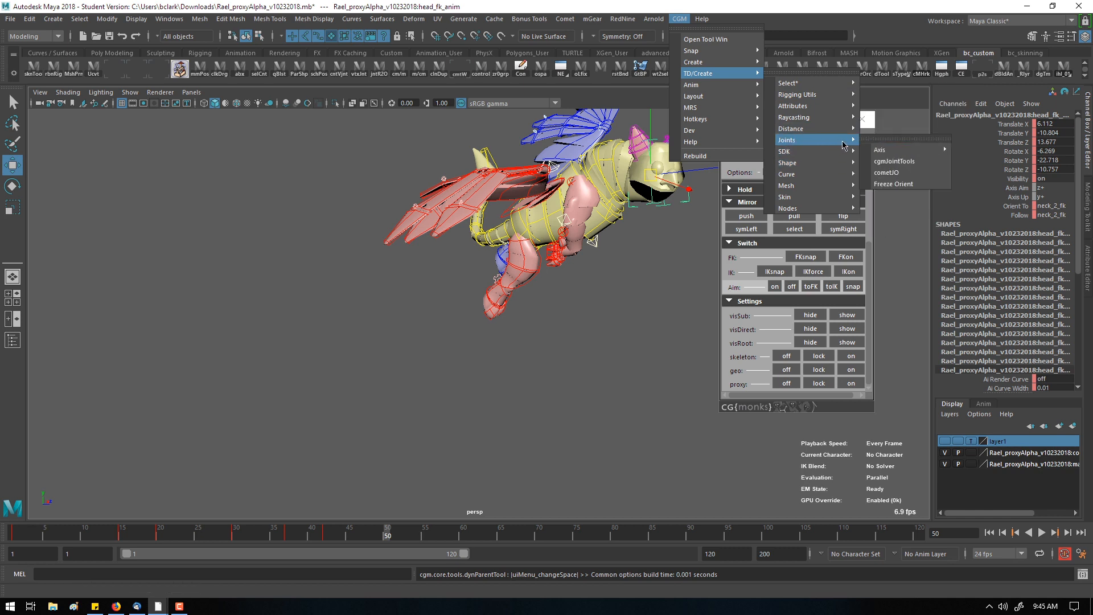
mouse_move(805, 105)
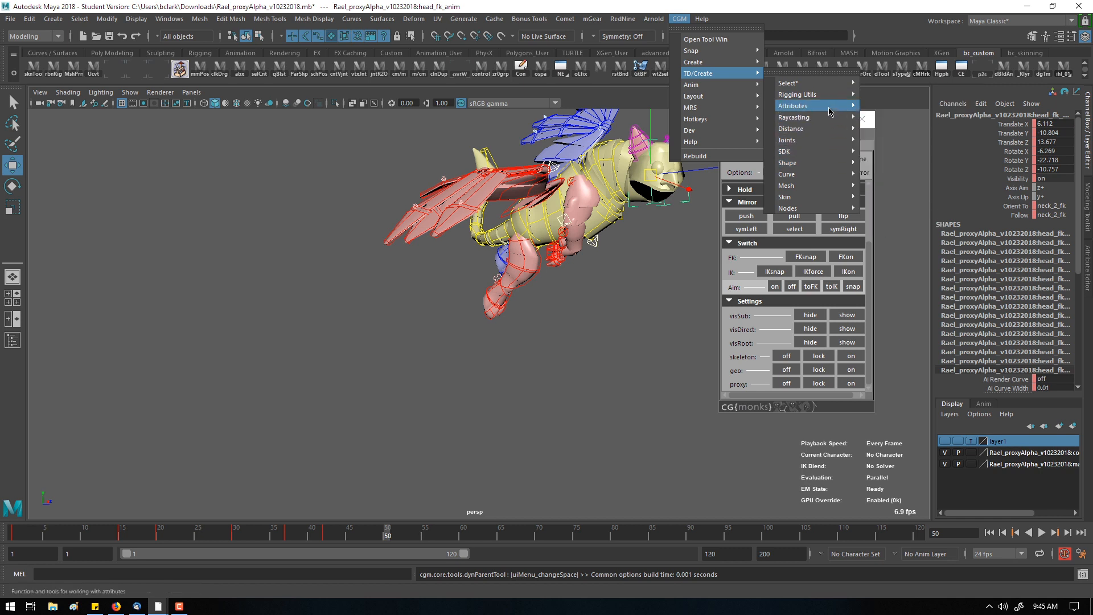
mouse_move(794, 118)
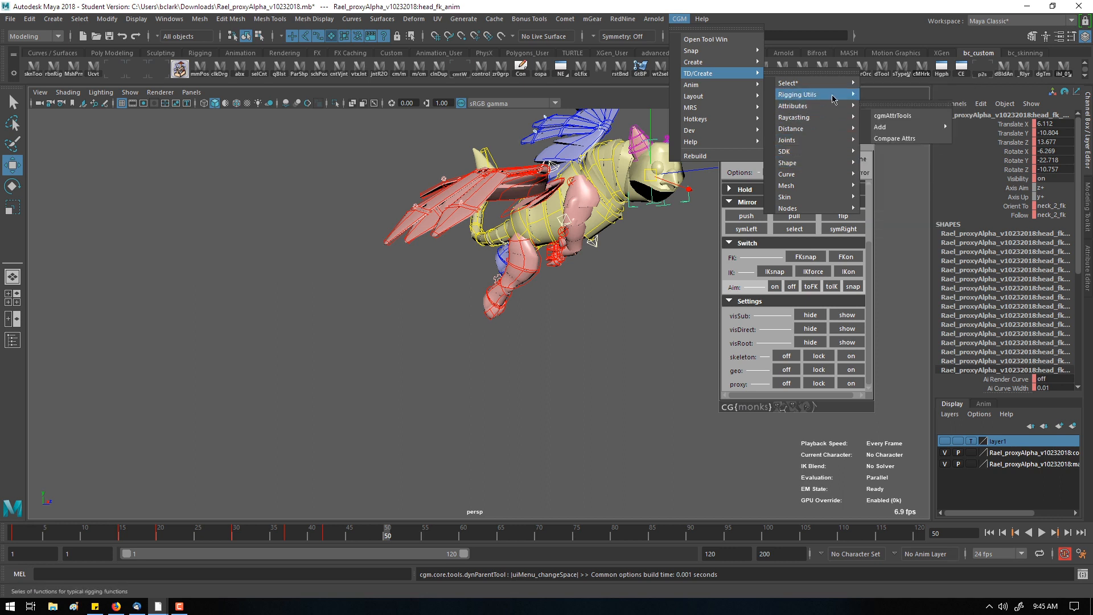
mouse_move(795, 186)
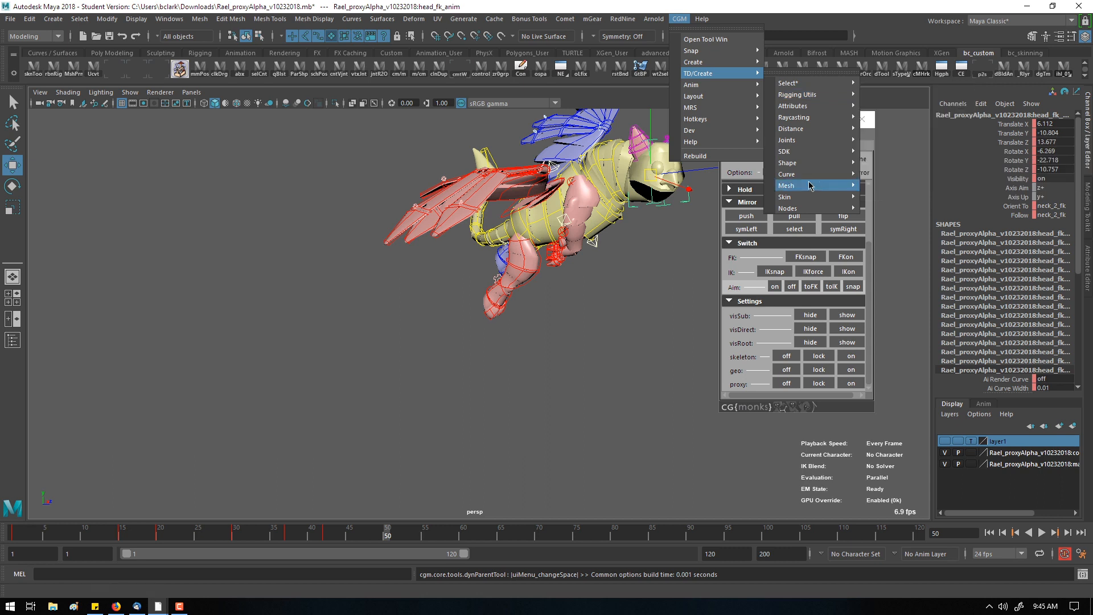
mouse_move(691, 107)
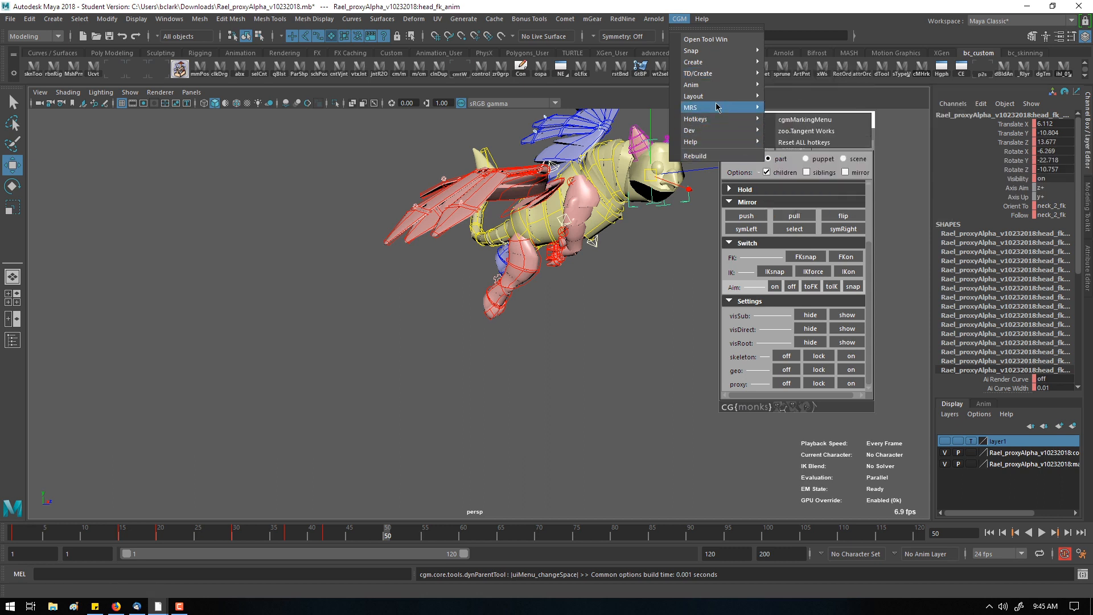